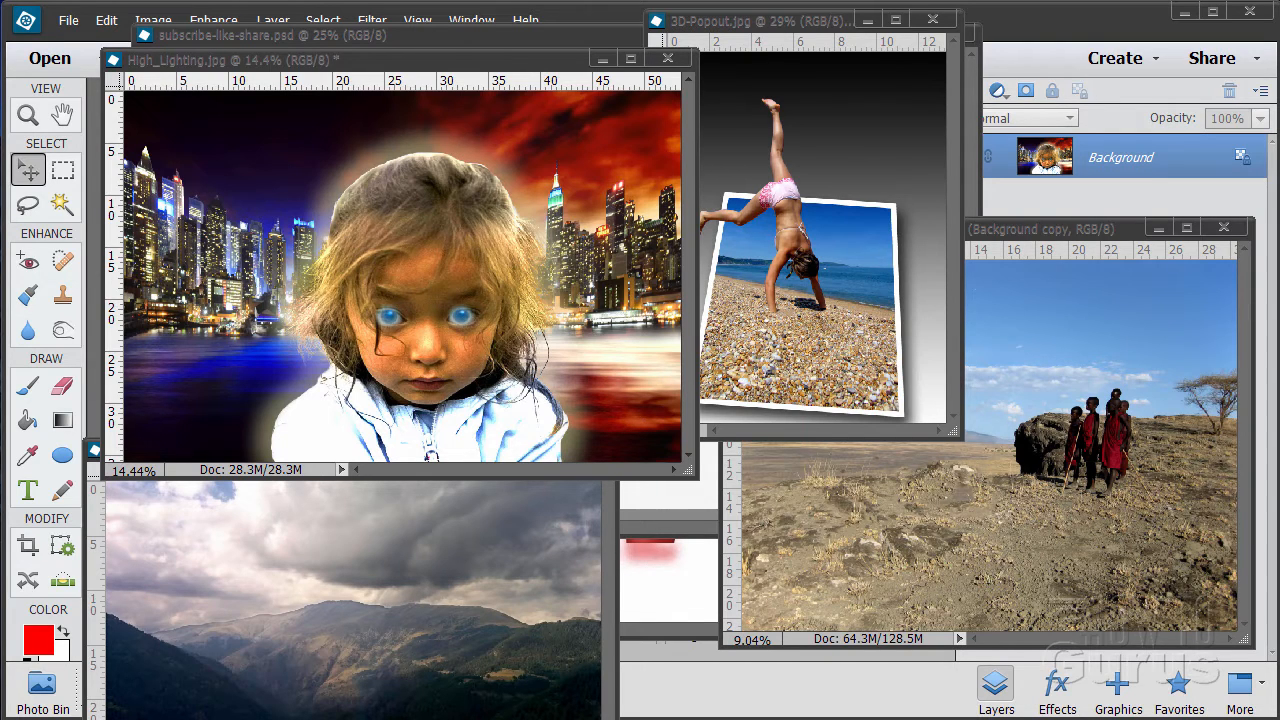
pyautogui.moveTo(694, 292)
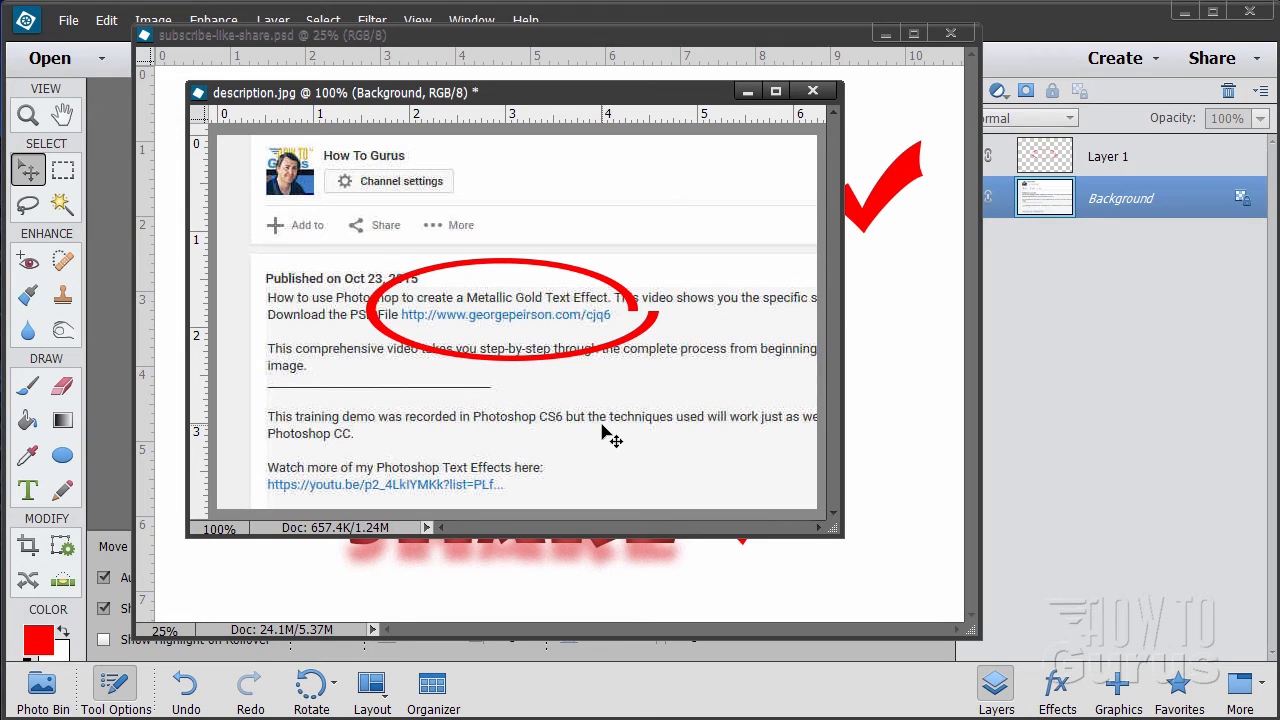
pyautogui.moveTo(640, 344)
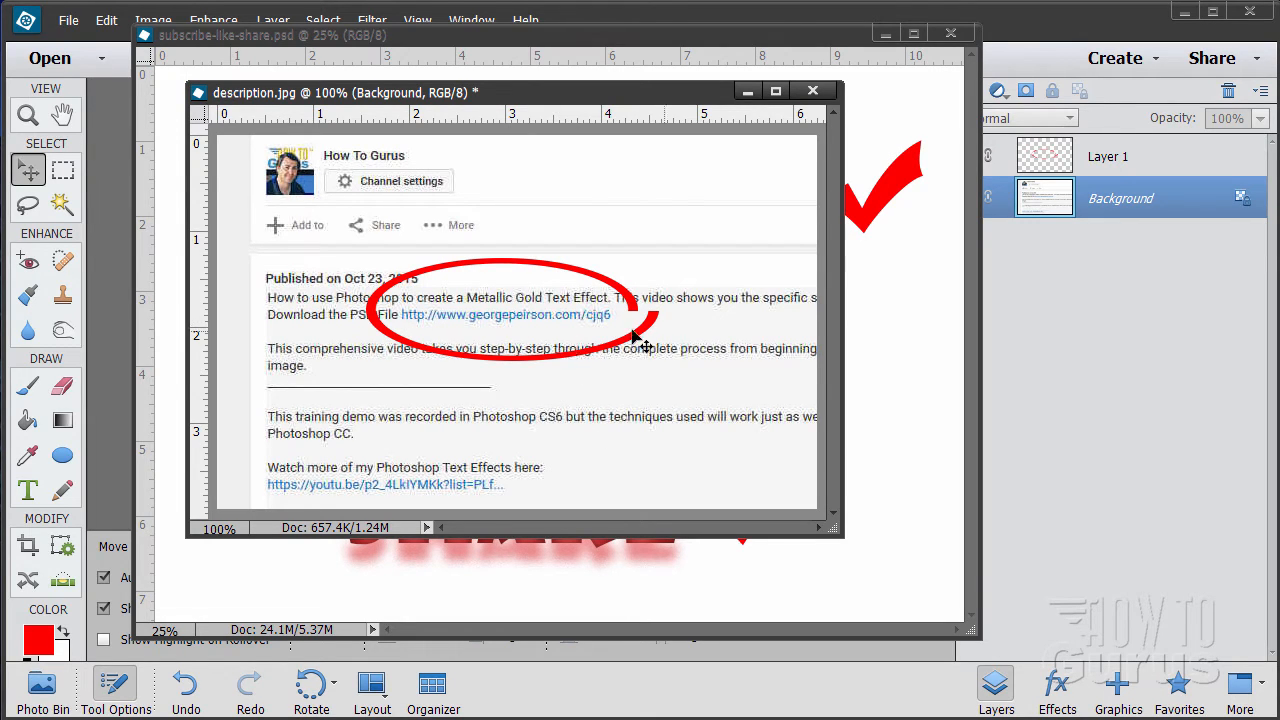
pyautogui.moveTo(428, 340)
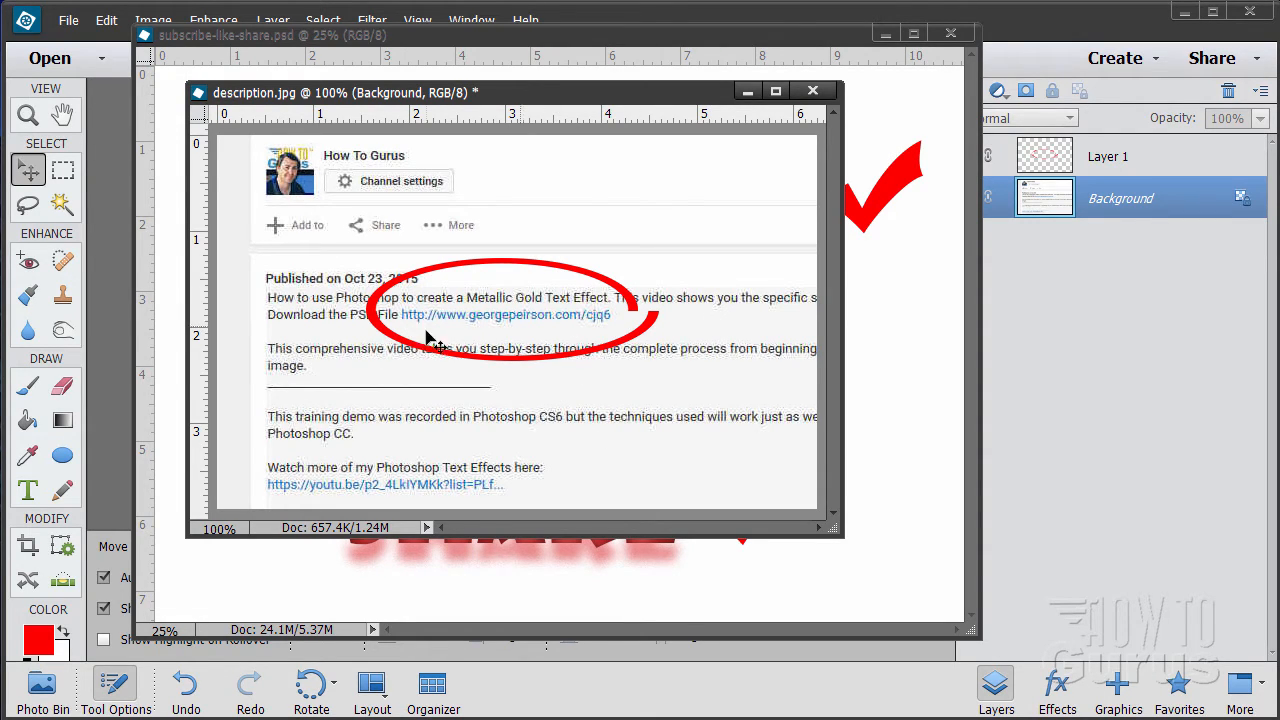
pyautogui.moveTo(536, 340)
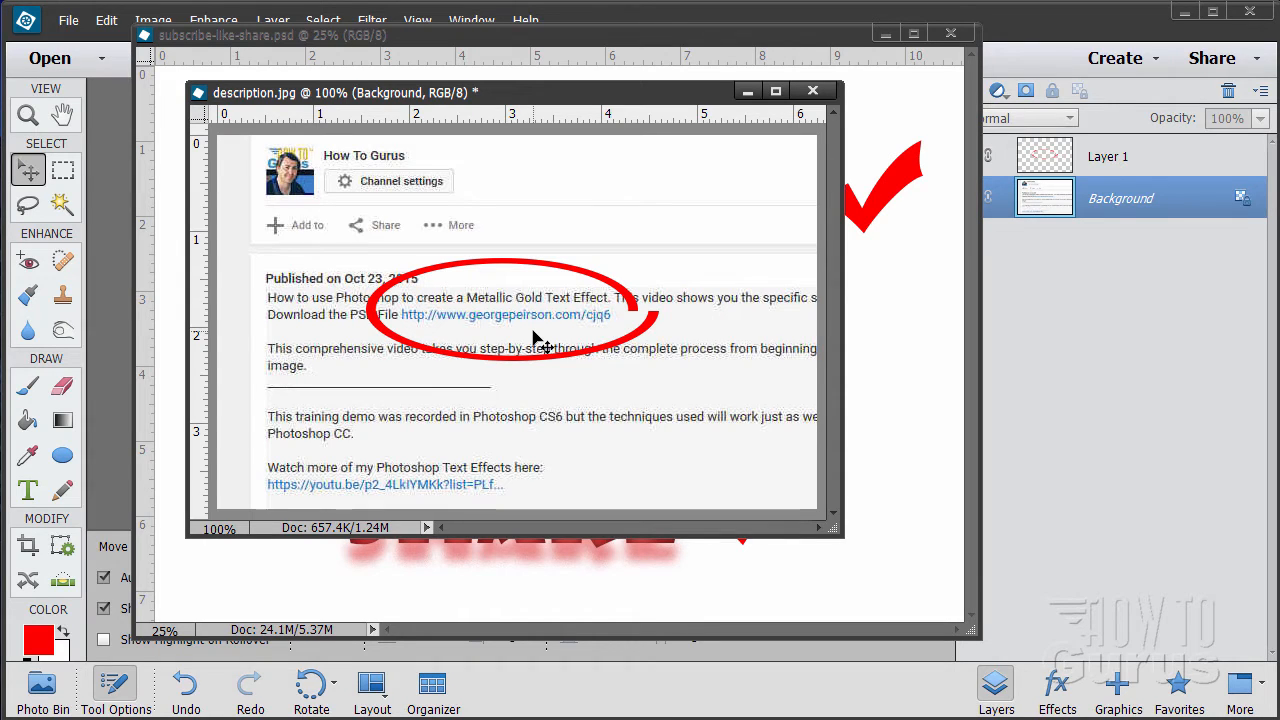
# Step: Close description.jpg so the Subscribe Like Share design is in view
pyautogui.click(812, 90)
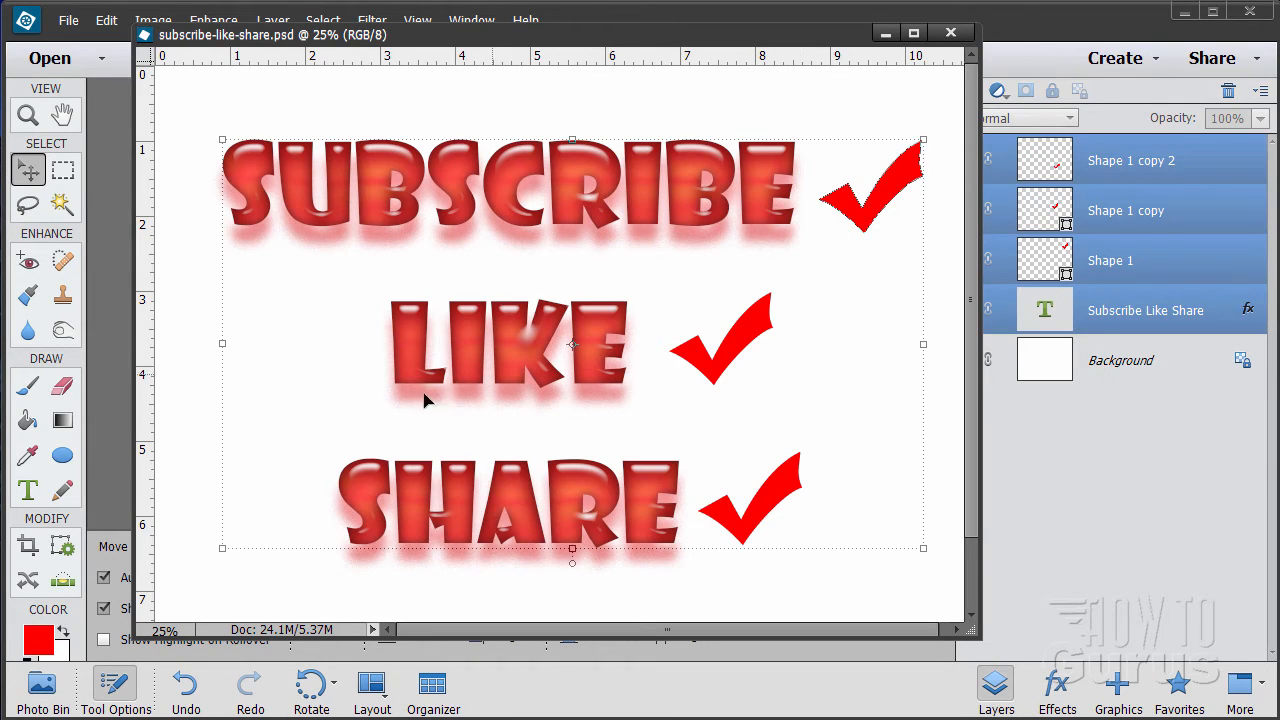
pyautogui.moveTo(528, 588)
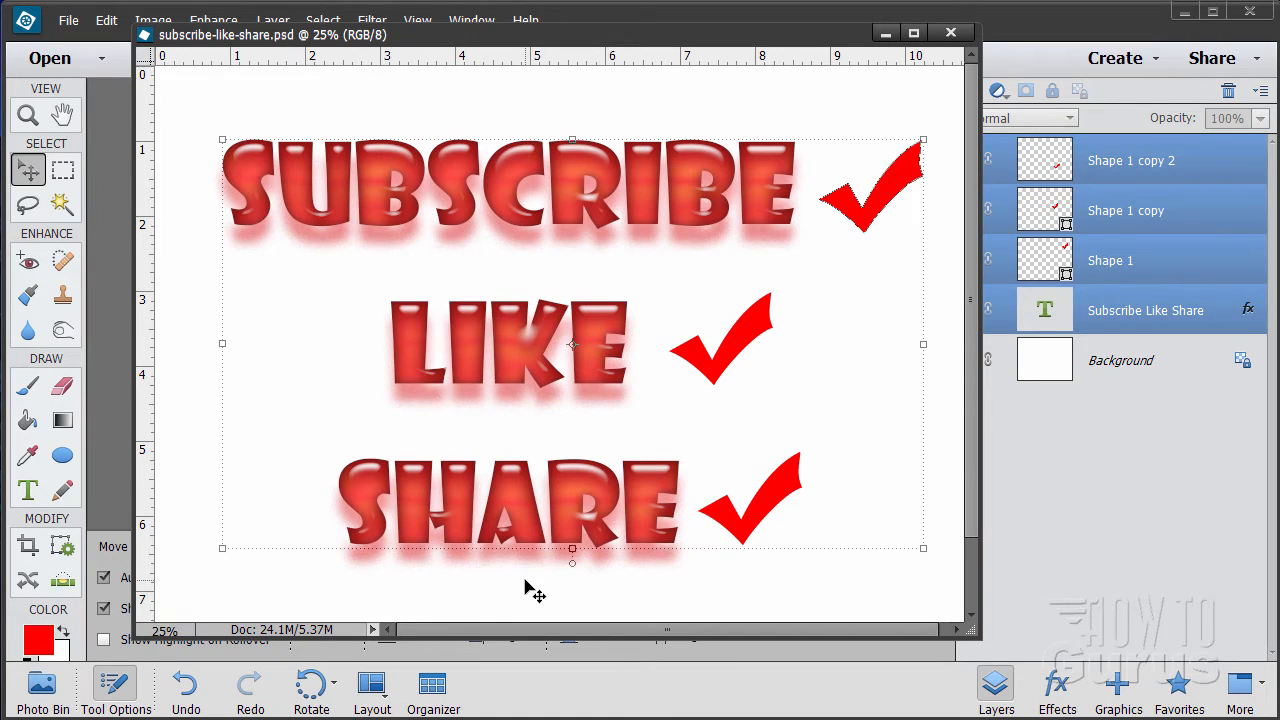
pyautogui.moveTo(562, 472)
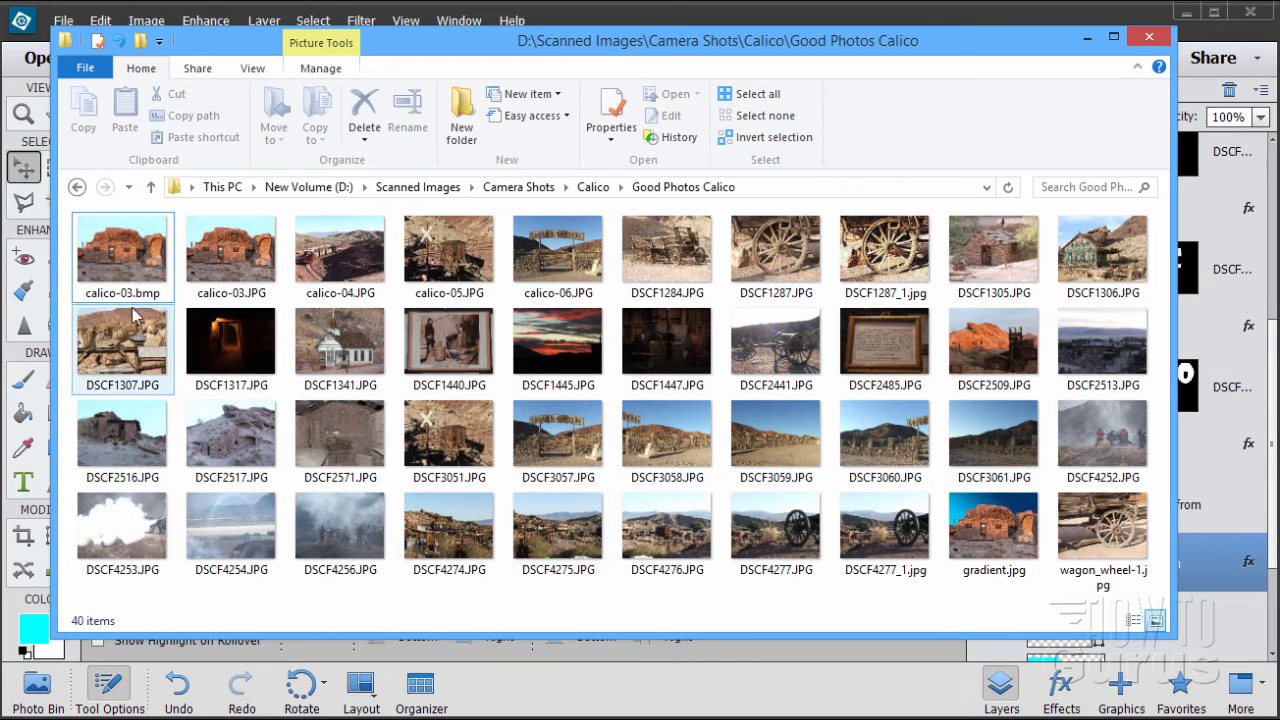
# Step: Browse original photos such as calico-05.JPG and DSCF3051.JPG in Good Photos Calico, then close the folder
pyautogui.click(448, 250)
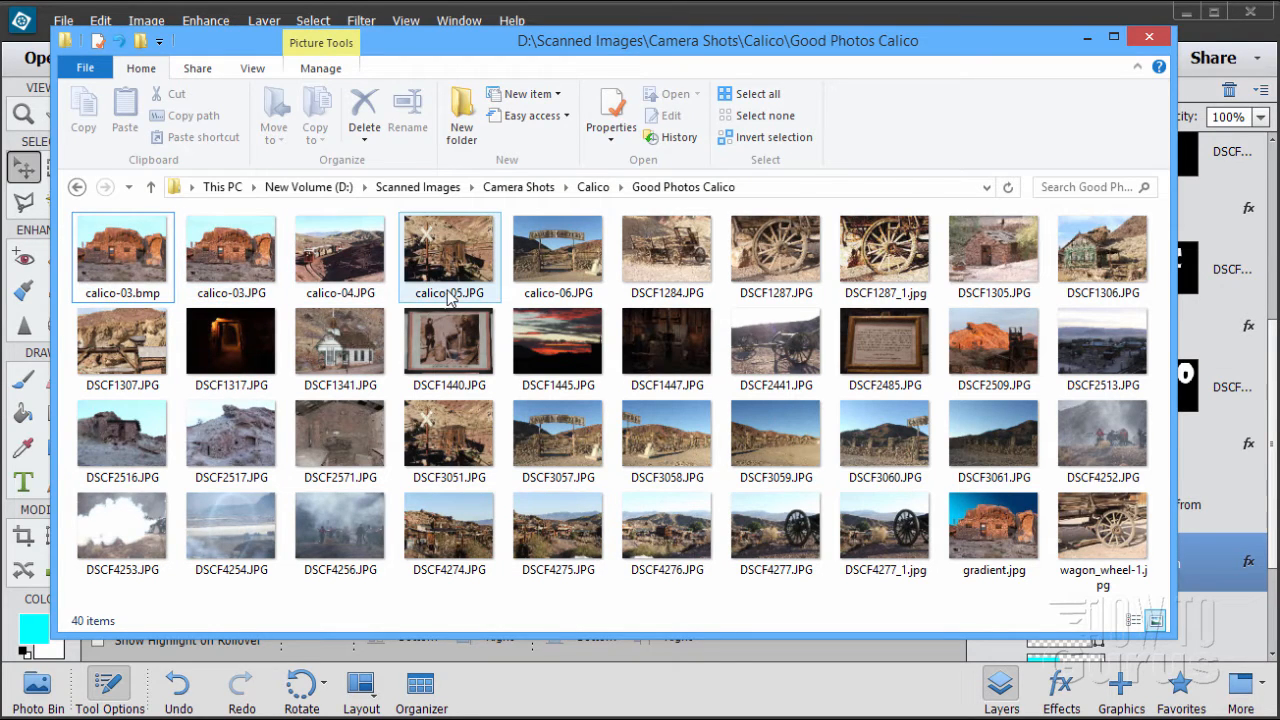
pyautogui.click(232, 250)
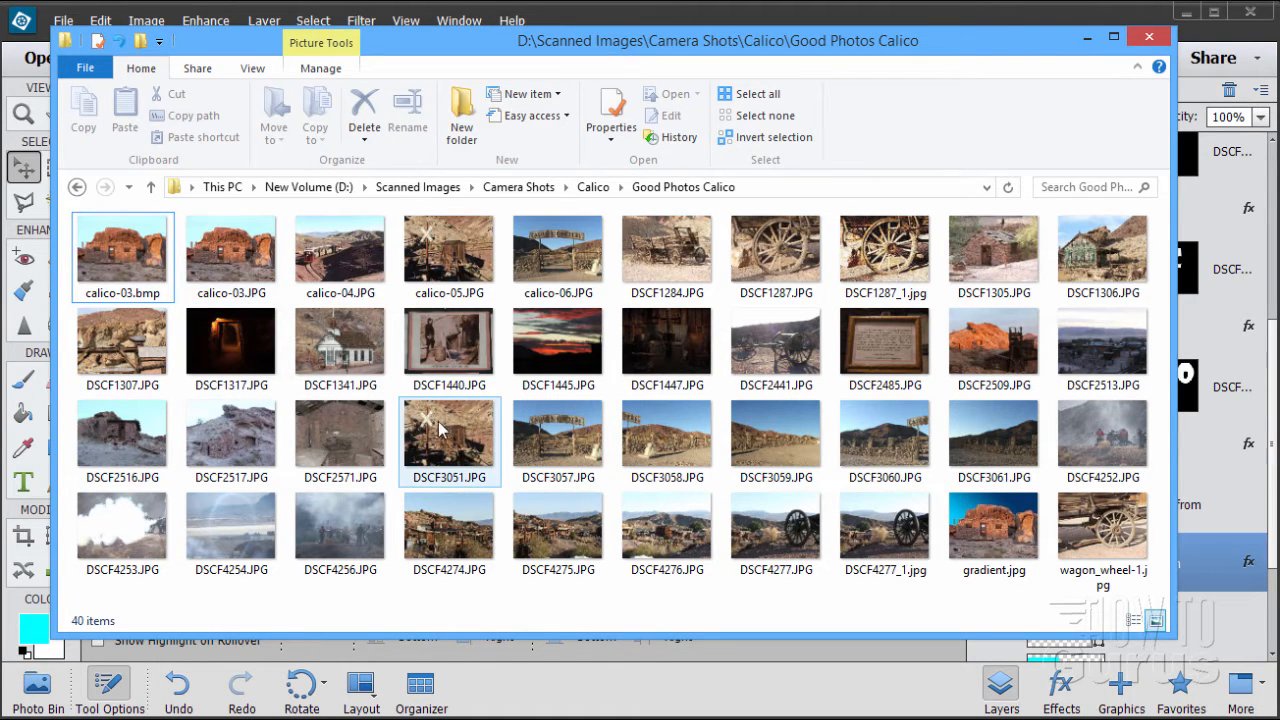
pyautogui.click(556, 348)
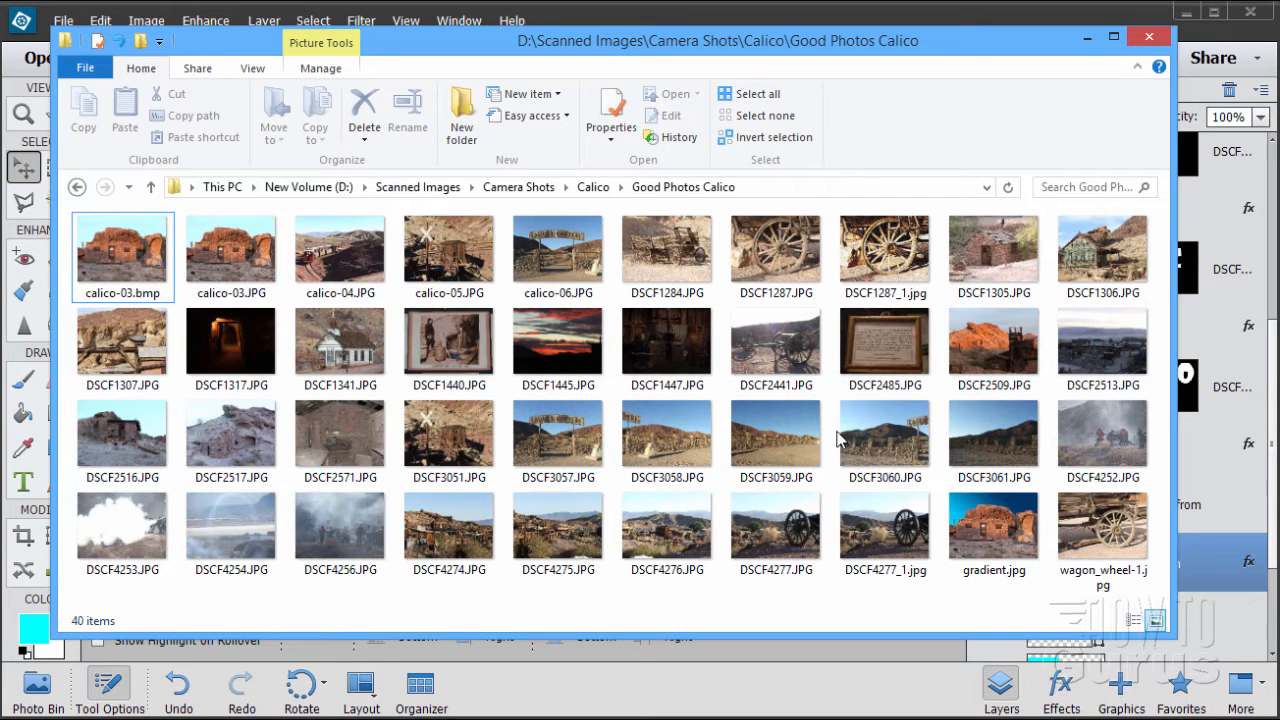
pyautogui.click(1104, 530)
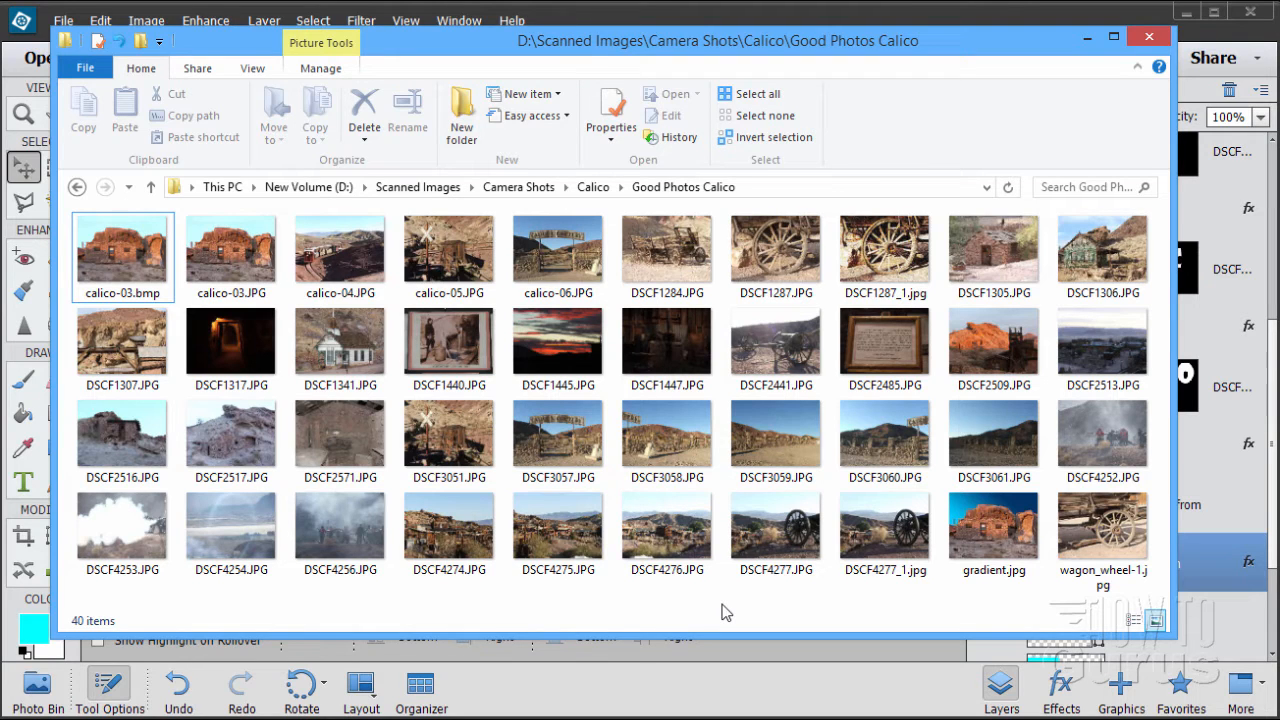
pyautogui.moveTo(1124, 604)
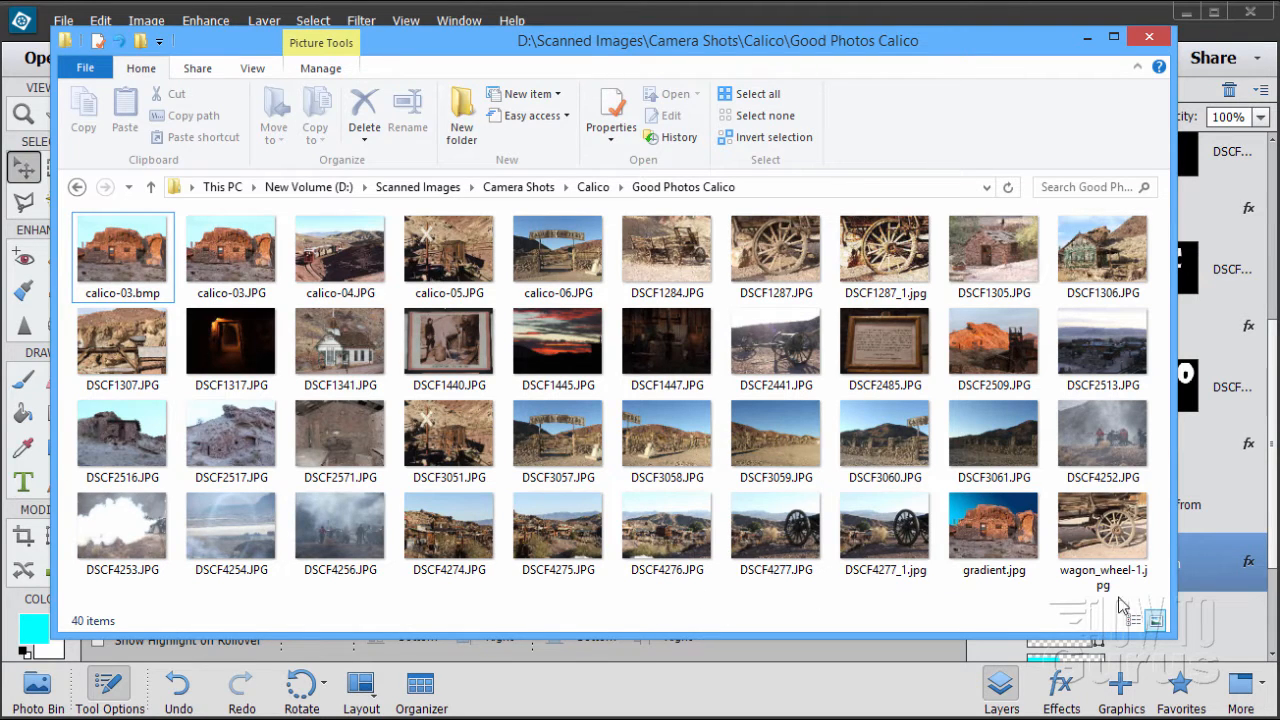
pyautogui.click(884, 524)
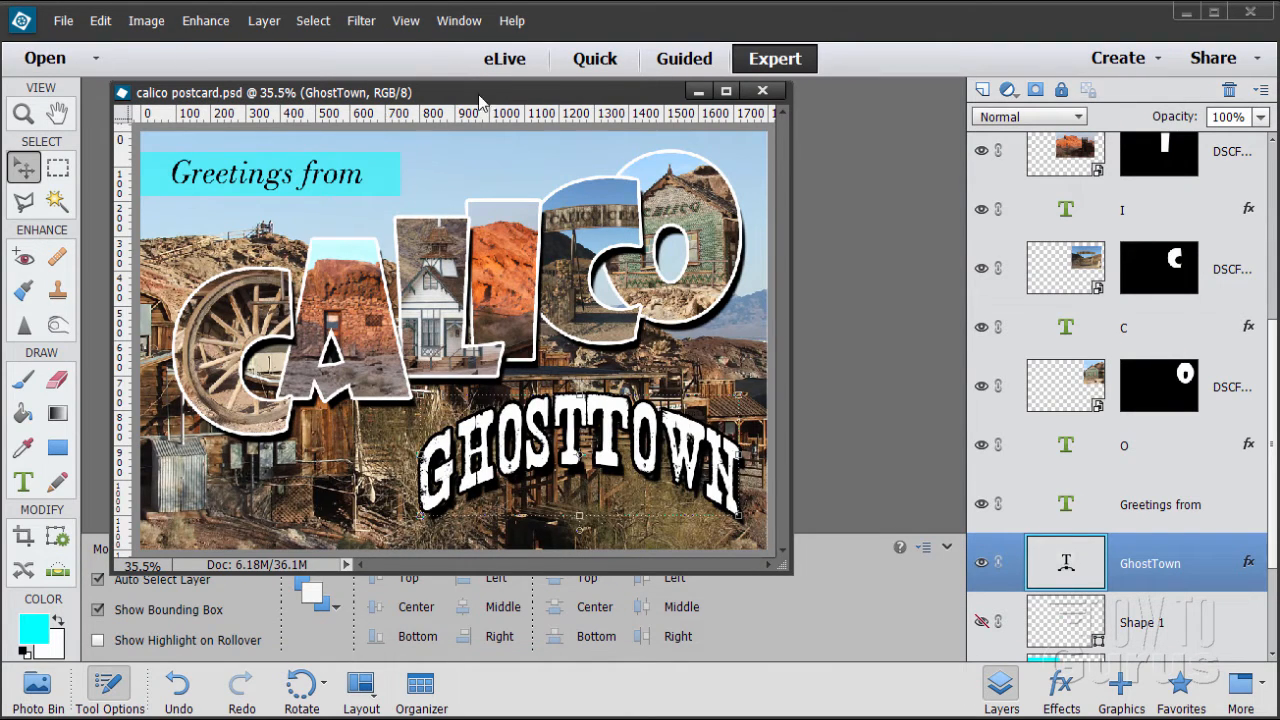
# Step: Close calico postcard.psd, leaving no document open
pyautogui.click(762, 90)
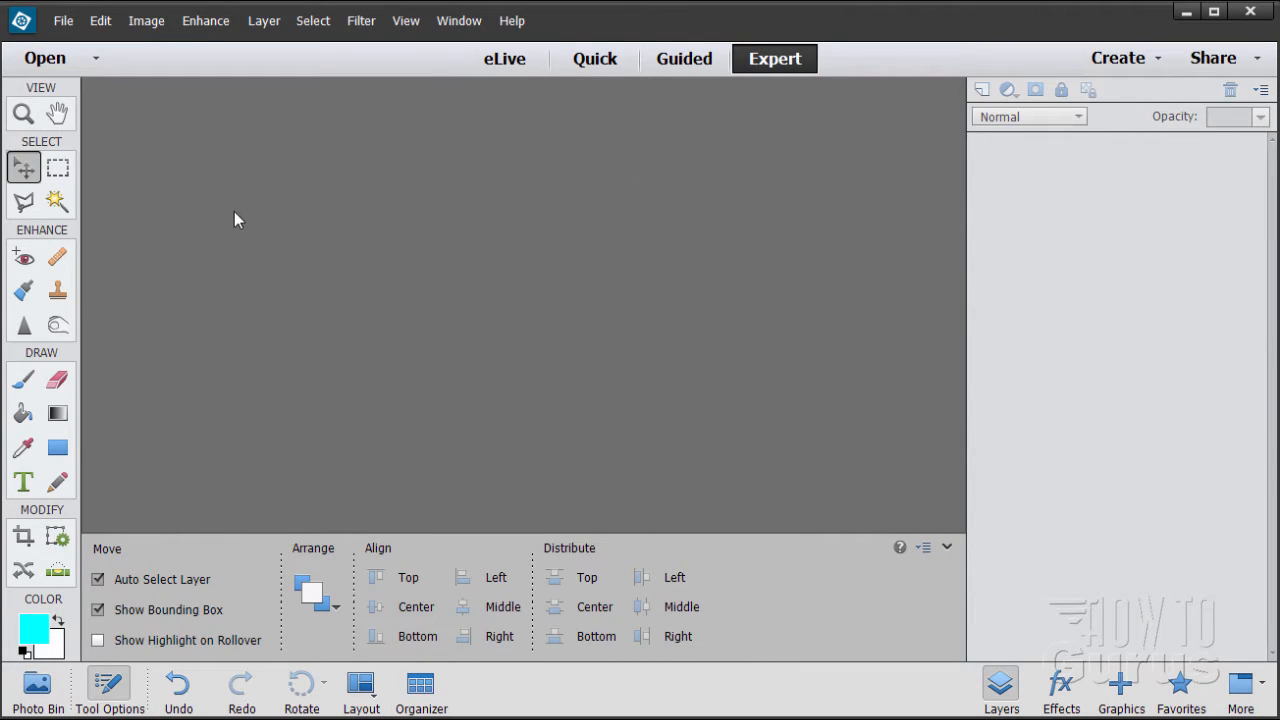
pyautogui.moveTo(210, 248)
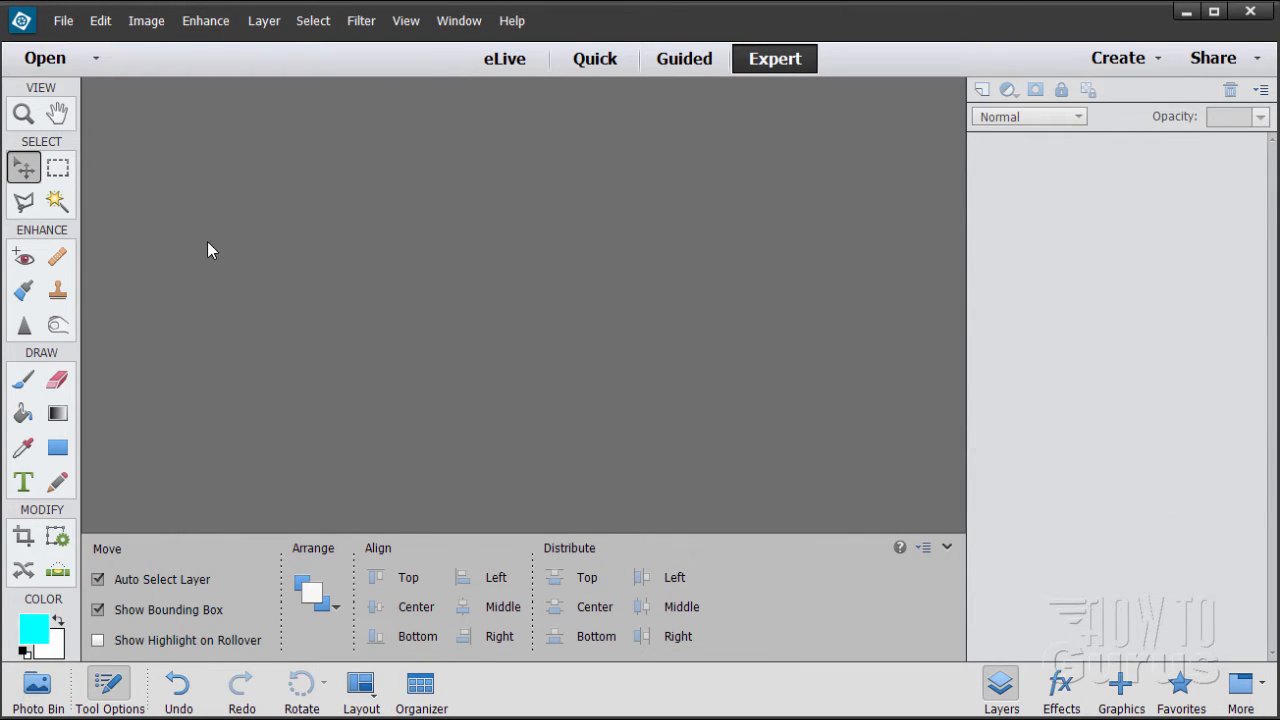
pyautogui.moveTo(452, 328)
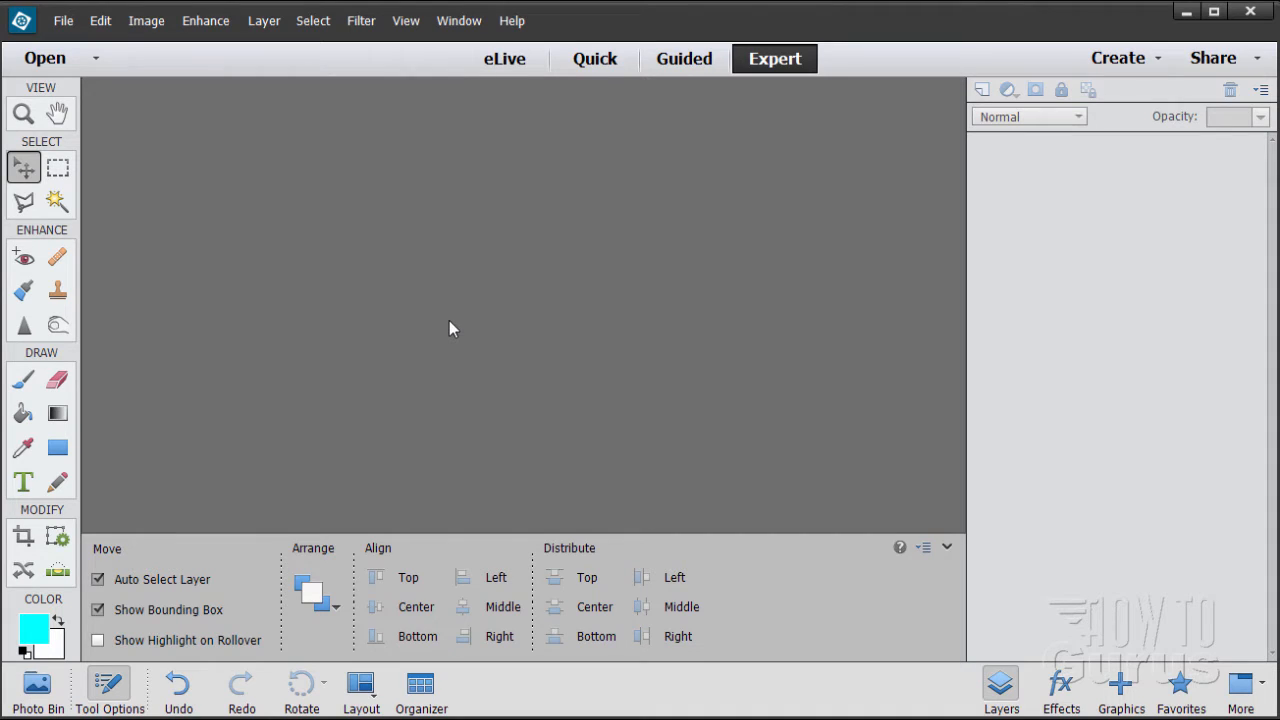
# Step: Bring up the Process Multiple Files dialog from the File menu
pyautogui.click(66, 20)
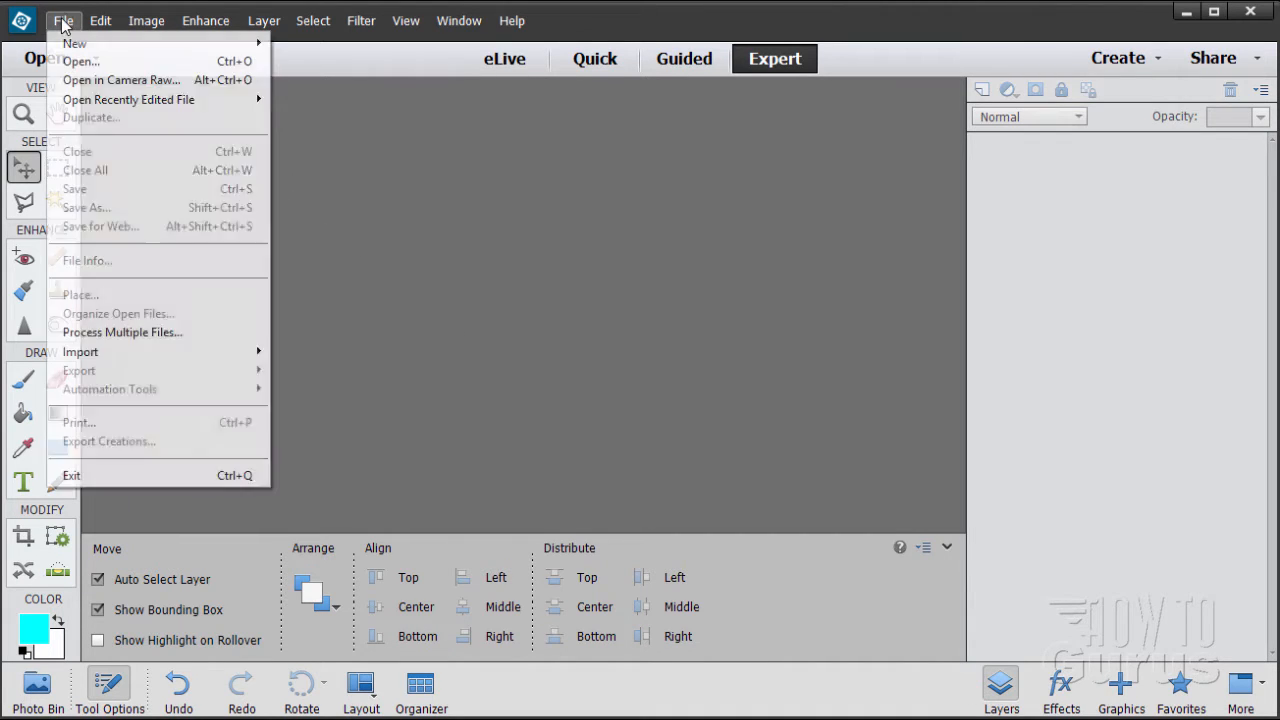
pyautogui.moveTo(78, 124)
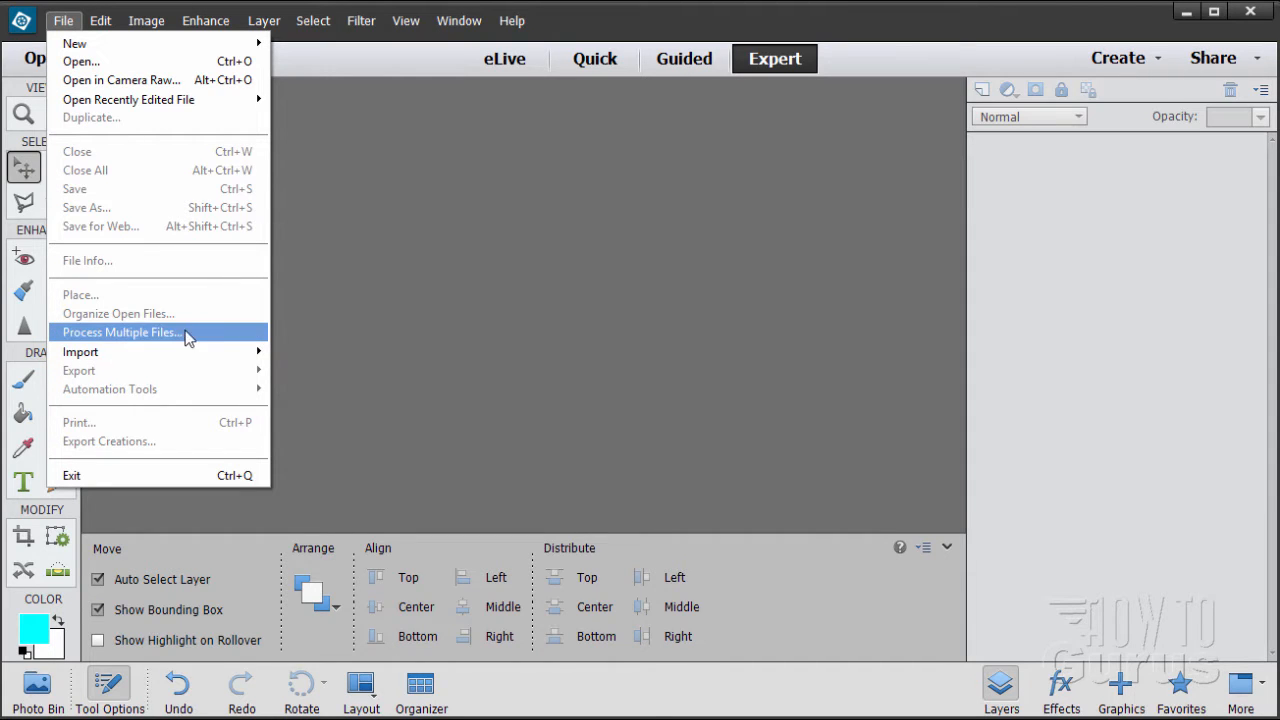
pyautogui.click(120, 332)
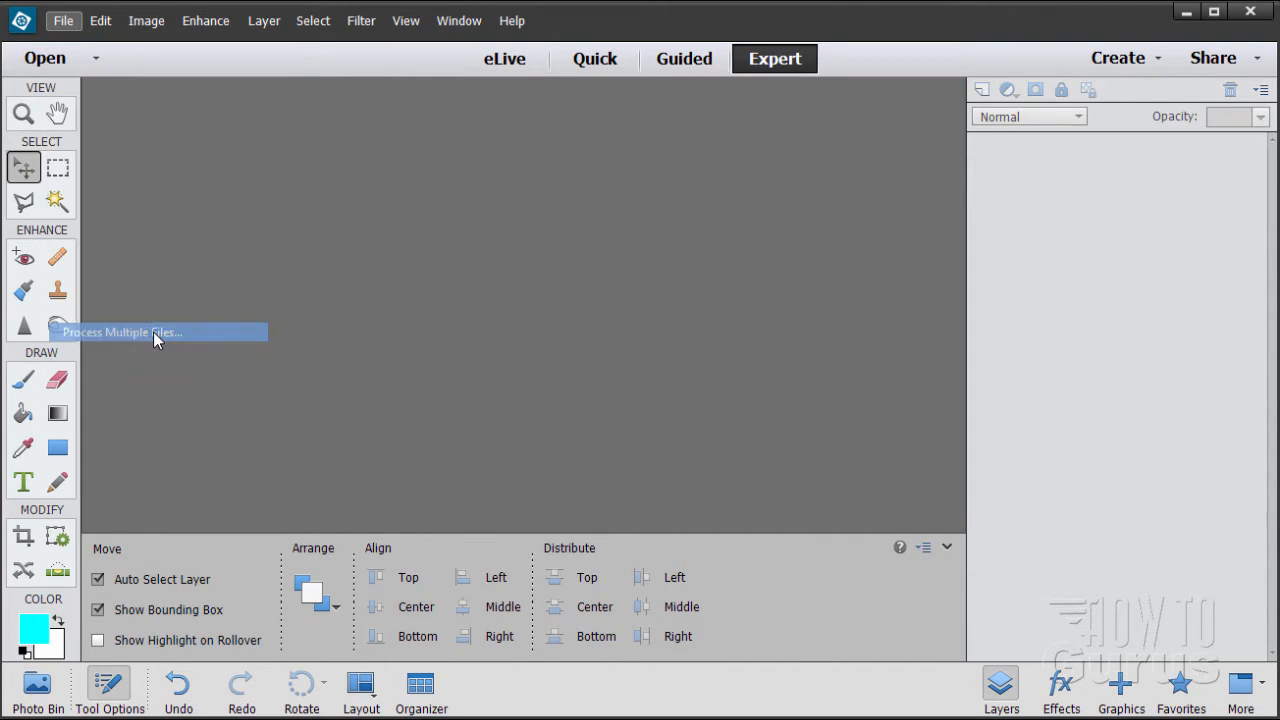
pyautogui.click(122, 332)
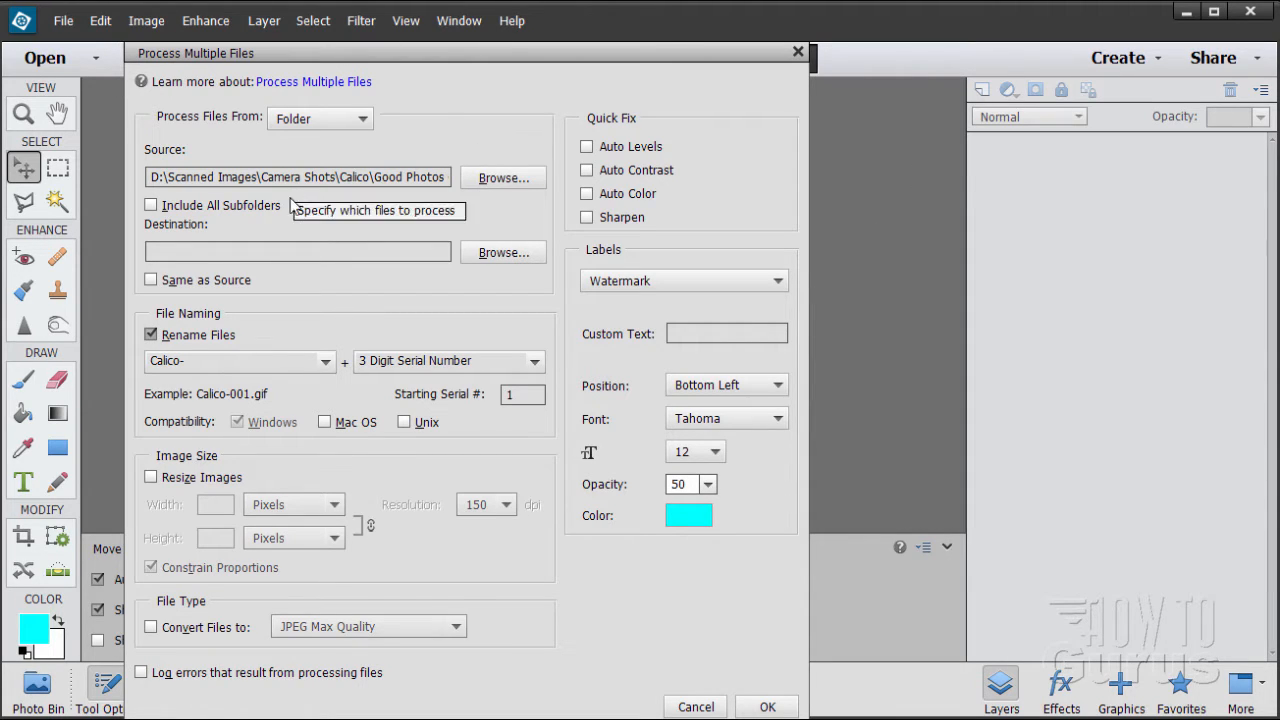
pyautogui.moveTo(236, 128)
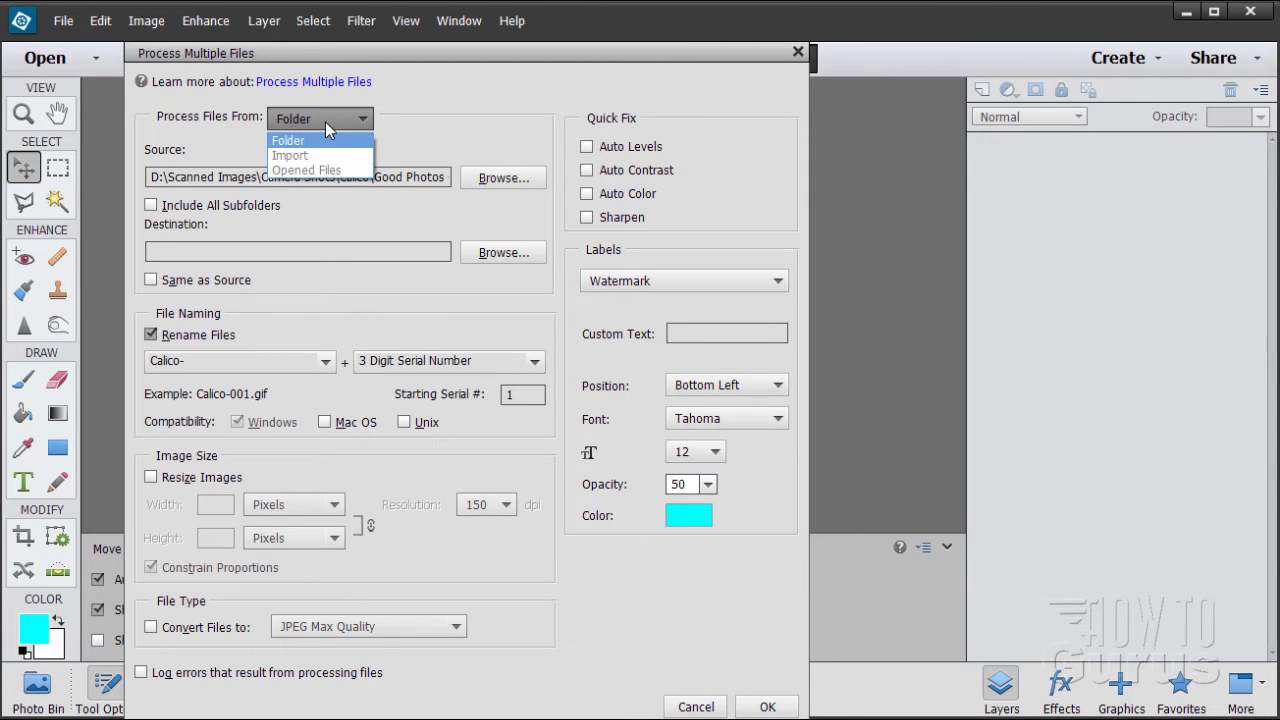
pyautogui.moveTo(306, 156)
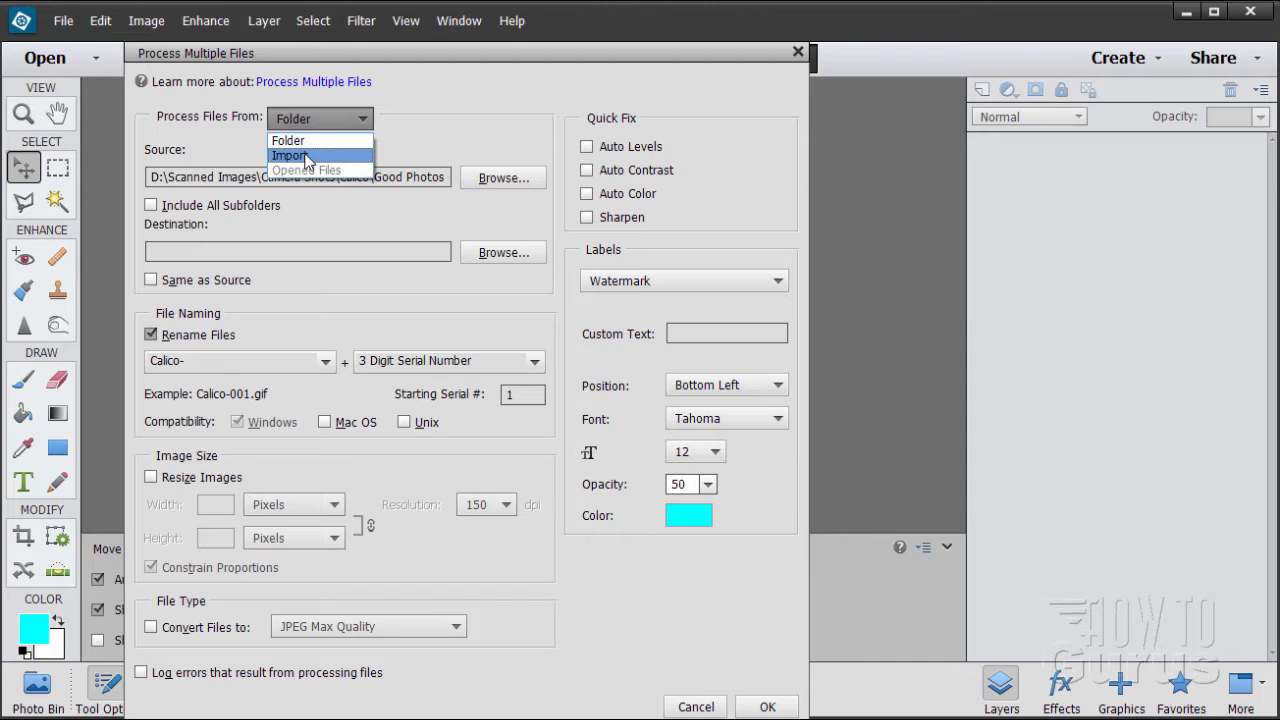
pyautogui.moveTo(338, 170)
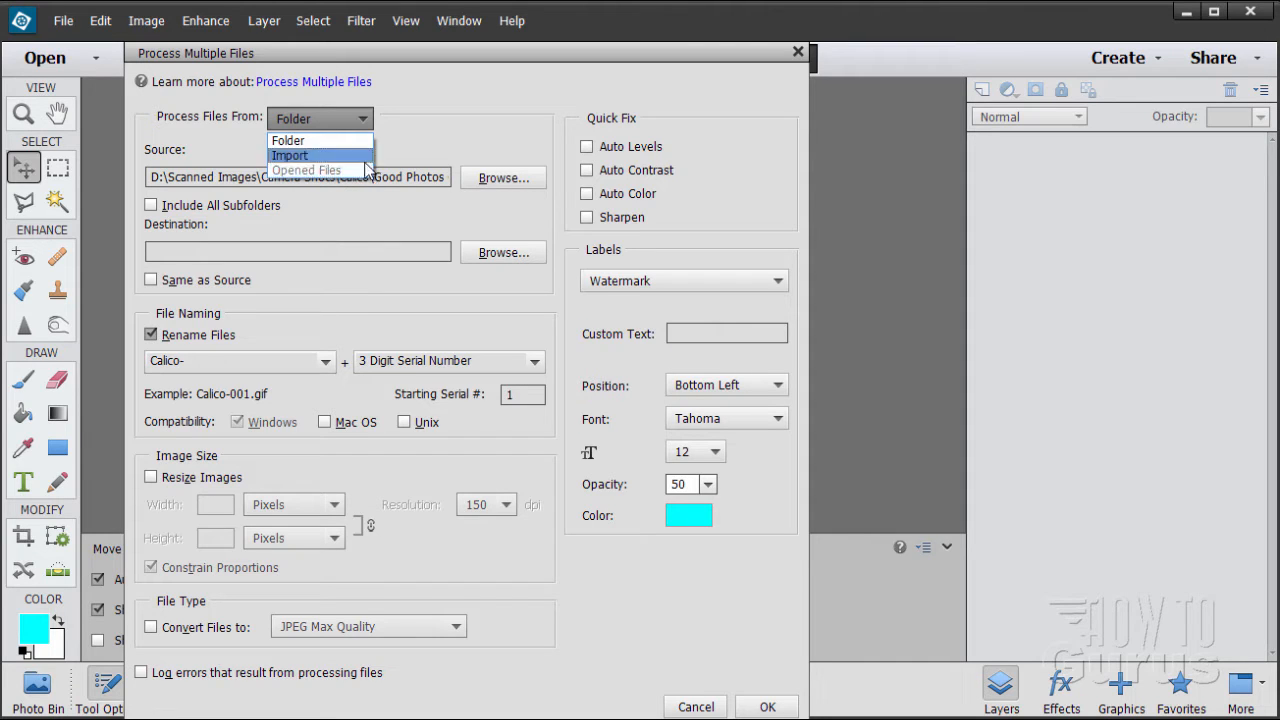
# Step: Keep Folder as source, toggle Include All Subfolders off again, and turn on Same as Source
pyautogui.click(288, 140)
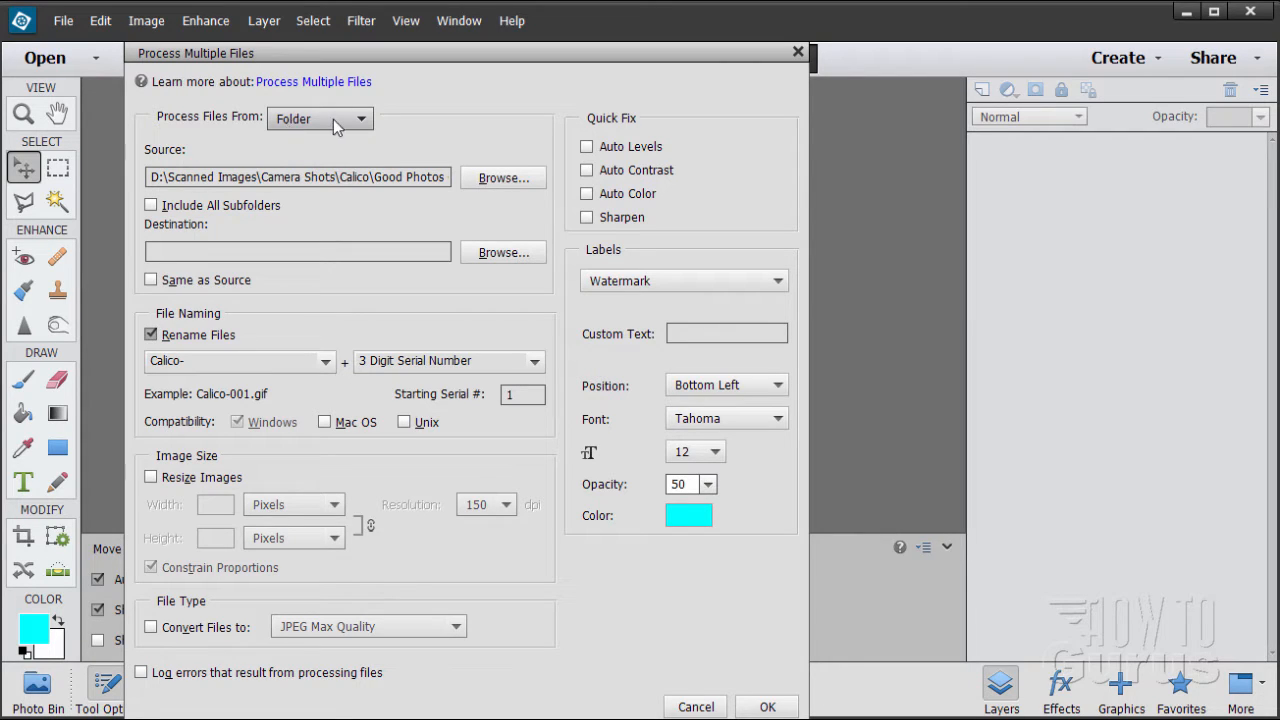
pyautogui.moveTo(164, 192)
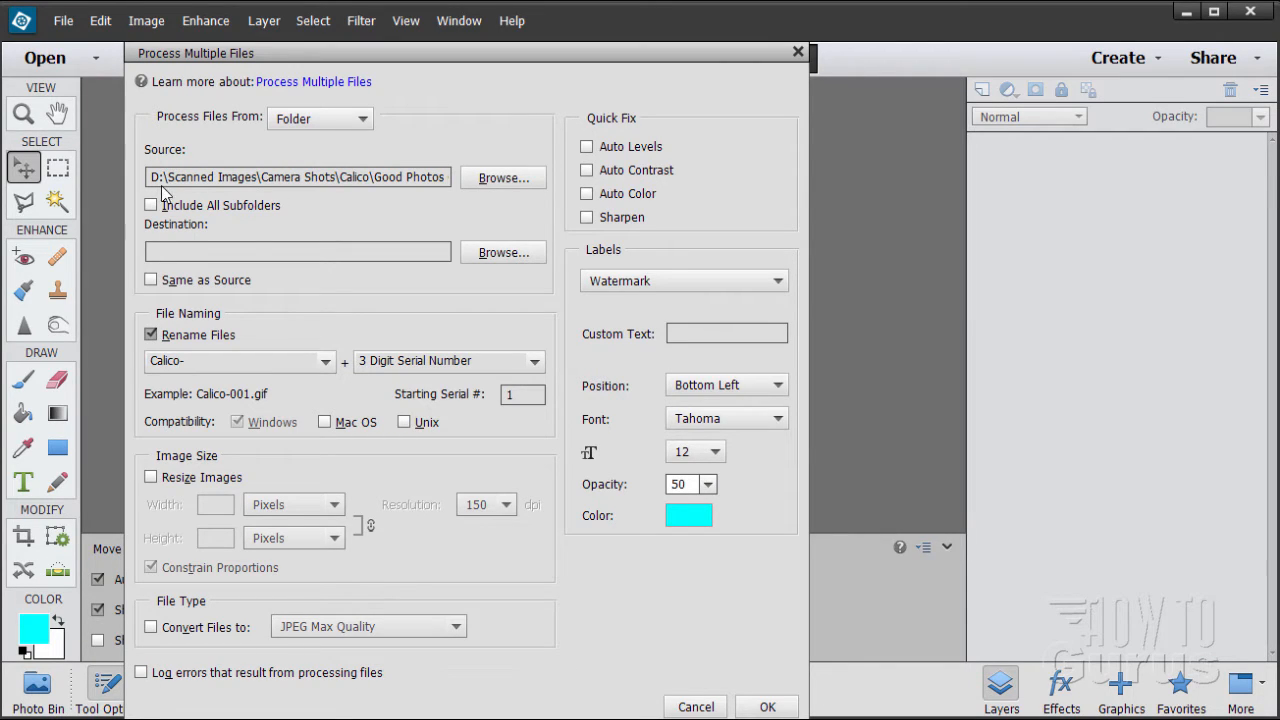
pyautogui.moveTo(436, 204)
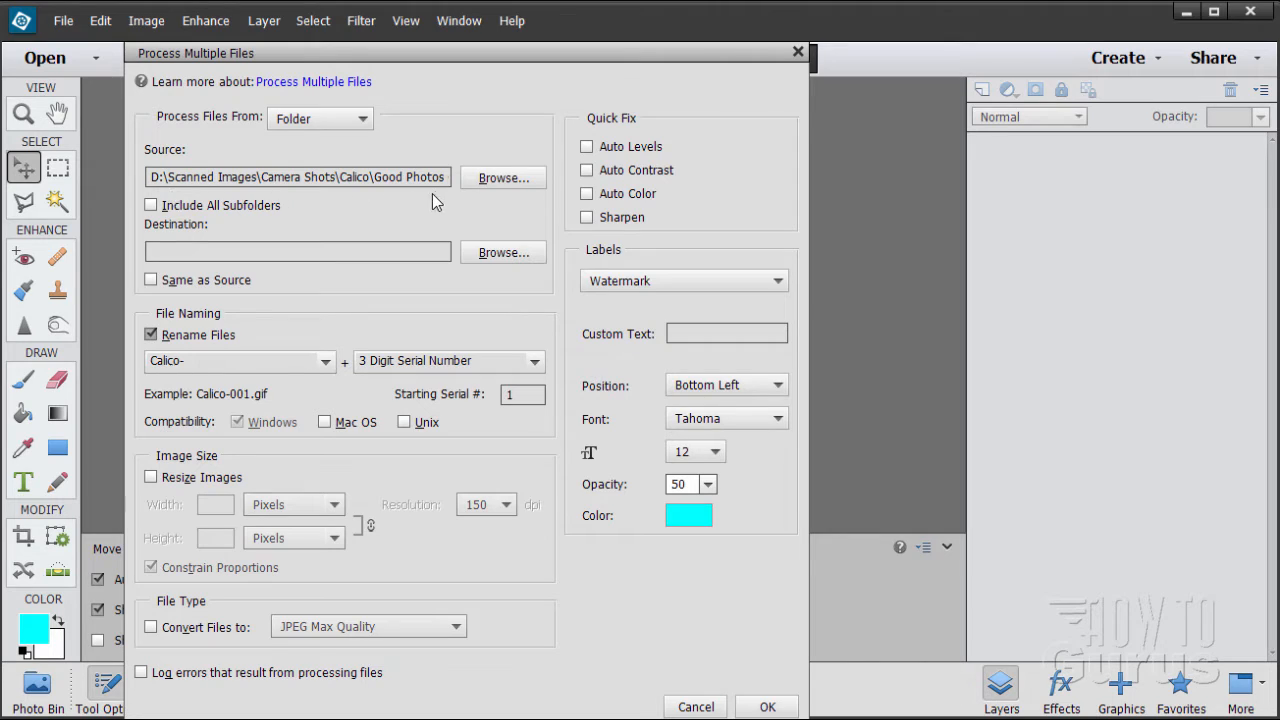
pyautogui.moveTo(378, 182)
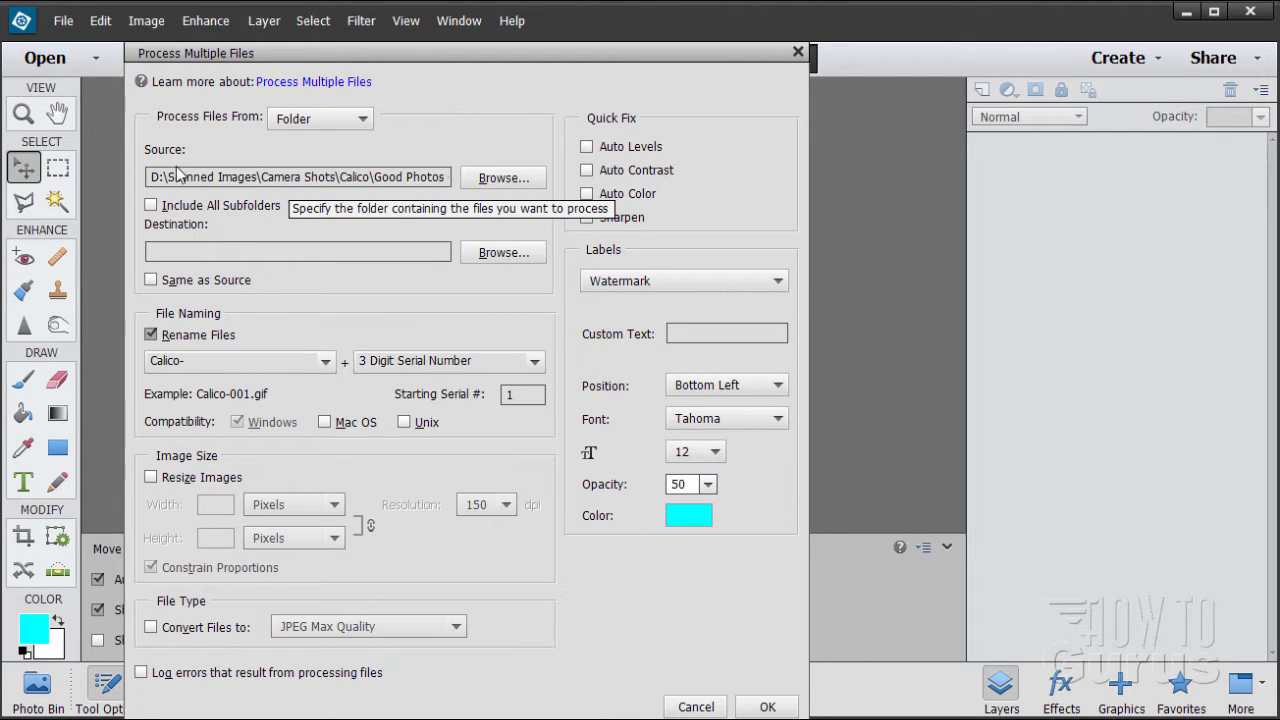
pyautogui.moveTo(298, 216)
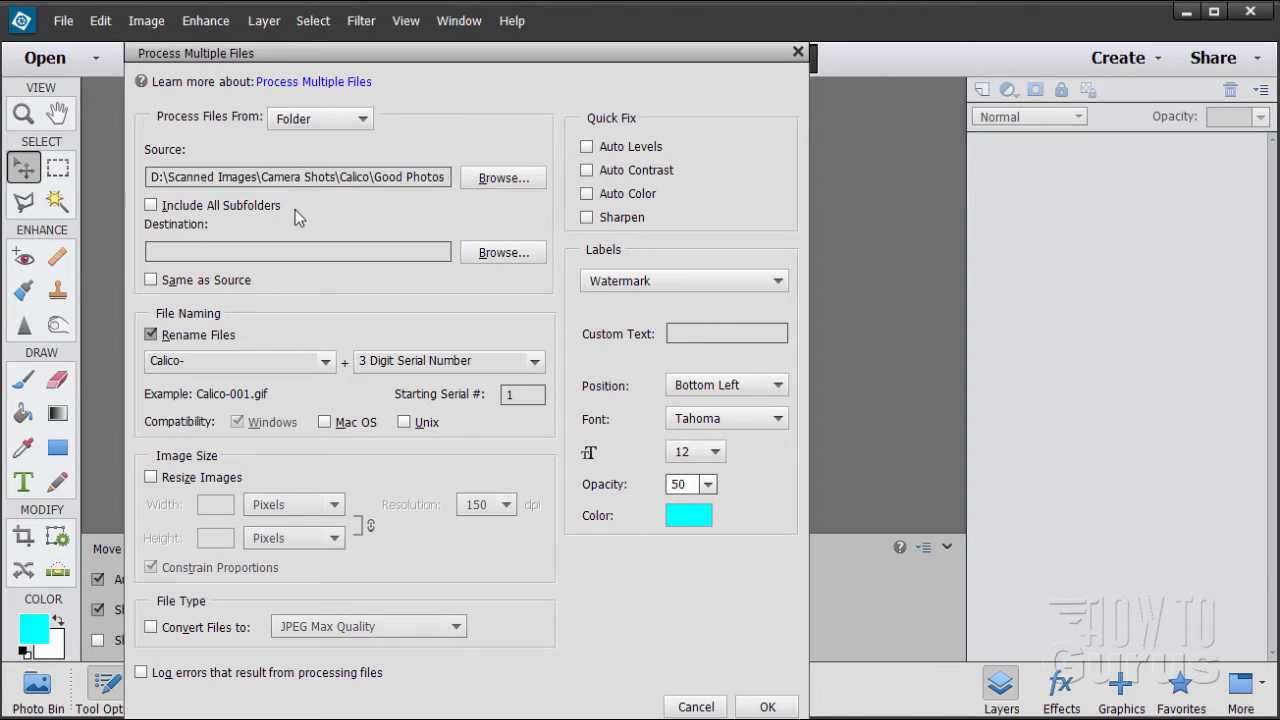
pyautogui.moveTo(318, 200)
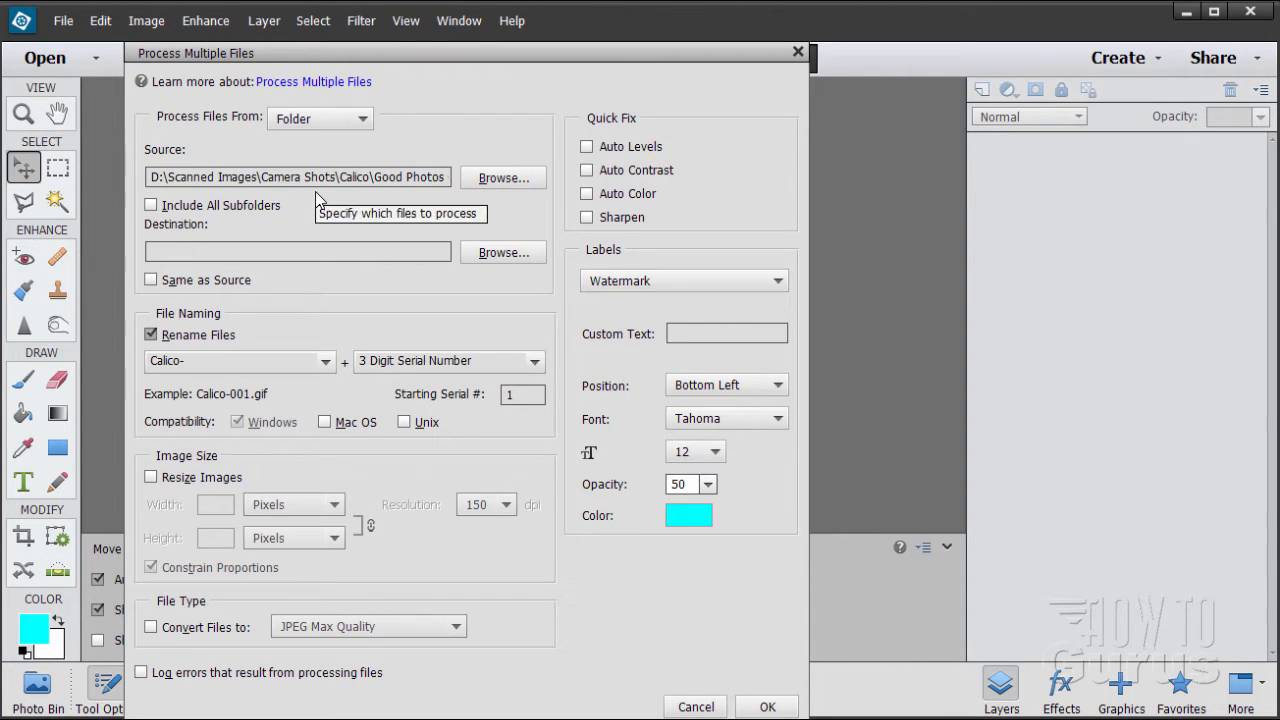
pyautogui.moveTo(212, 184)
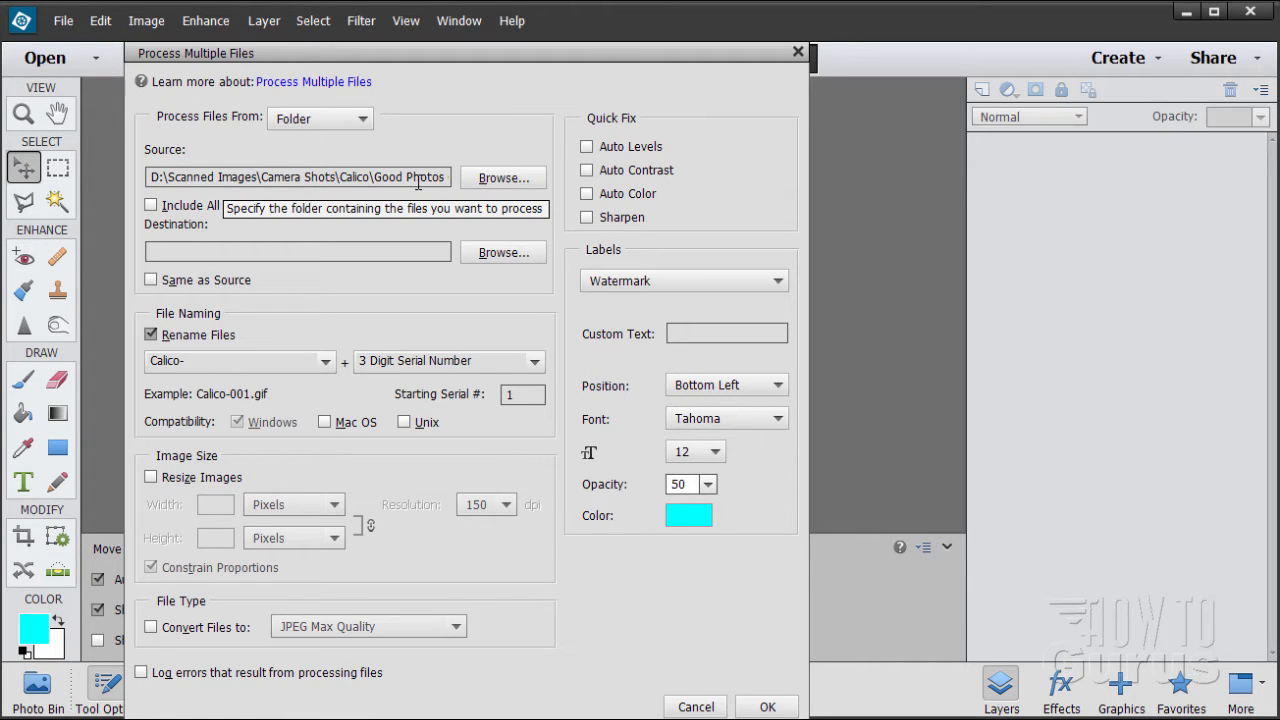
pyautogui.moveTo(204, 216)
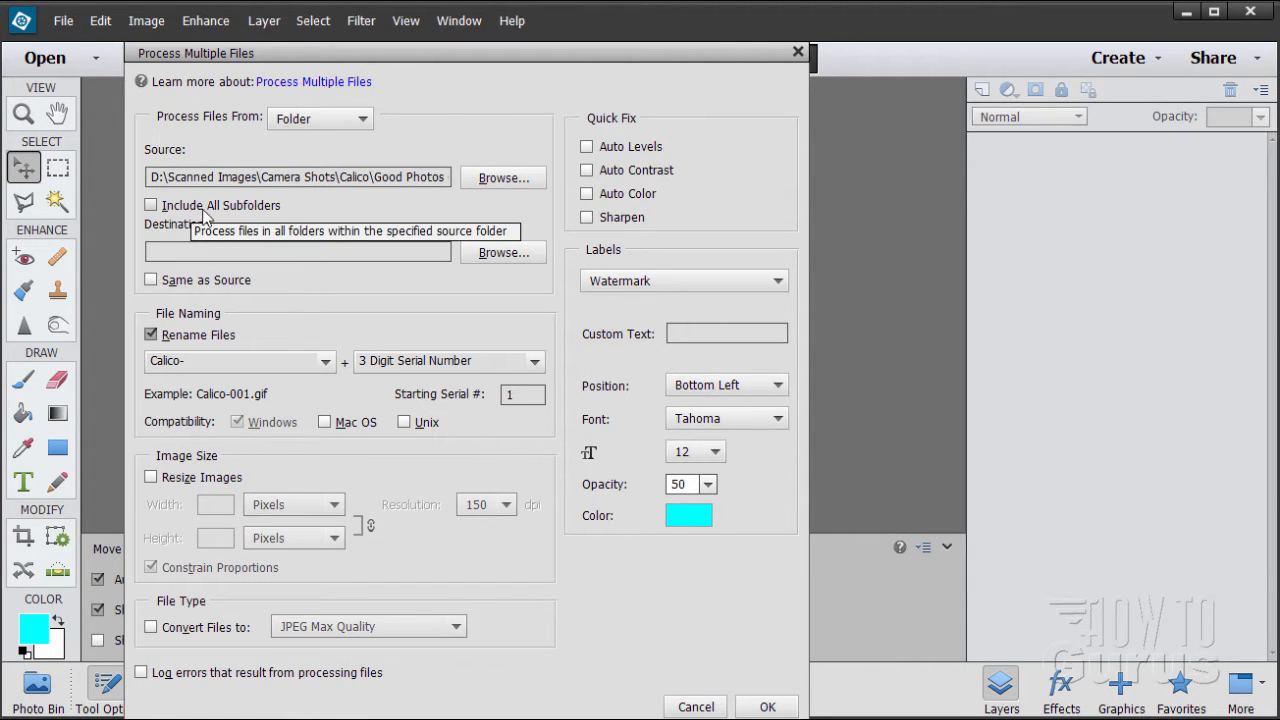
pyautogui.click(152, 204)
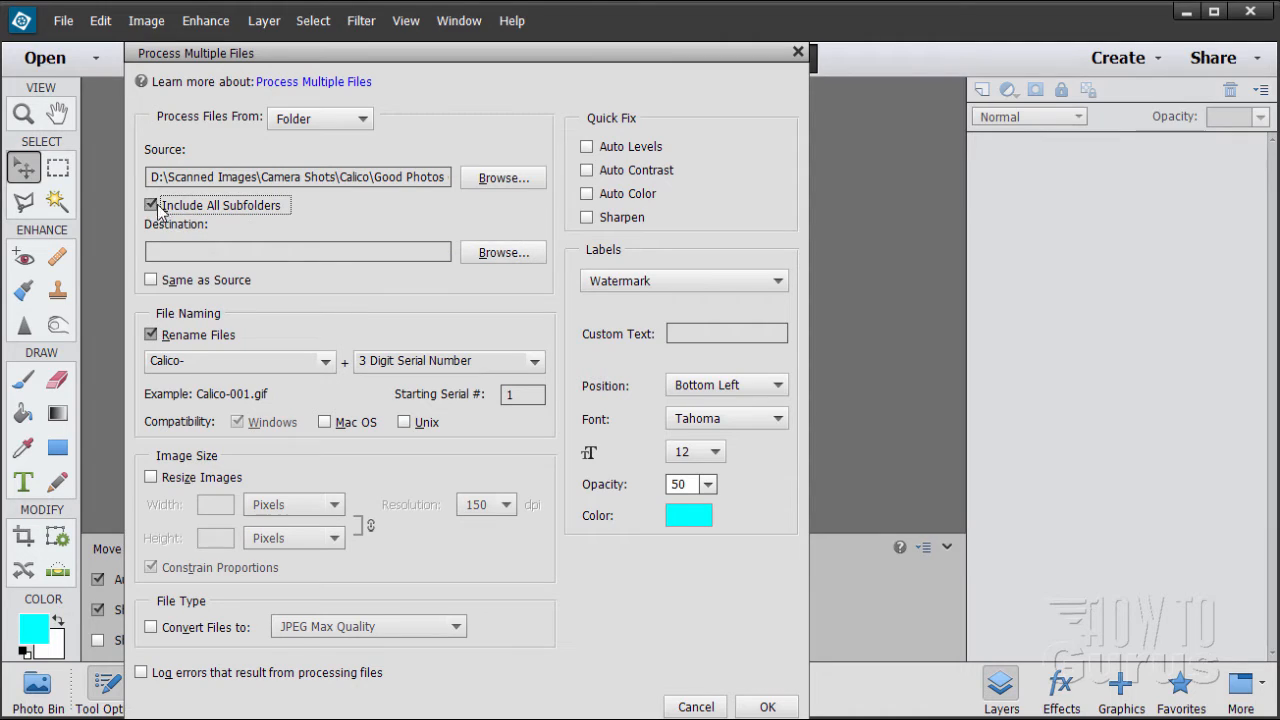
pyautogui.click(152, 204)
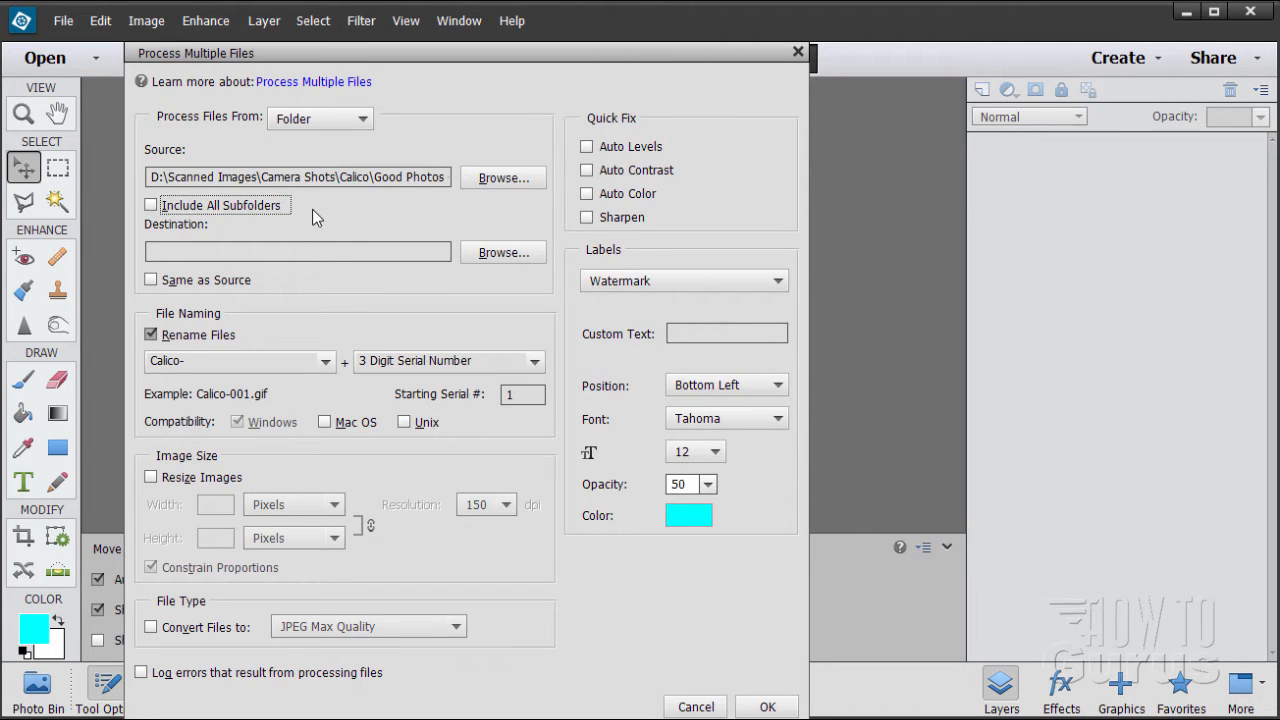
pyautogui.moveTo(156, 290)
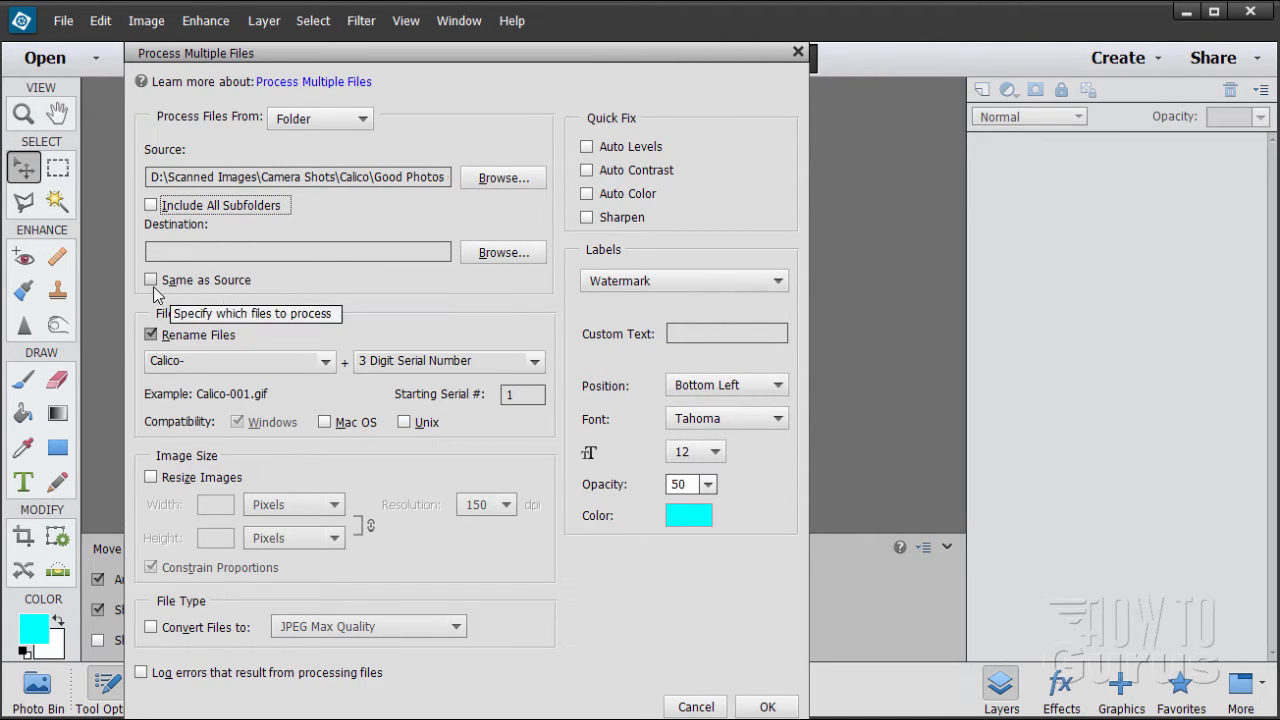
pyautogui.moveTo(200, 296)
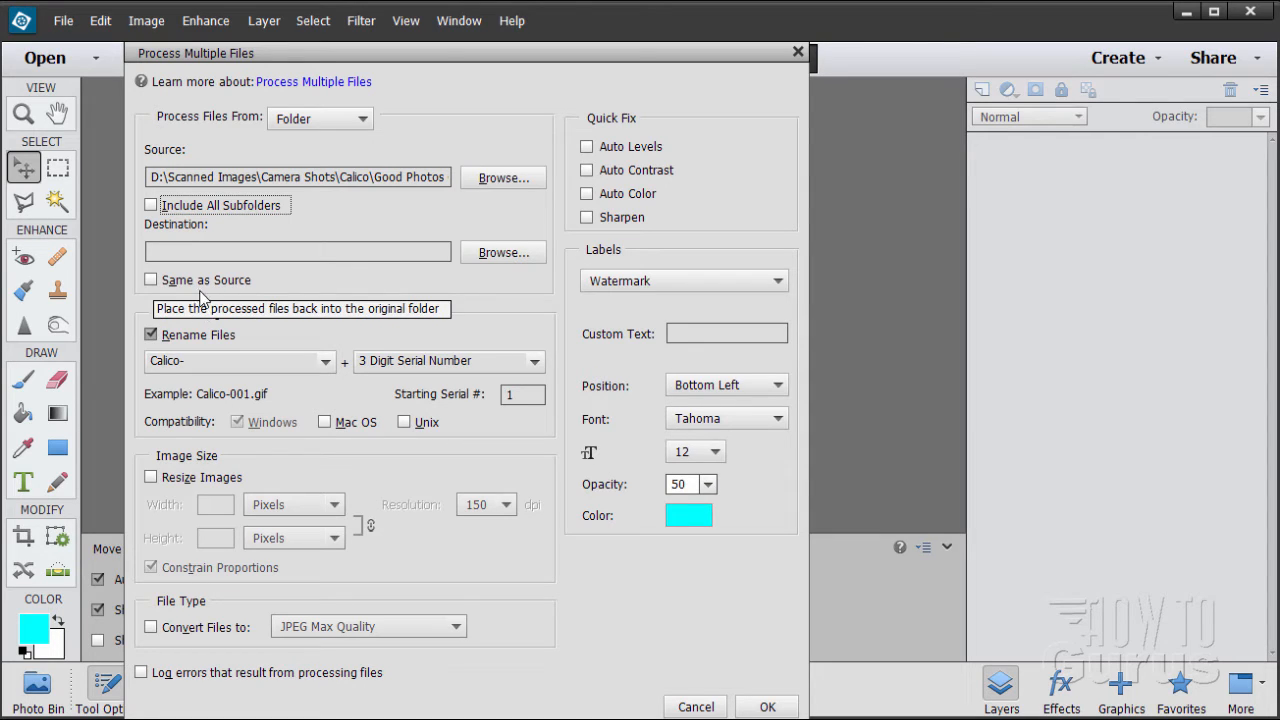
pyautogui.click(152, 280)
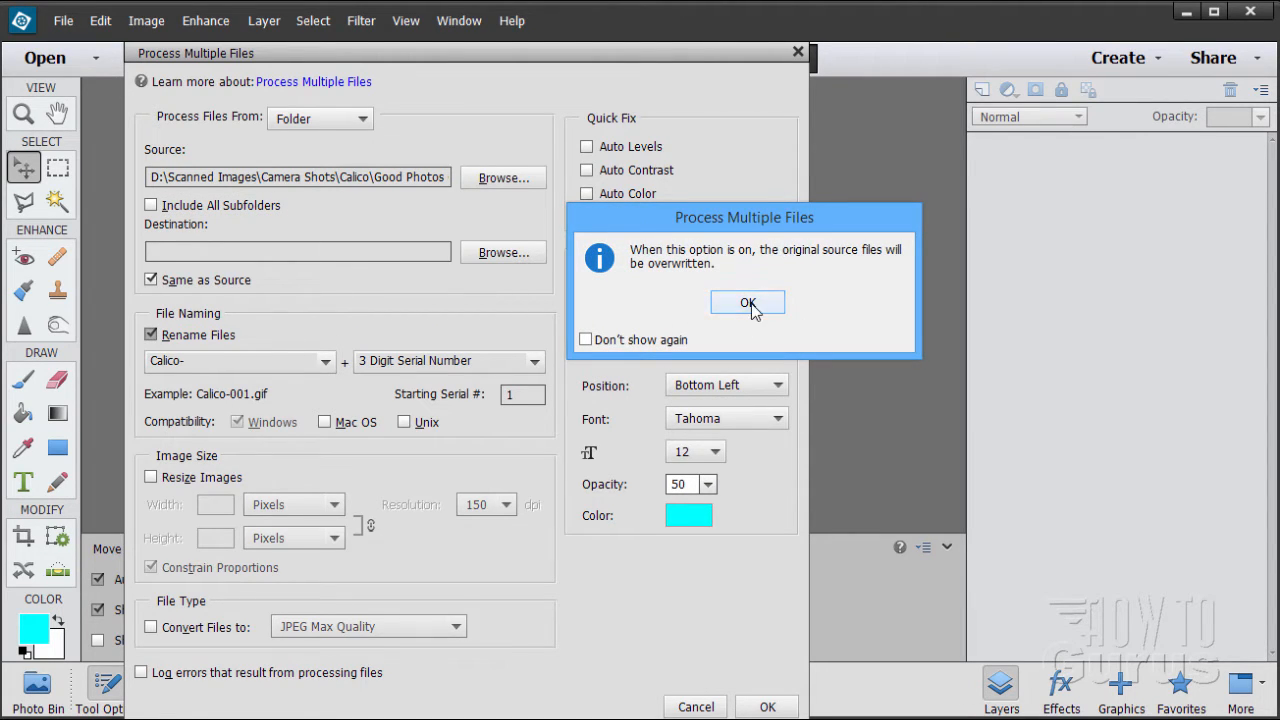
# Step: Dismiss the overwrite warning and set the destination to a new Calico Pictures folder under _Training Masters
pyautogui.click(748, 302)
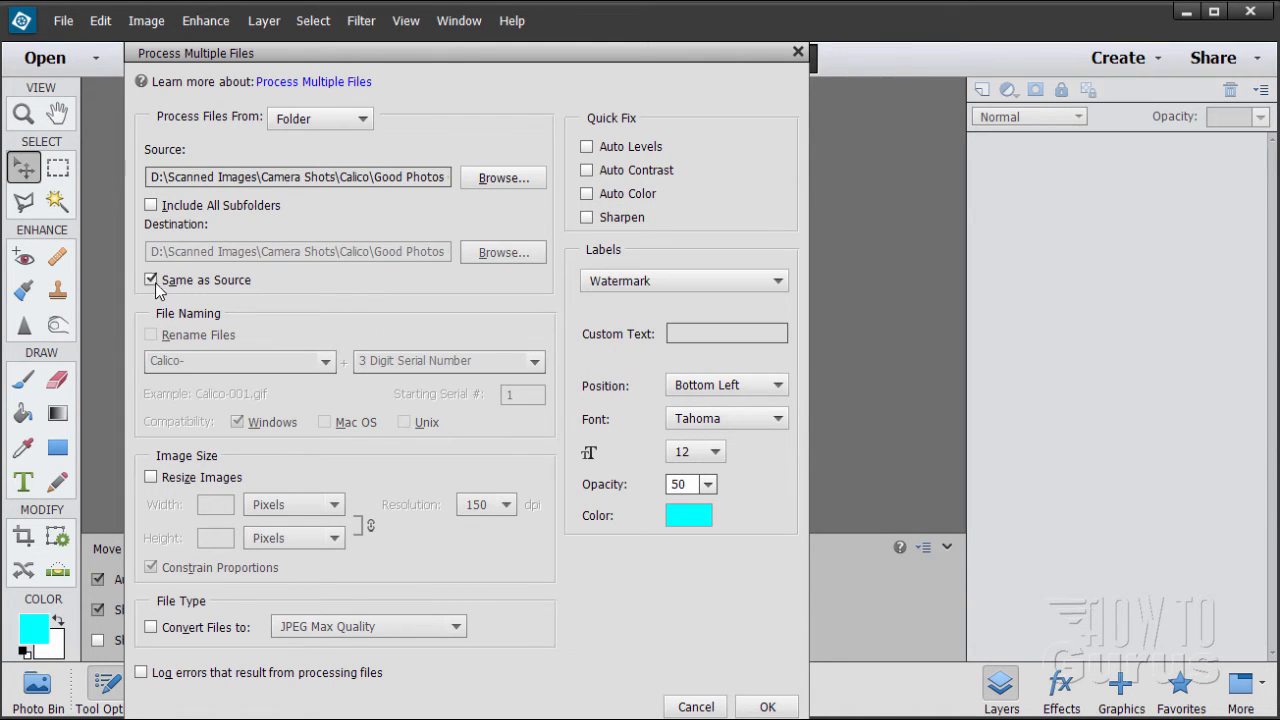
pyautogui.click(152, 280)
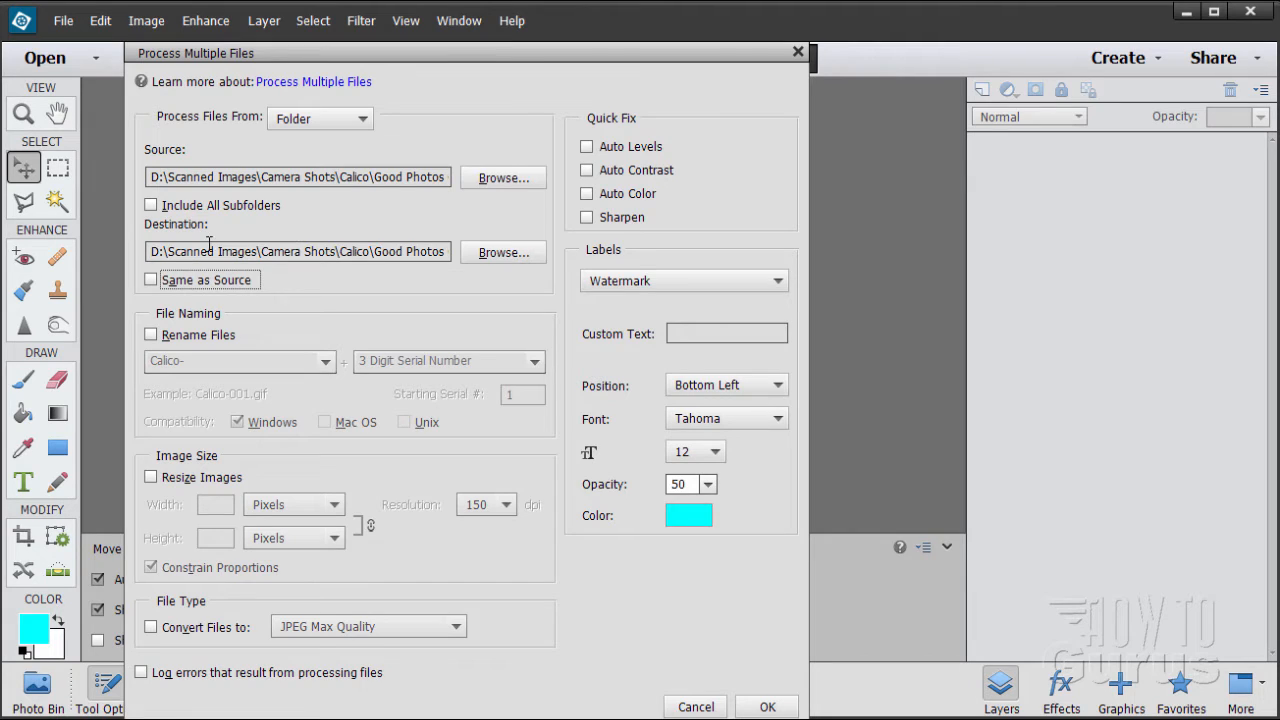
pyautogui.moveTo(454, 272)
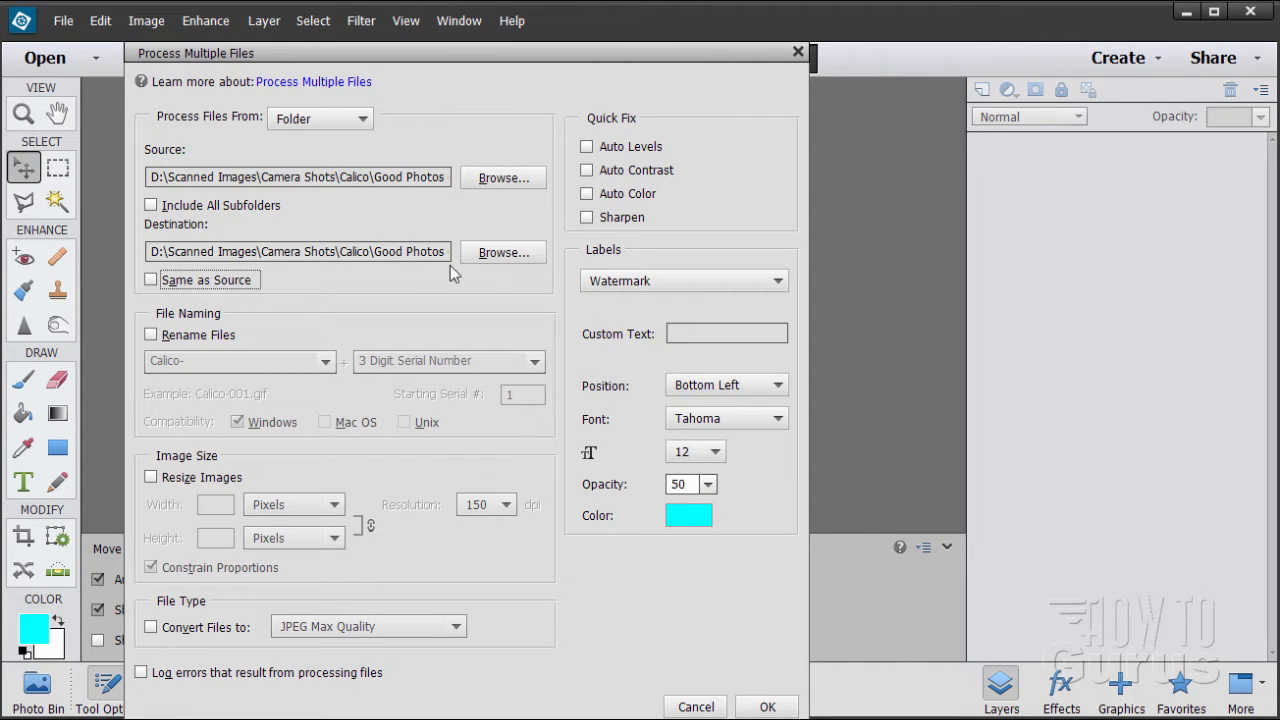
pyautogui.click(504, 252)
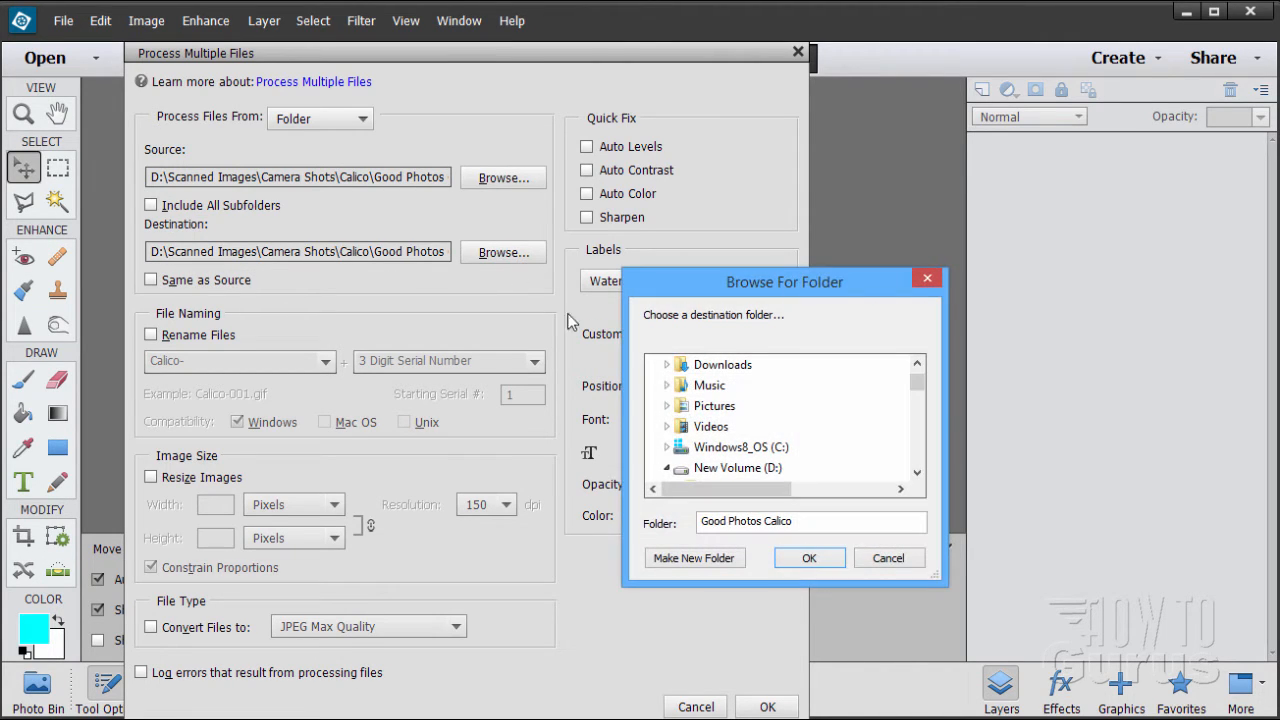
pyautogui.moveTo(790, 472)
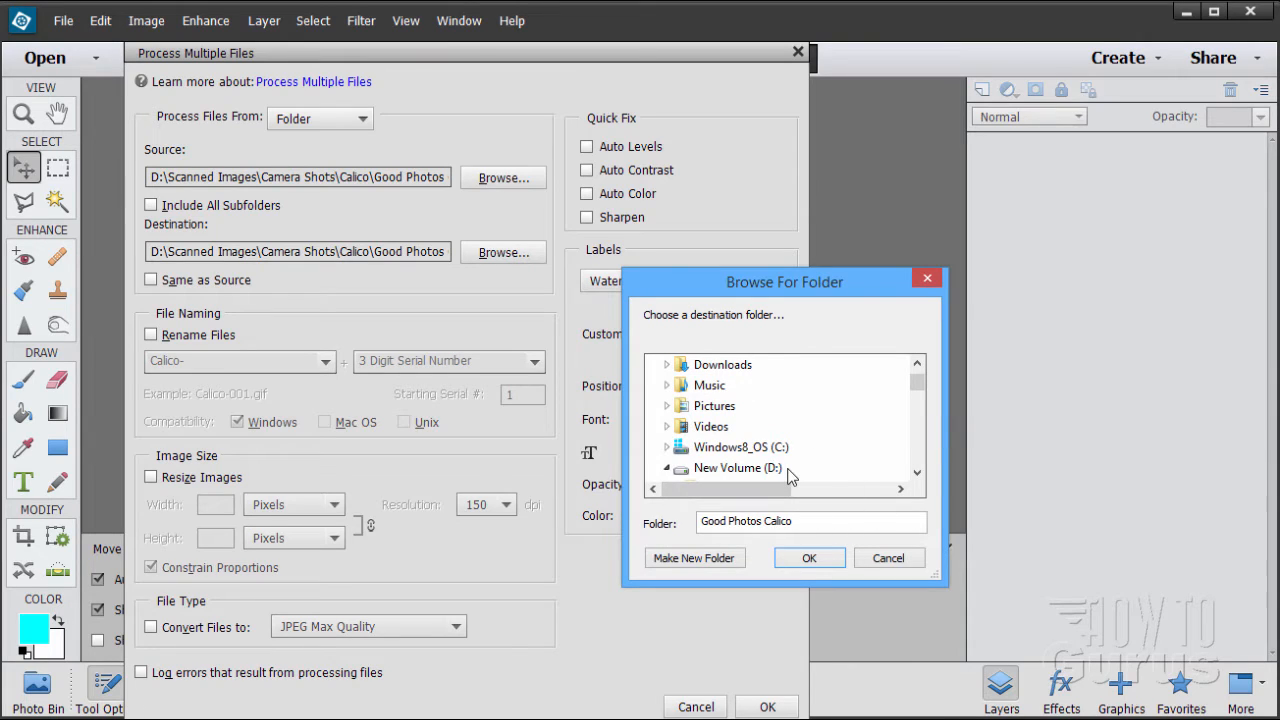
pyautogui.moveTo(828, 432)
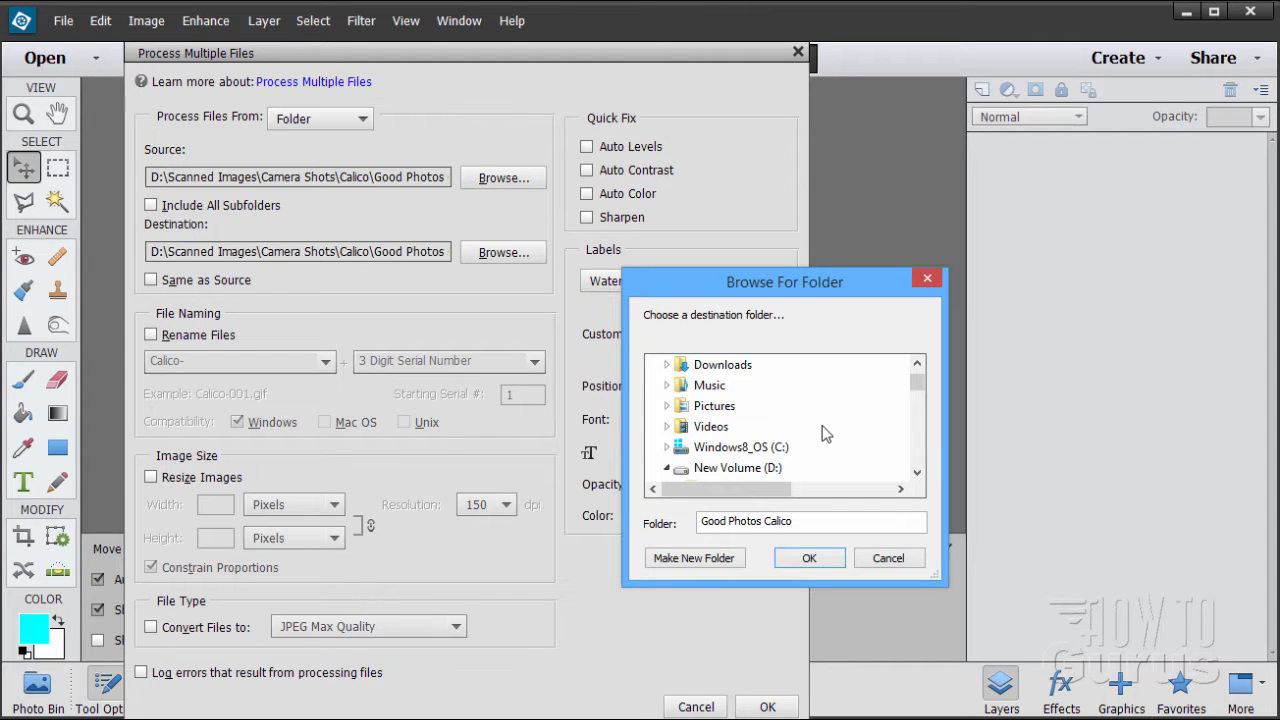
pyautogui.moveTo(820, 414)
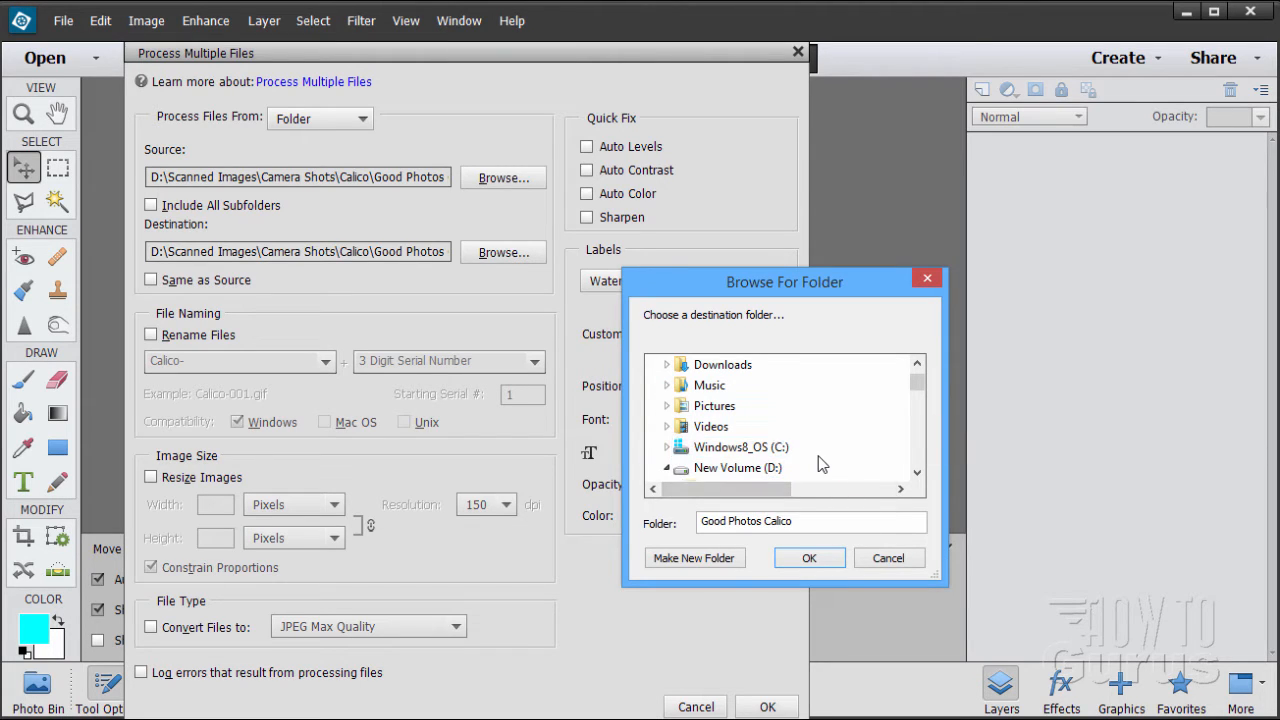
pyautogui.moveTo(812, 444)
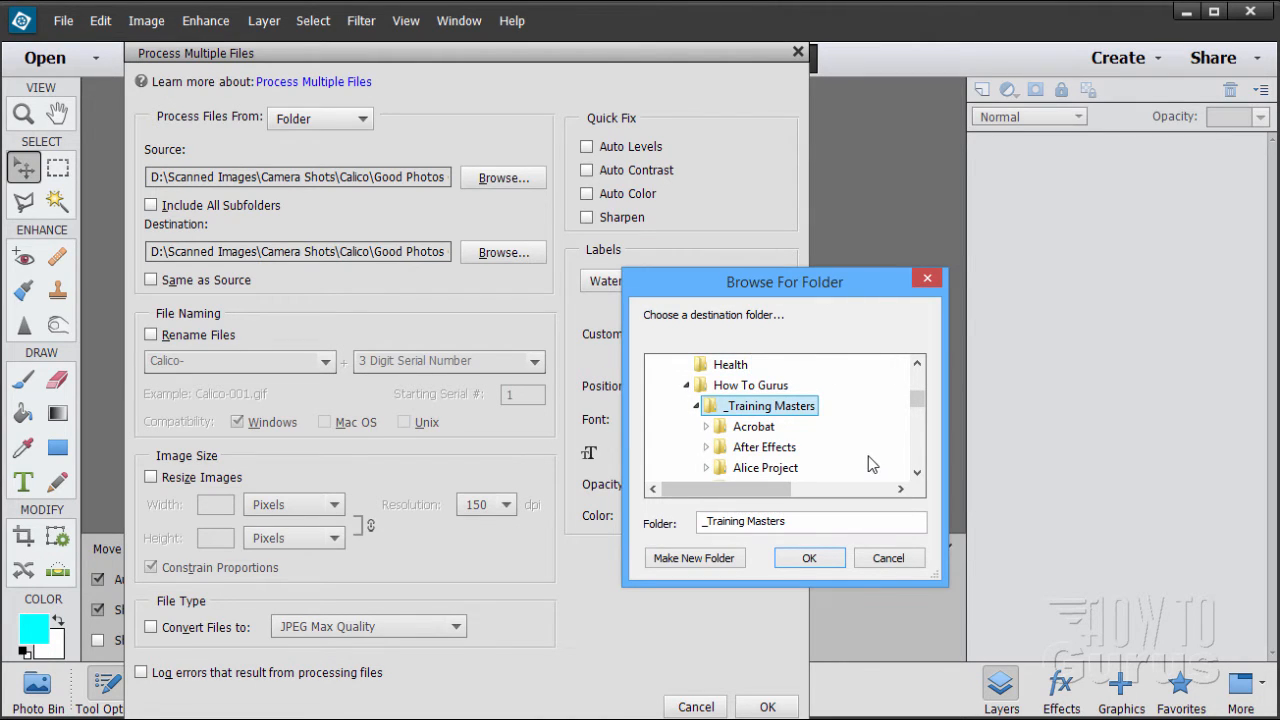
pyautogui.moveTo(876, 456)
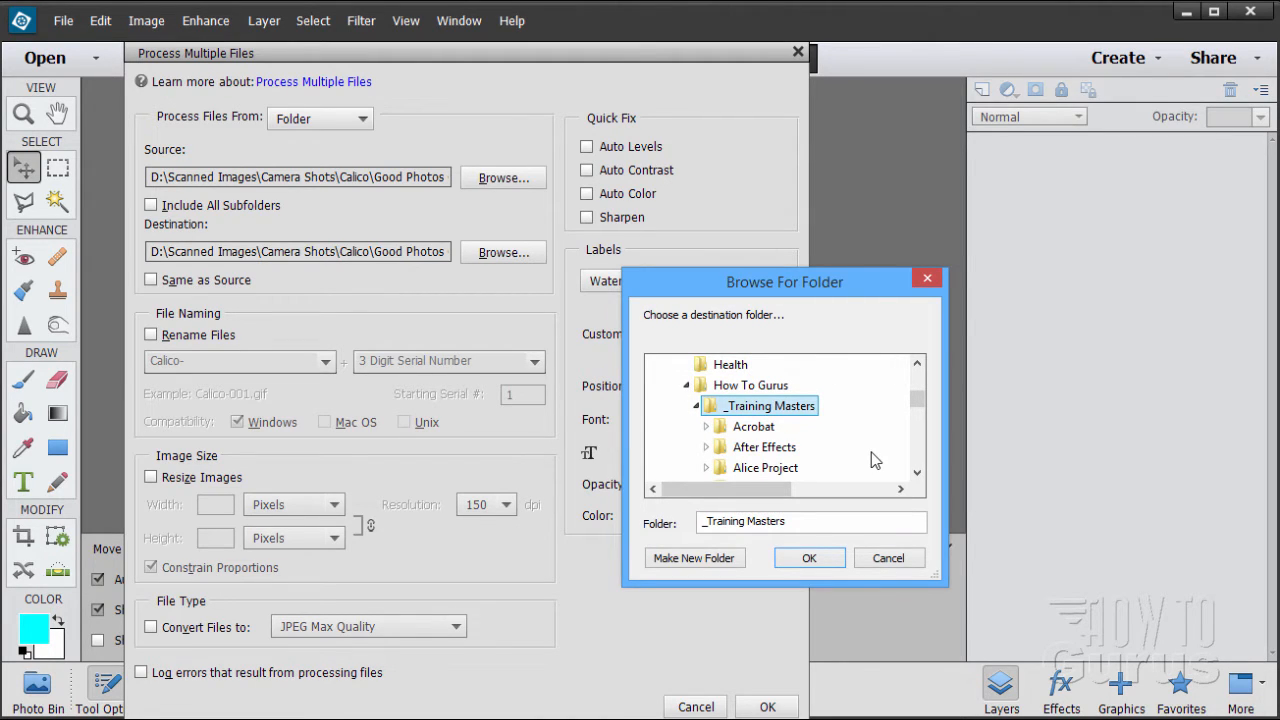
pyautogui.moveTo(780, 412)
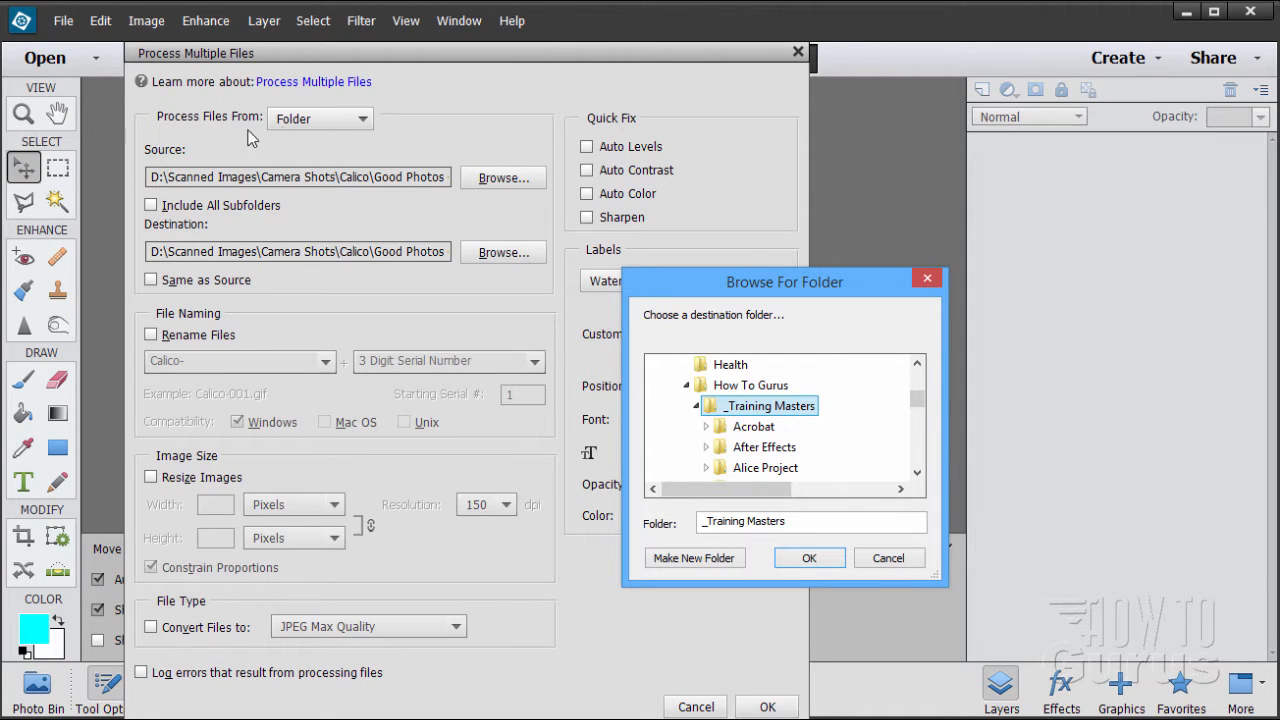
pyautogui.moveTo(756, 420)
pyautogui.write('Calico Pictures')
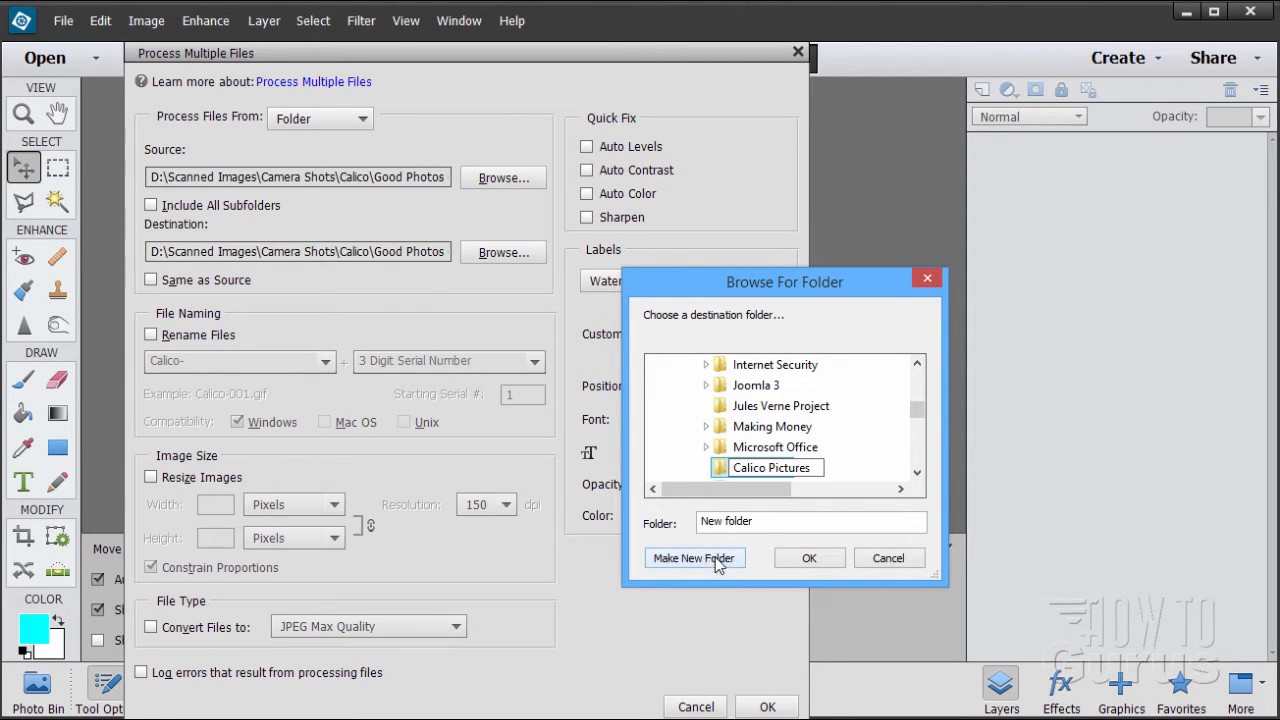
pyautogui.click(808, 556)
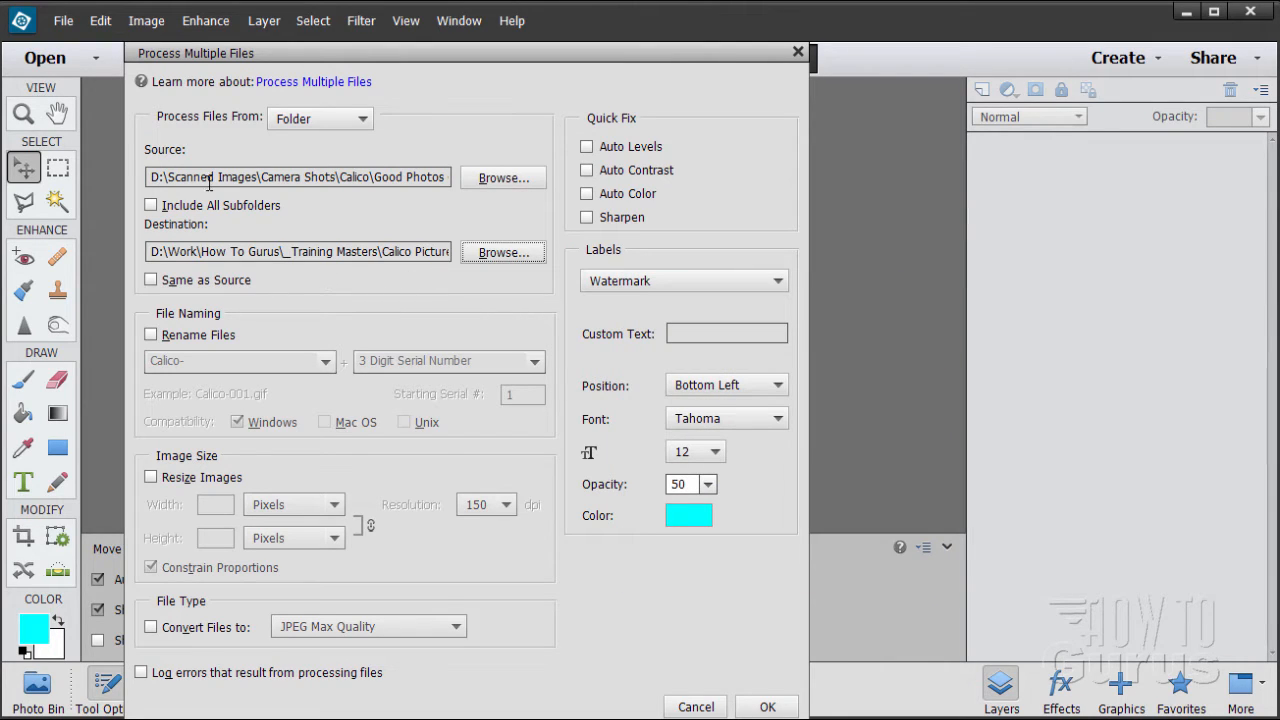
pyautogui.moveTo(180, 238)
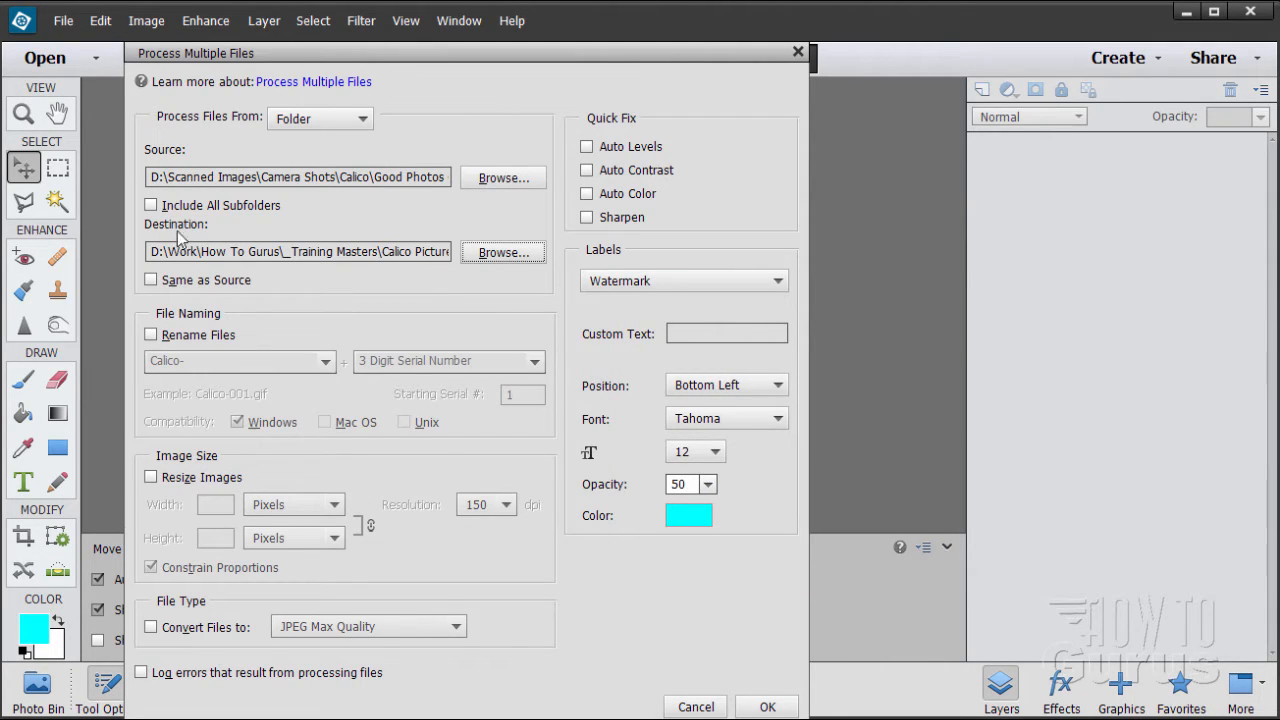
pyautogui.moveTo(352, 232)
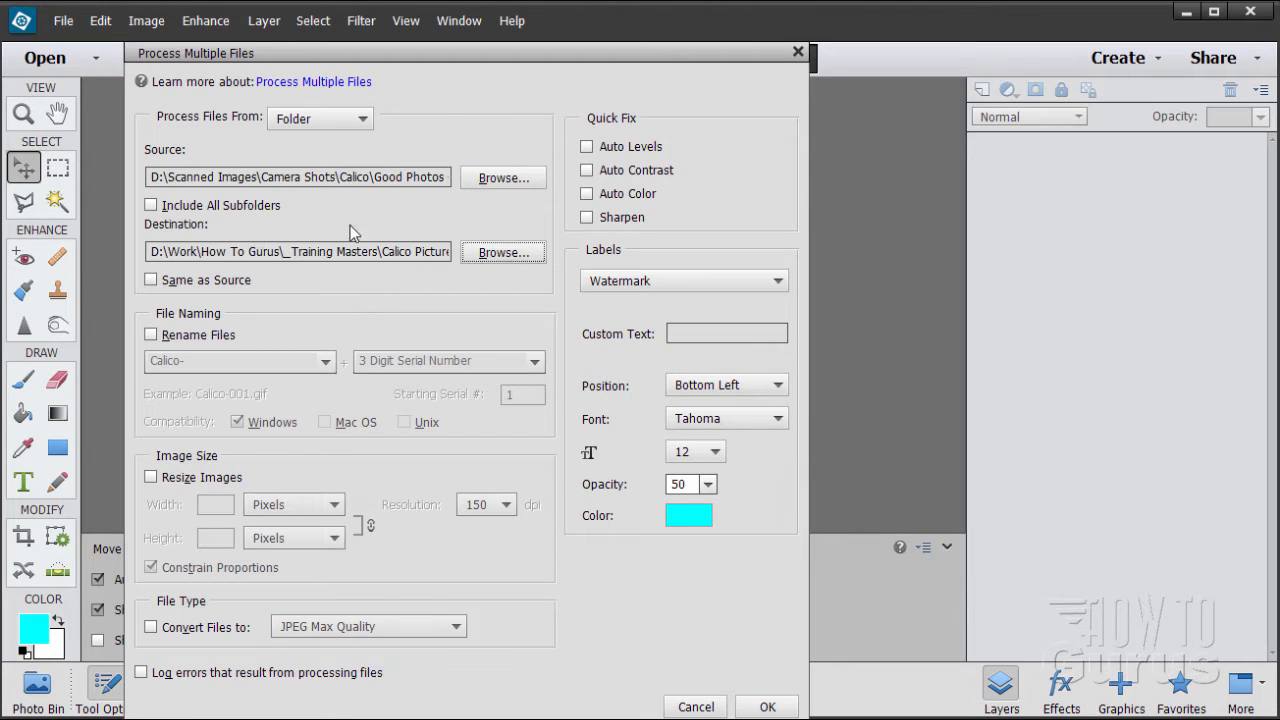
pyautogui.moveTo(314, 280)
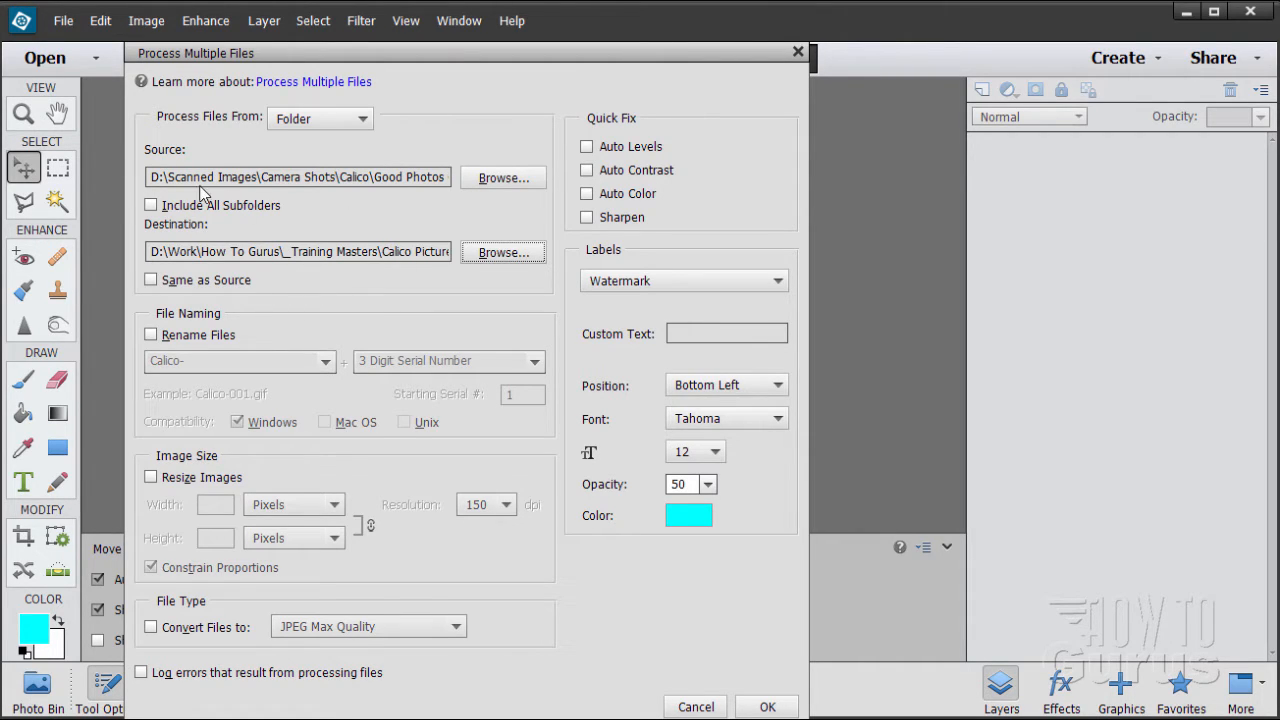
pyautogui.moveTo(232, 204)
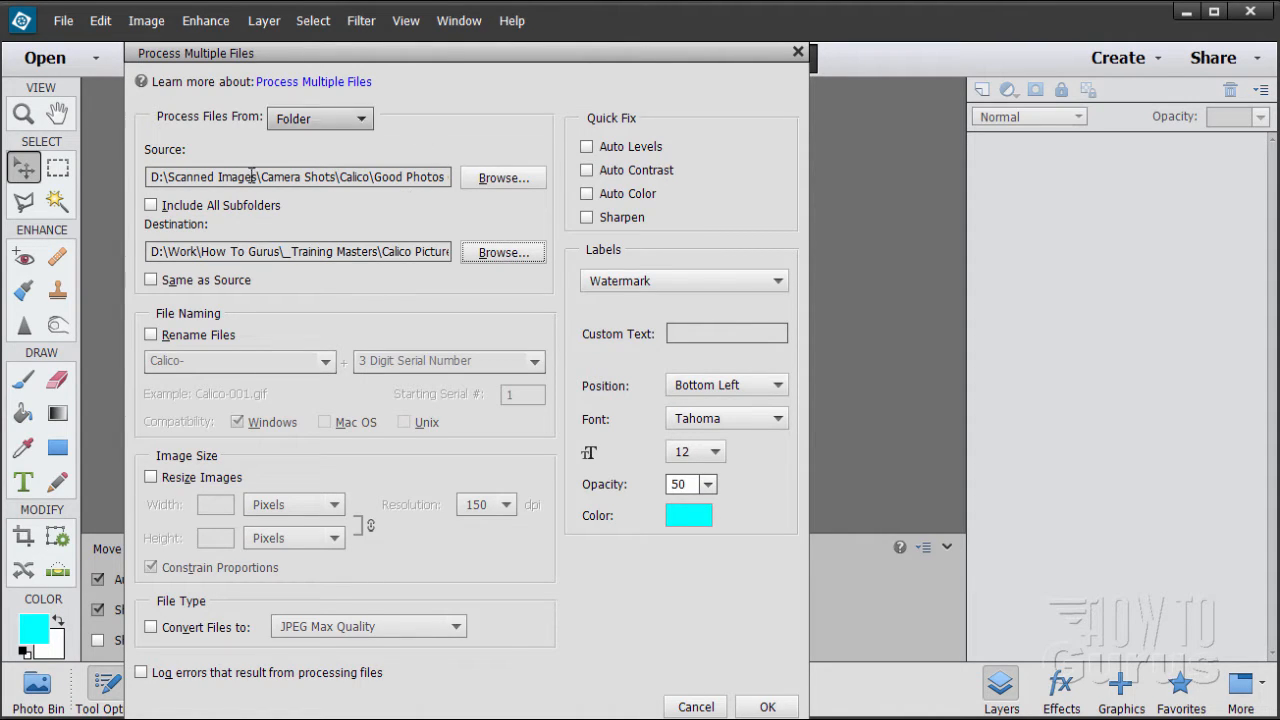
pyautogui.moveTo(330, 176)
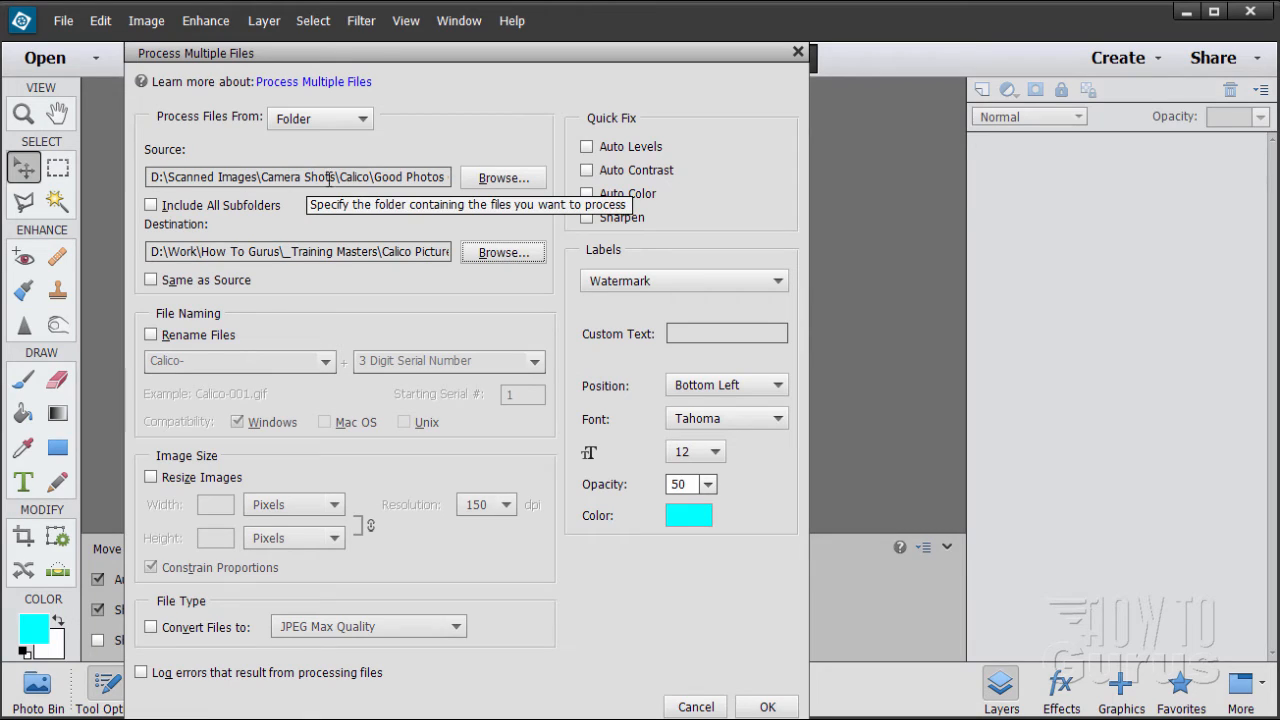
pyautogui.moveTo(268, 278)
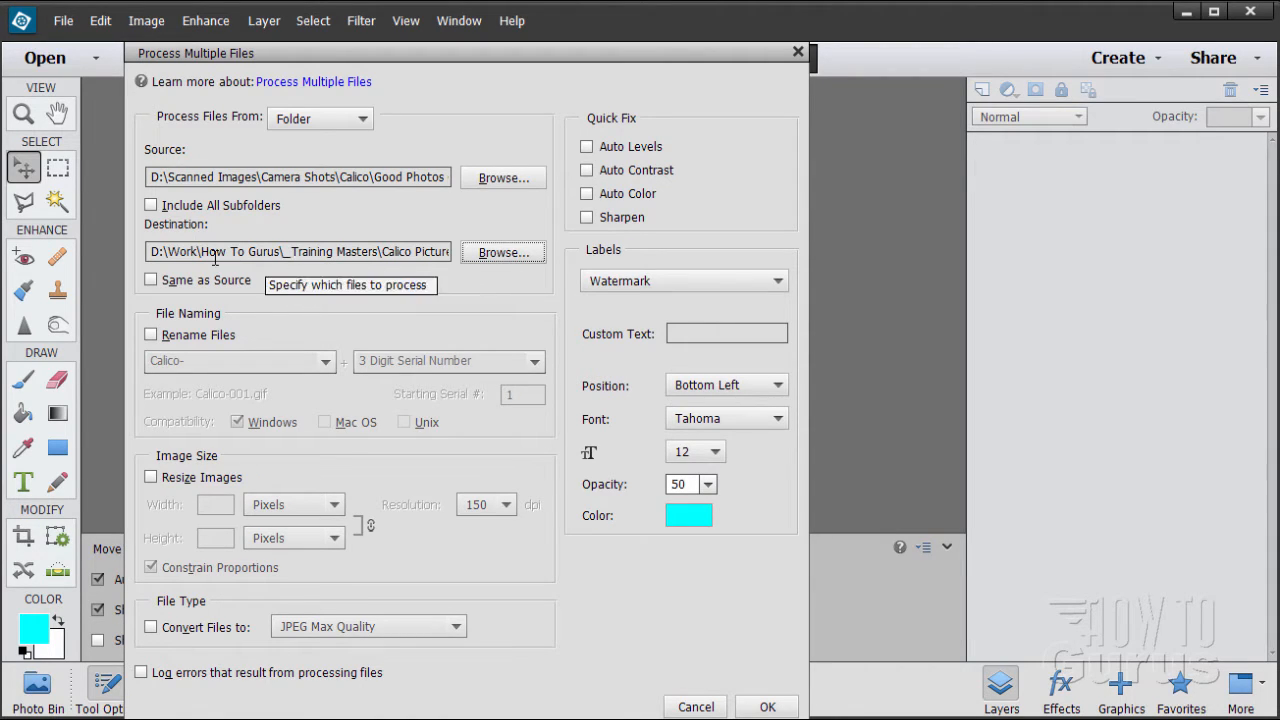
pyautogui.moveTo(318, 186)
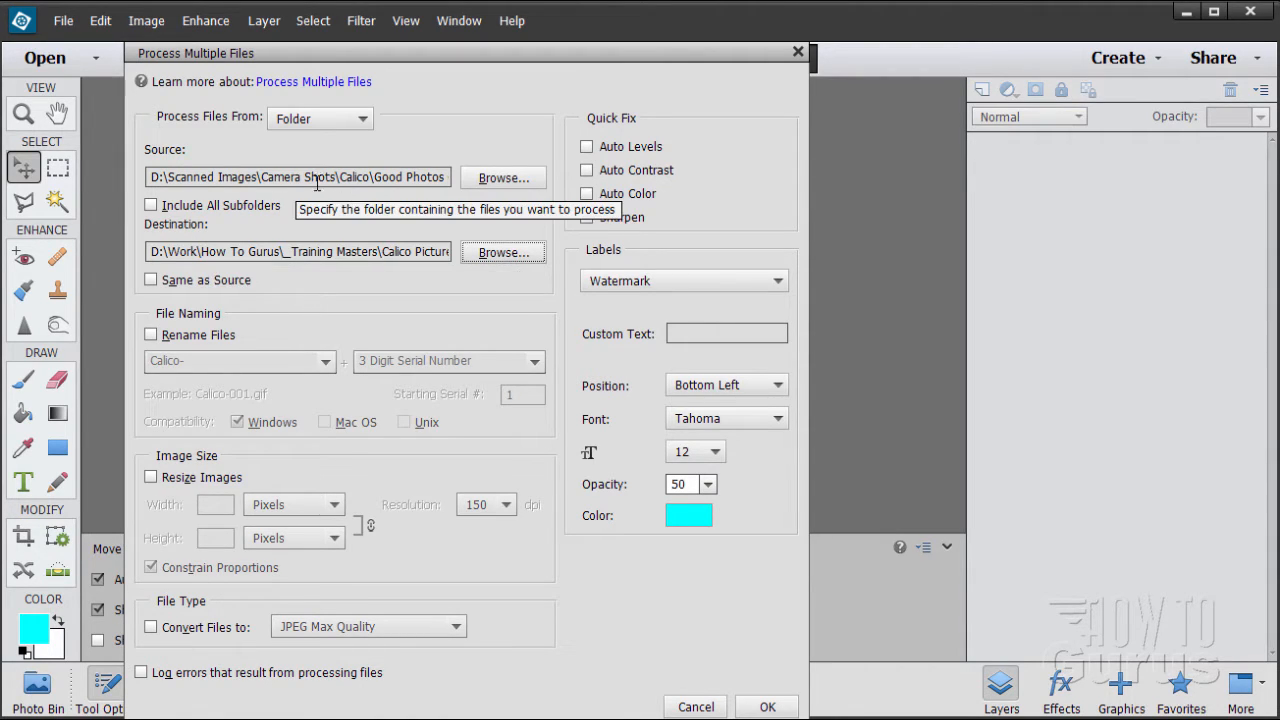
pyautogui.moveTo(360, 190)
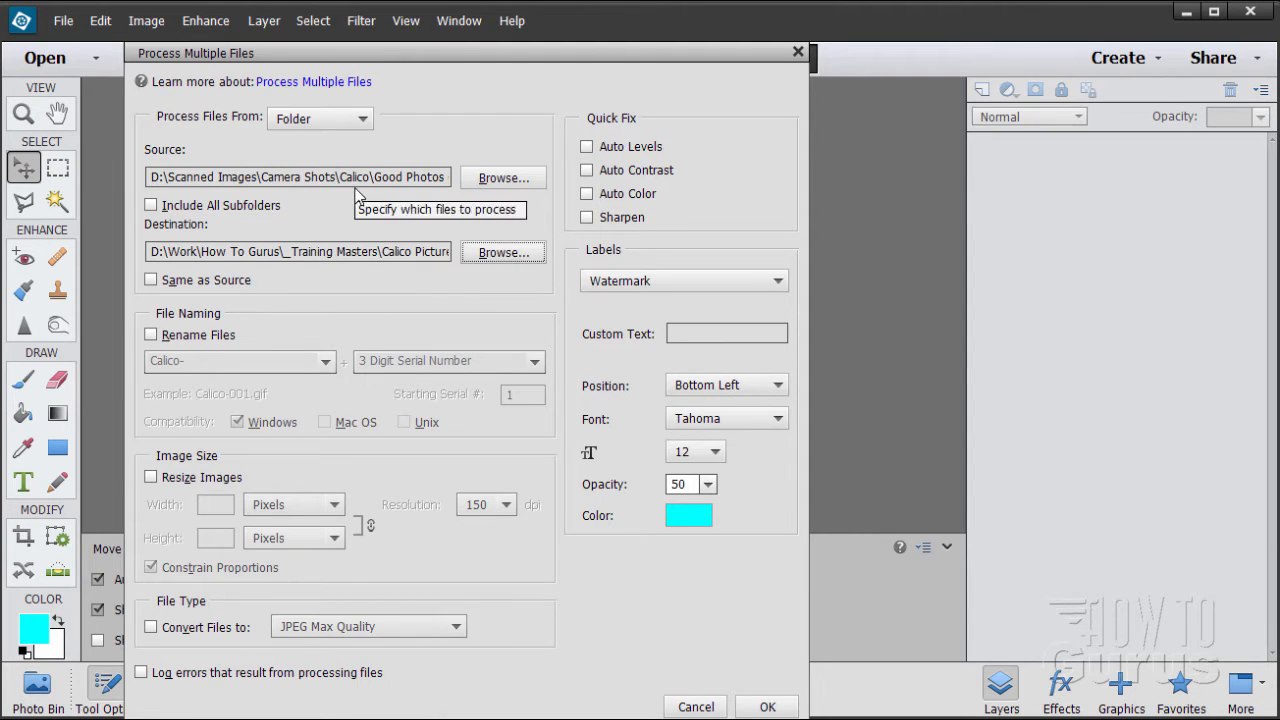
pyautogui.moveTo(284, 320)
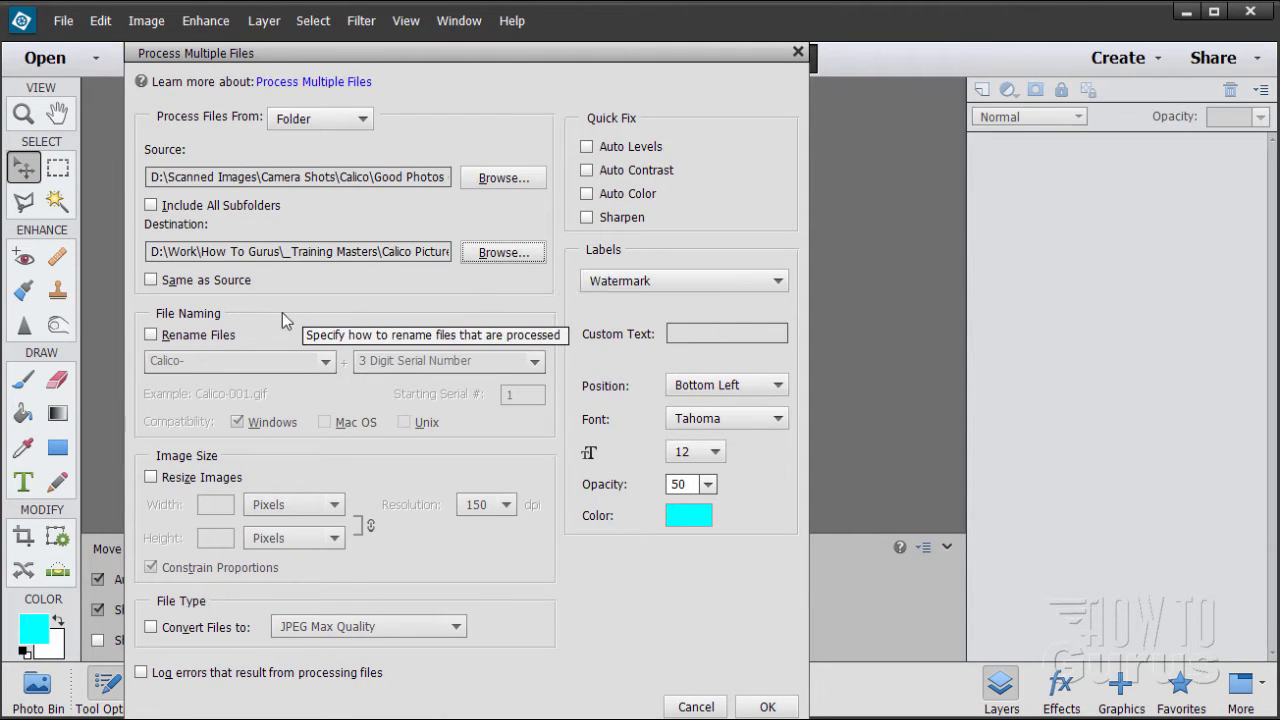
pyautogui.moveTo(178, 328)
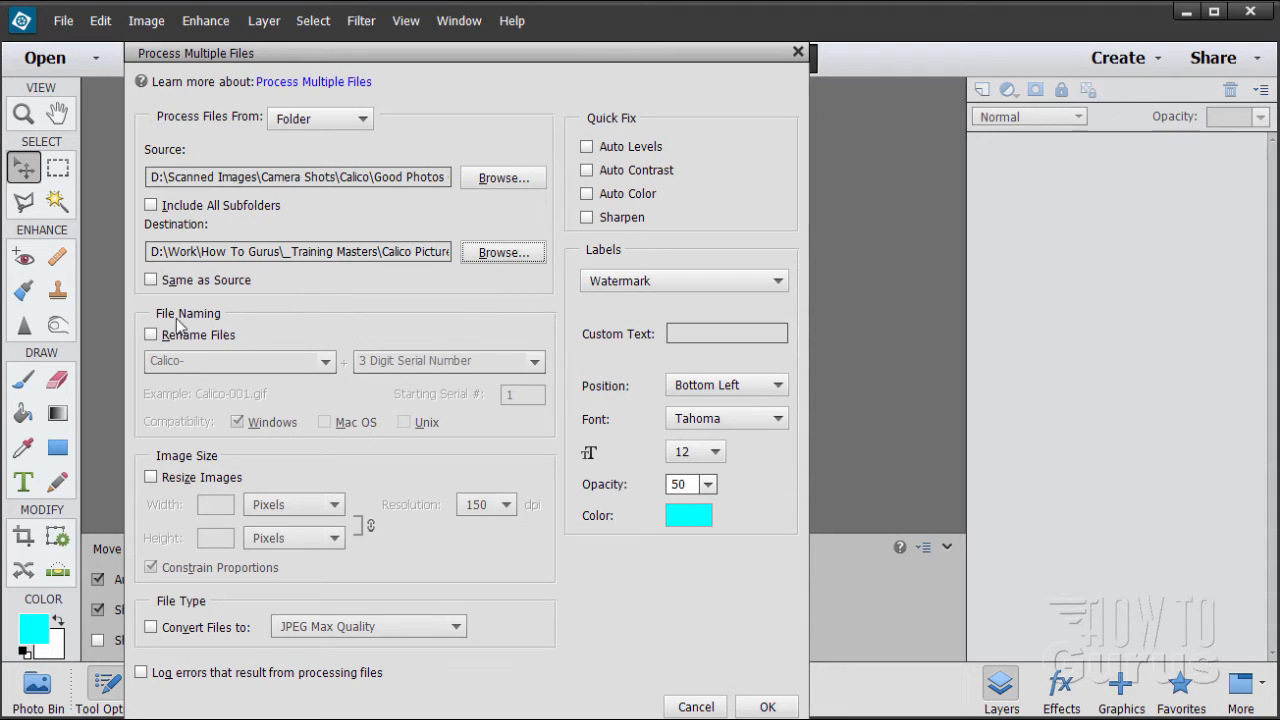
pyautogui.moveTo(152, 336)
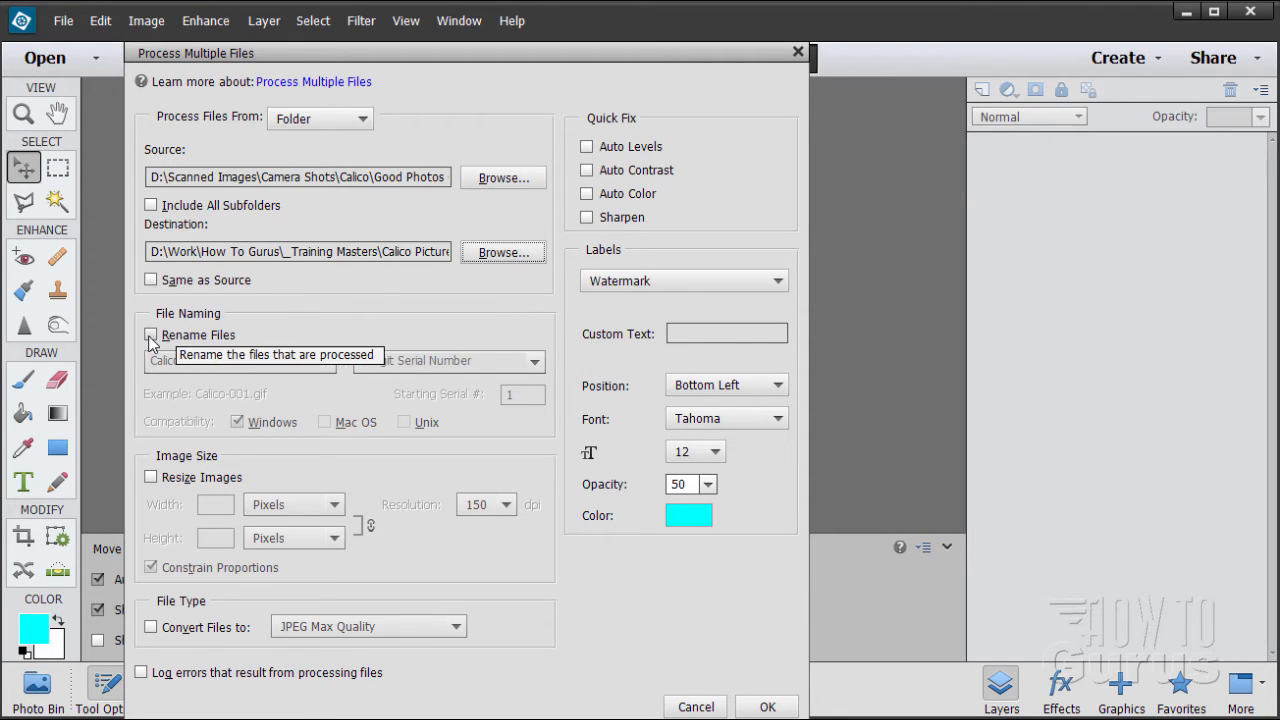
# Step: Set the first File Naming part to Document Name, giving MyFile001.gif
pyautogui.click(152, 334)
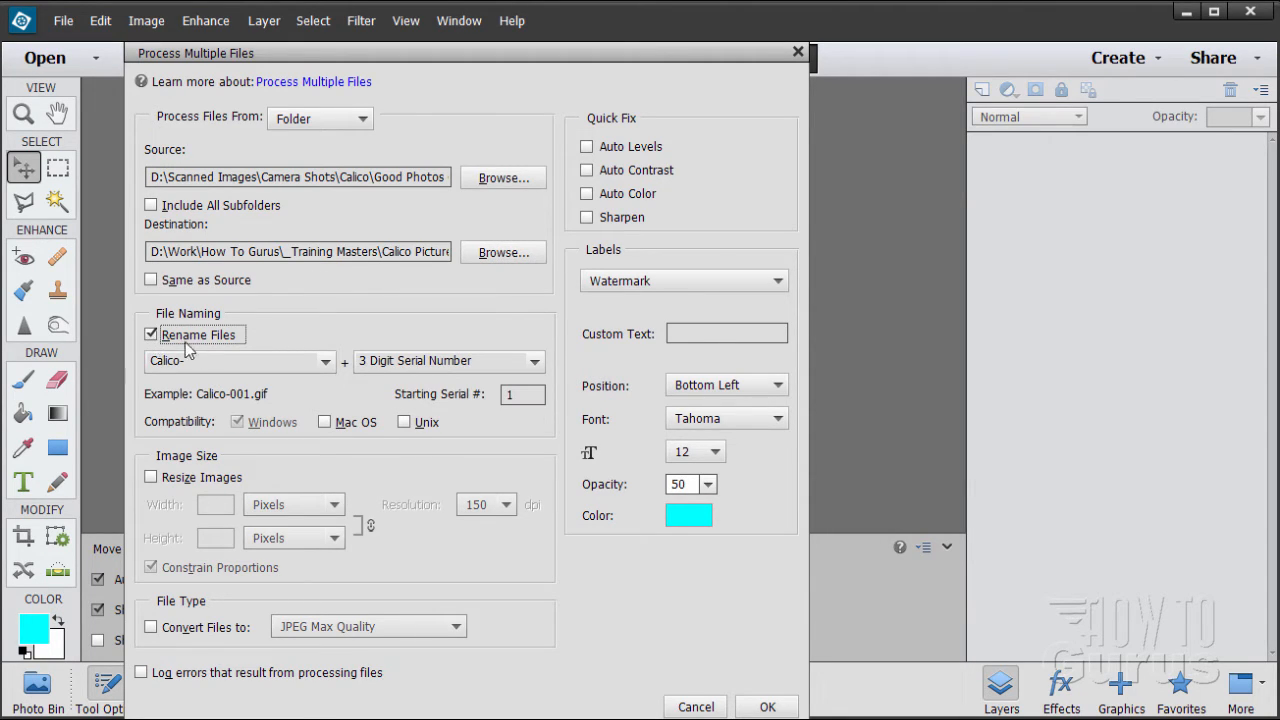
pyautogui.moveTo(152, 338)
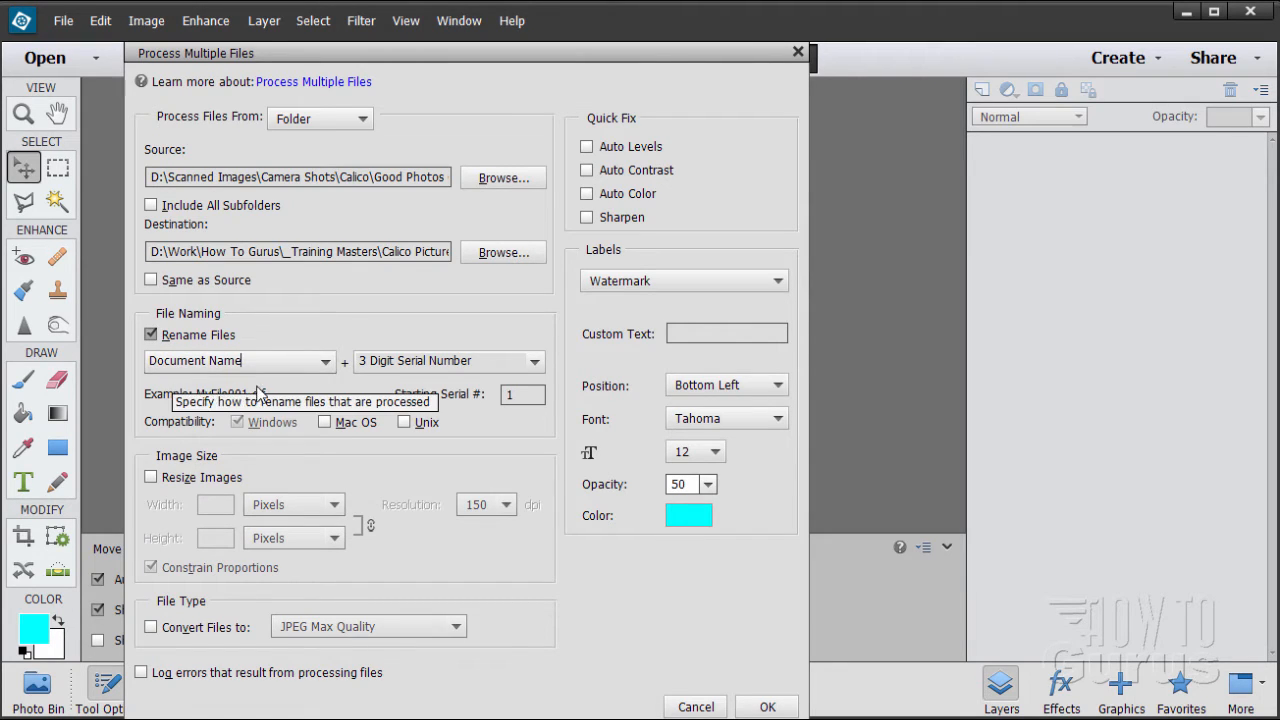
pyautogui.moveTo(416, 380)
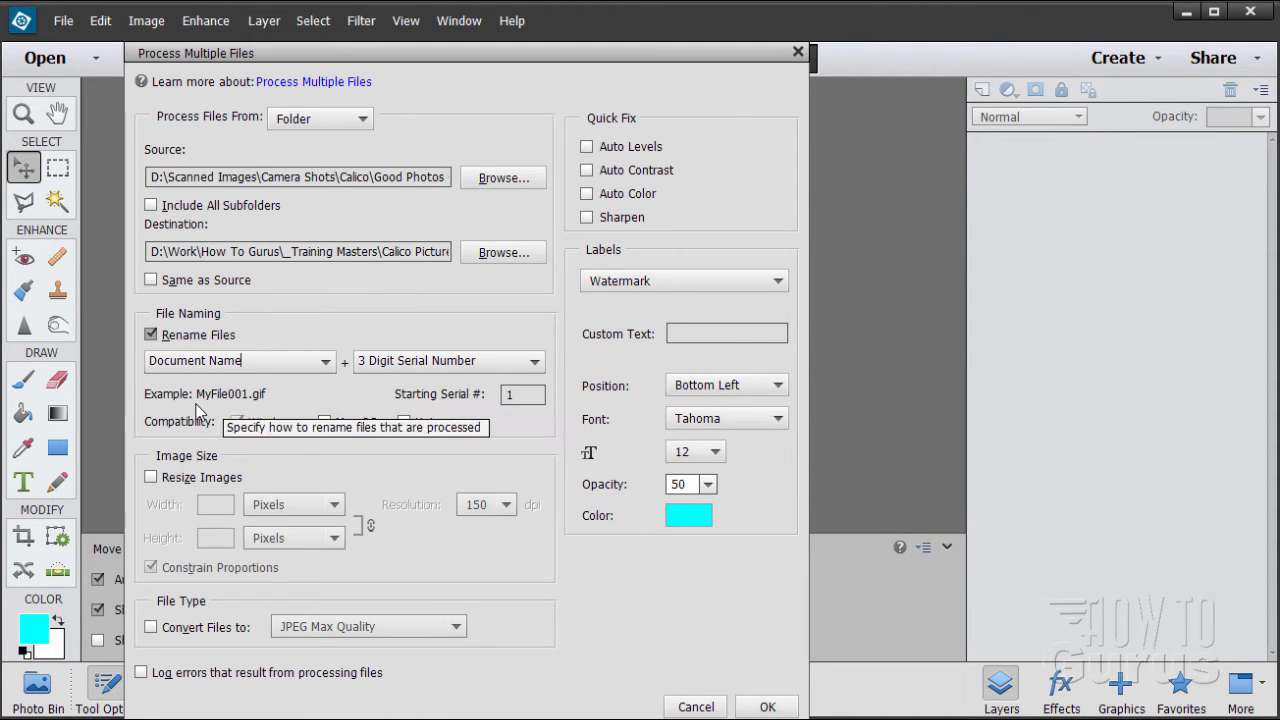
pyautogui.moveTo(210, 408)
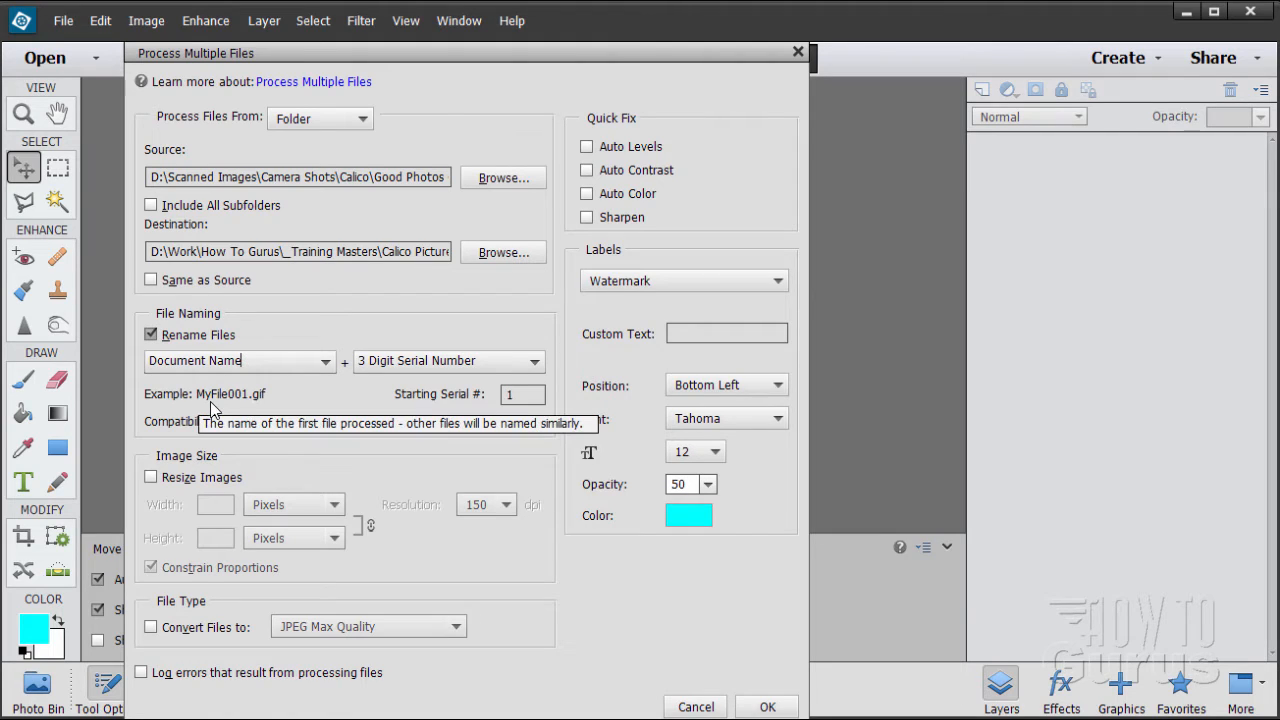
pyautogui.moveTo(248, 408)
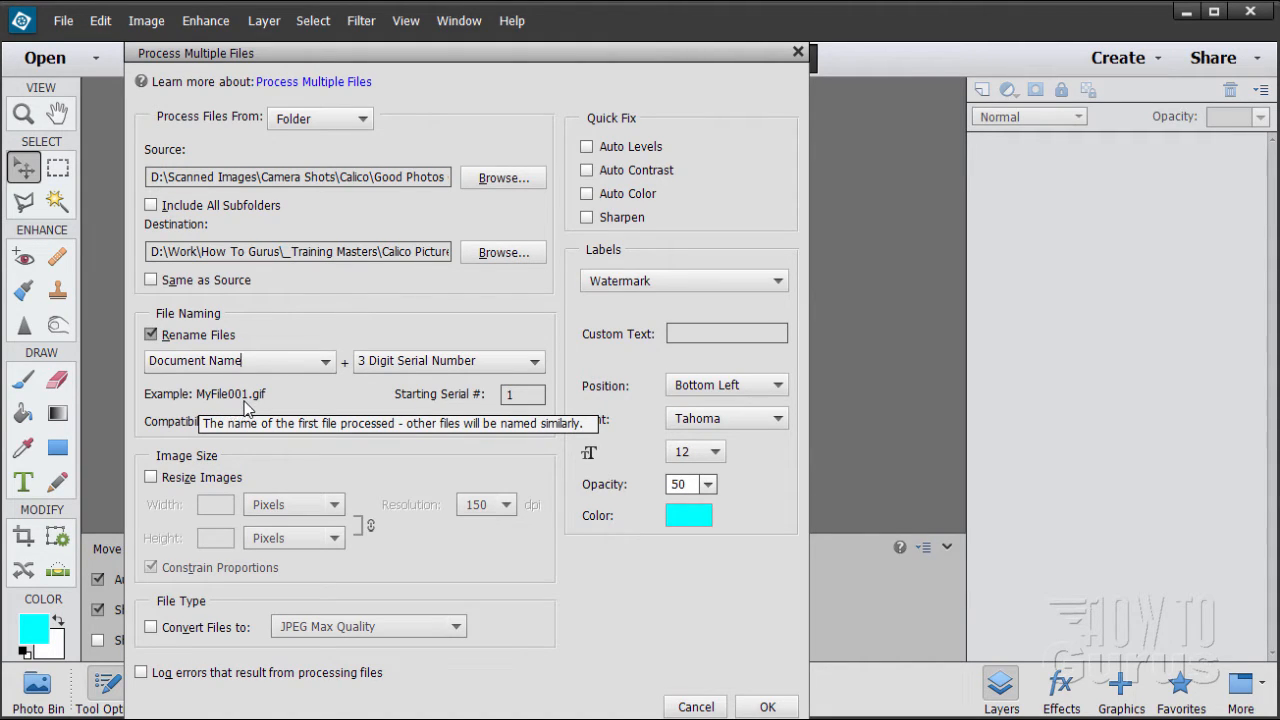
pyautogui.moveTo(228, 410)
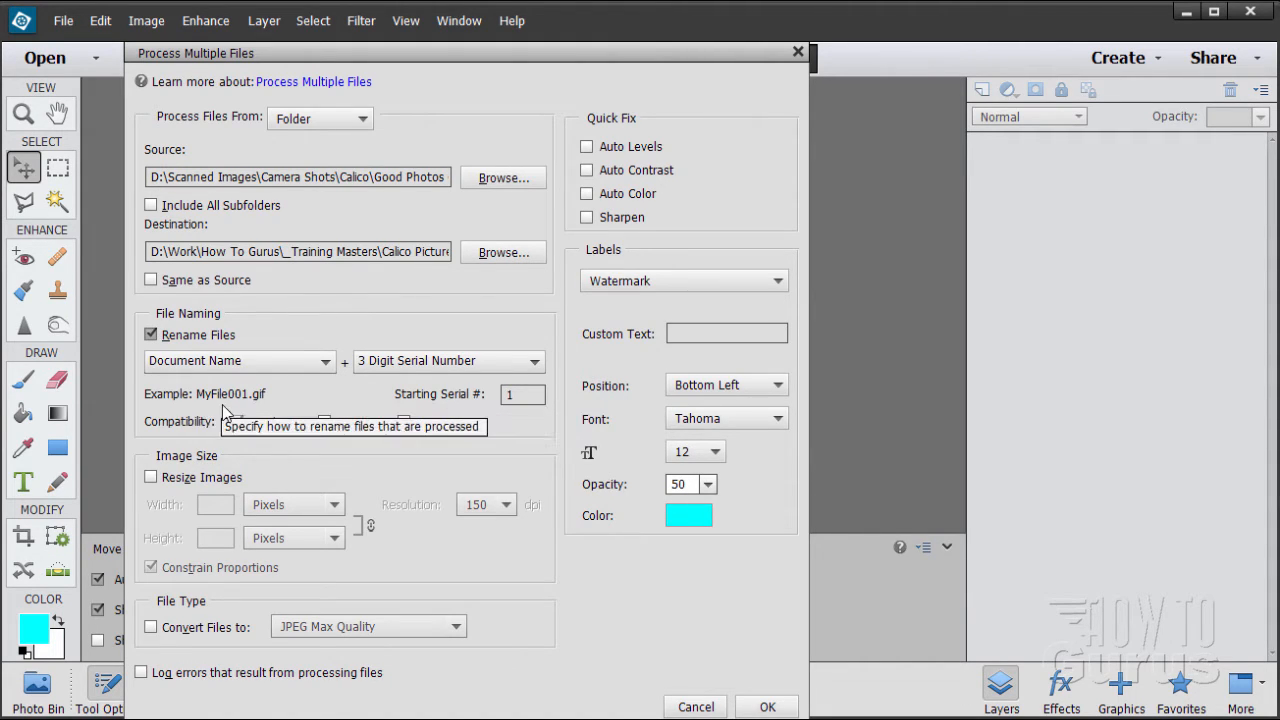
# Step: Replace Document Name with the typed word Calico so names read Calico-001.gif
pyautogui.click(240, 360)
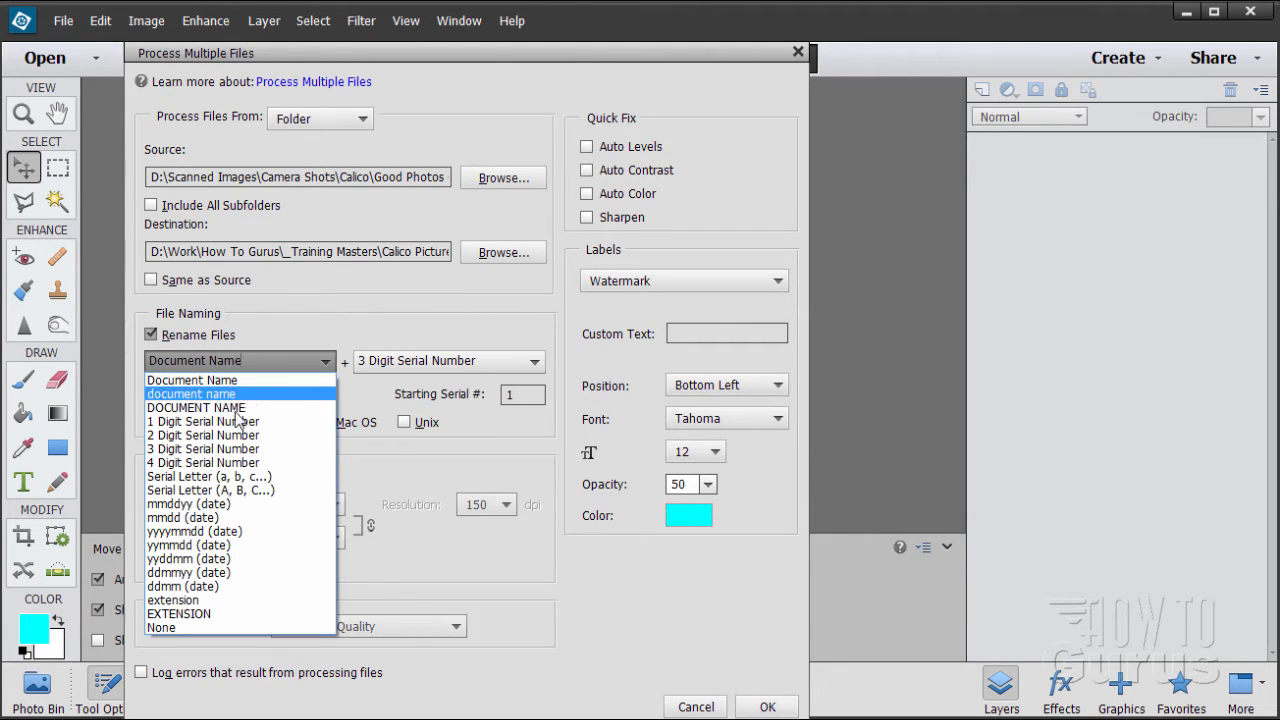
pyautogui.moveTo(208, 476)
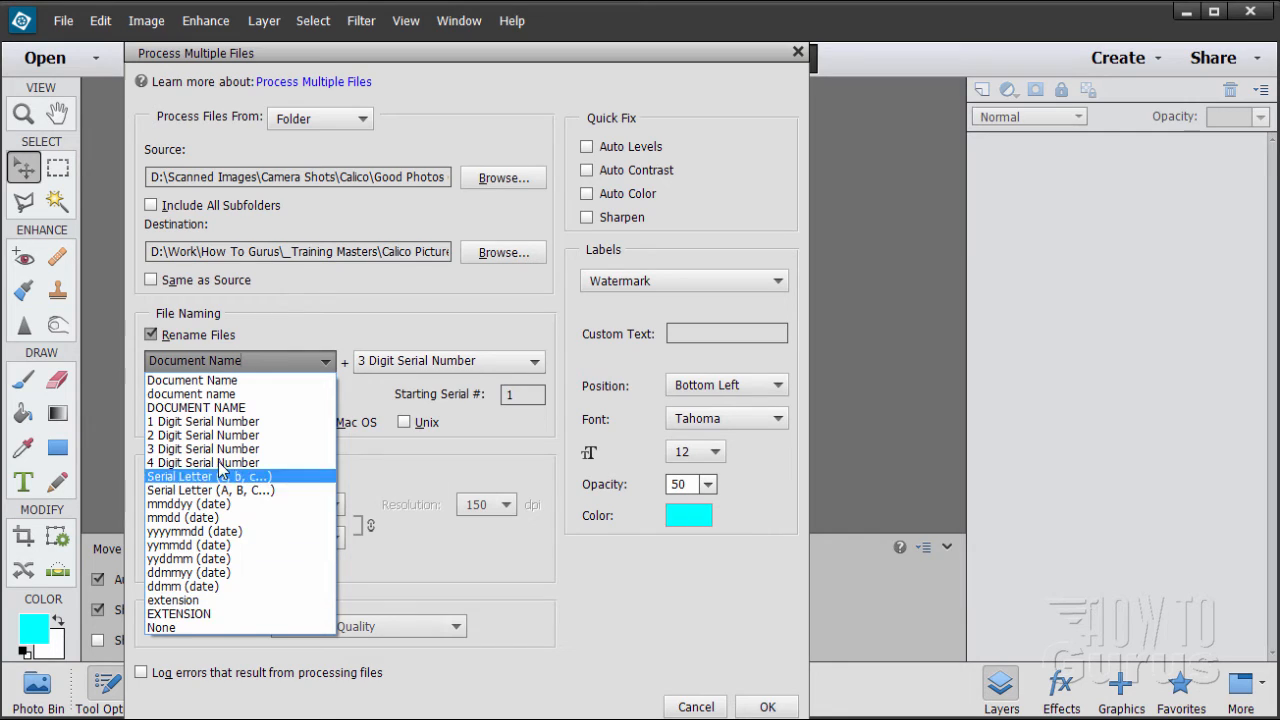
pyautogui.click(192, 380)
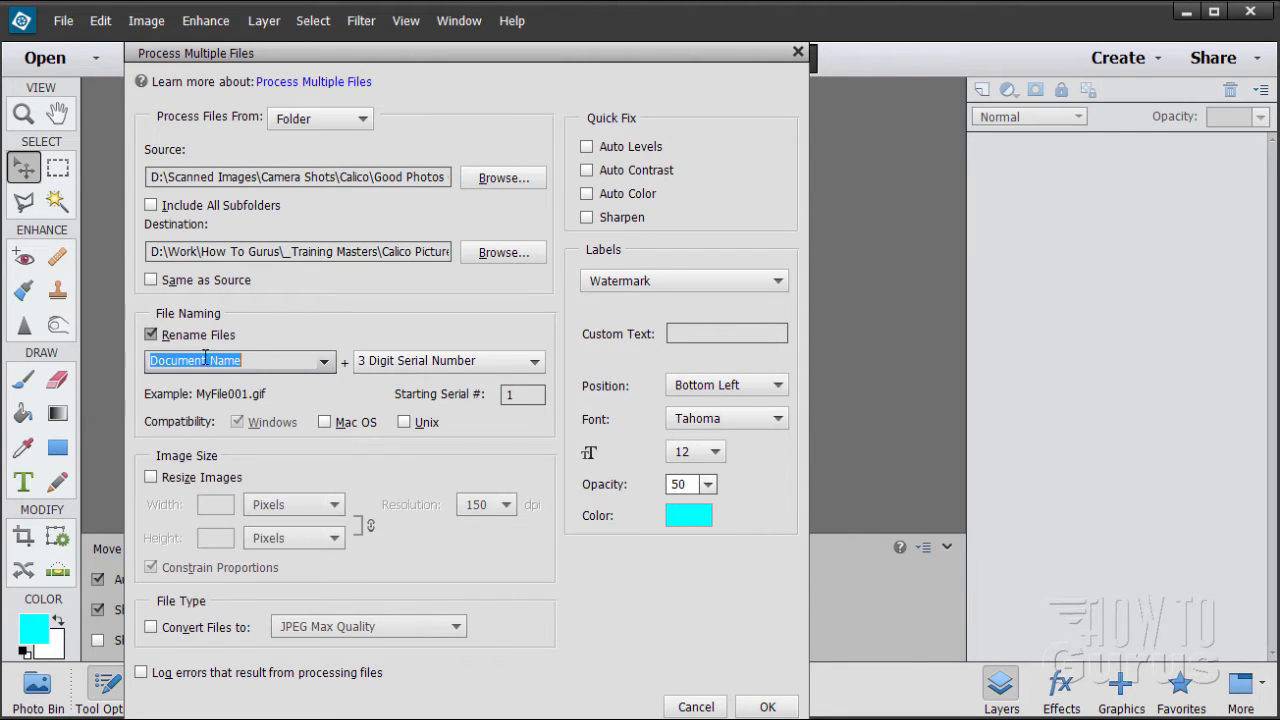
pyautogui.moveTo(324, 366)
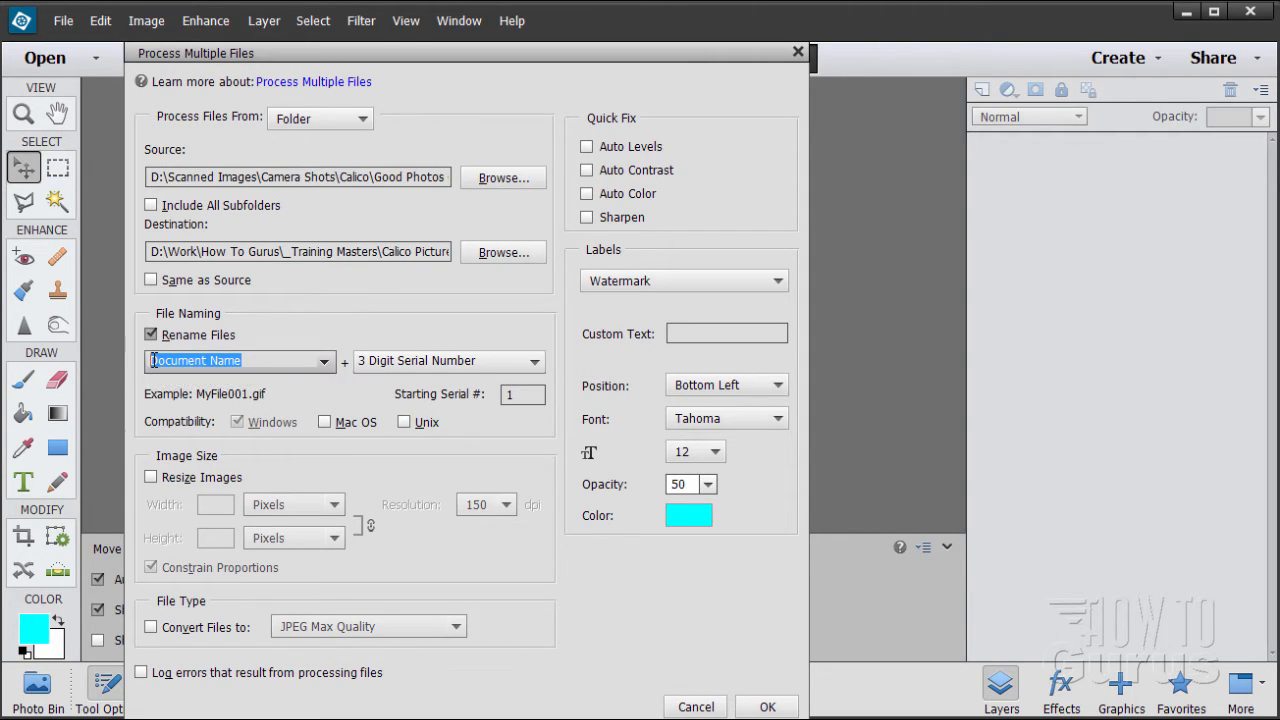
pyautogui.write('Calico-')
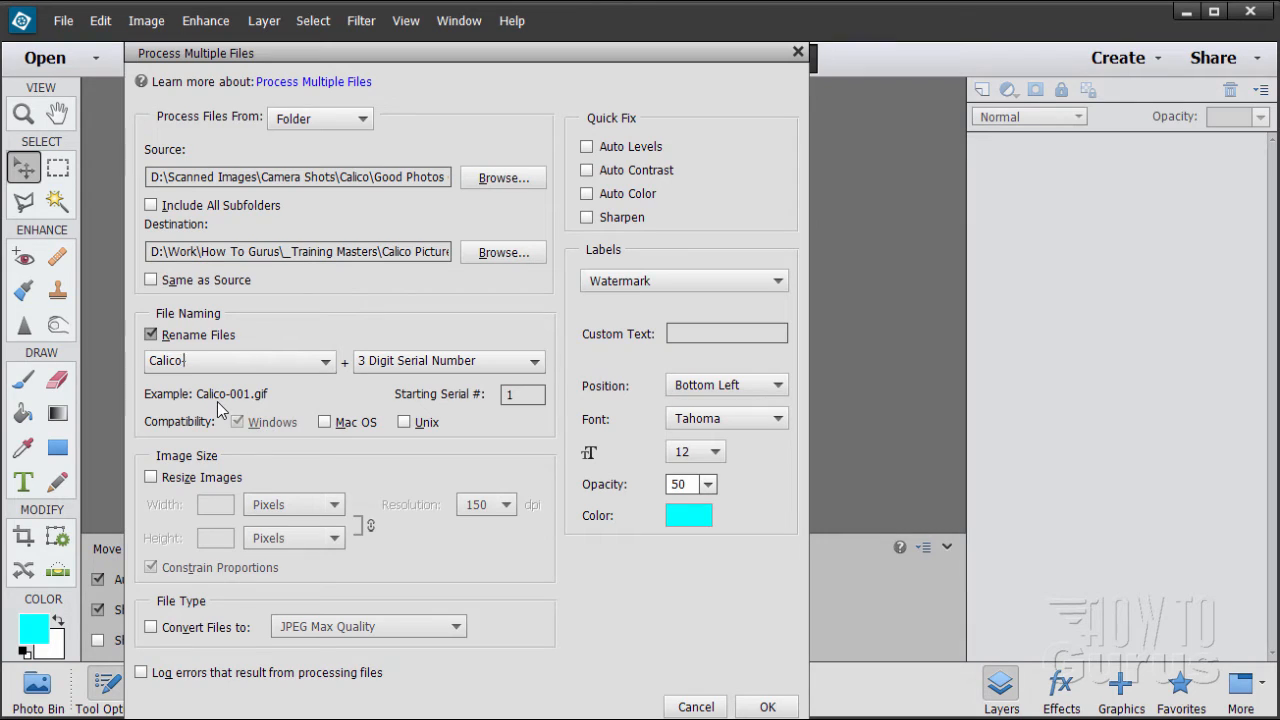
pyautogui.moveTo(276, 382)
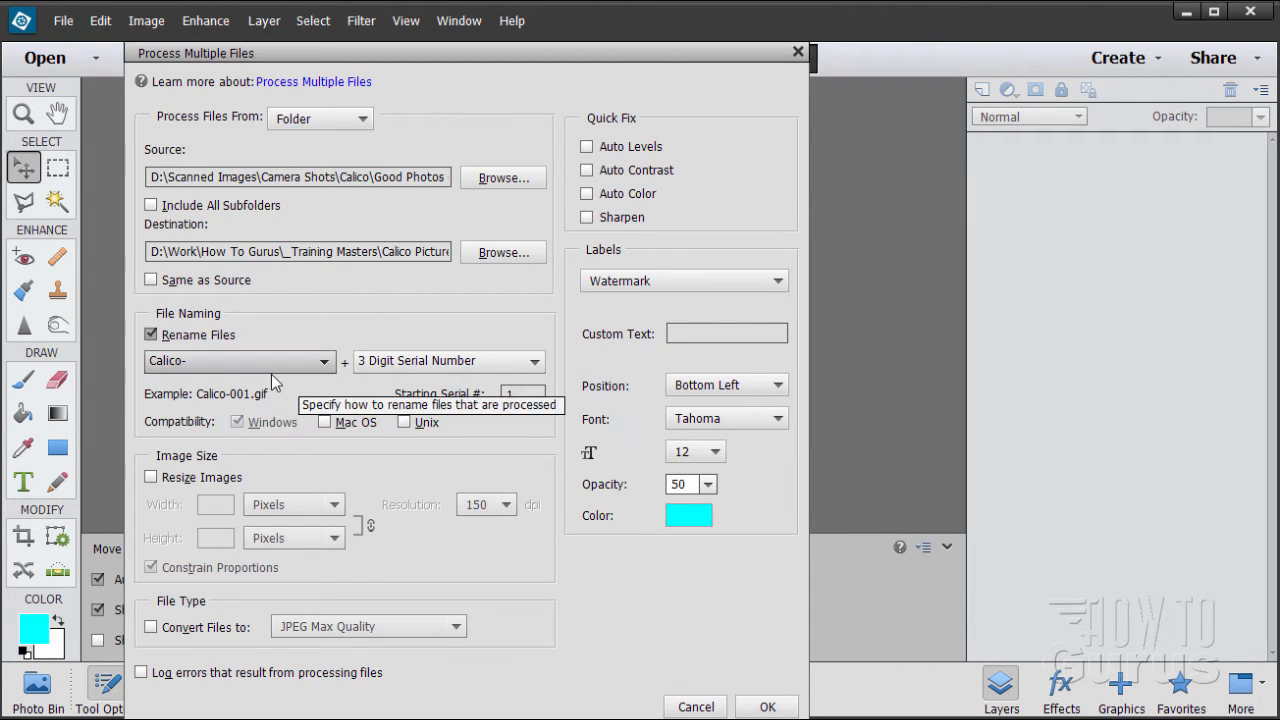
pyautogui.click(224, 360)
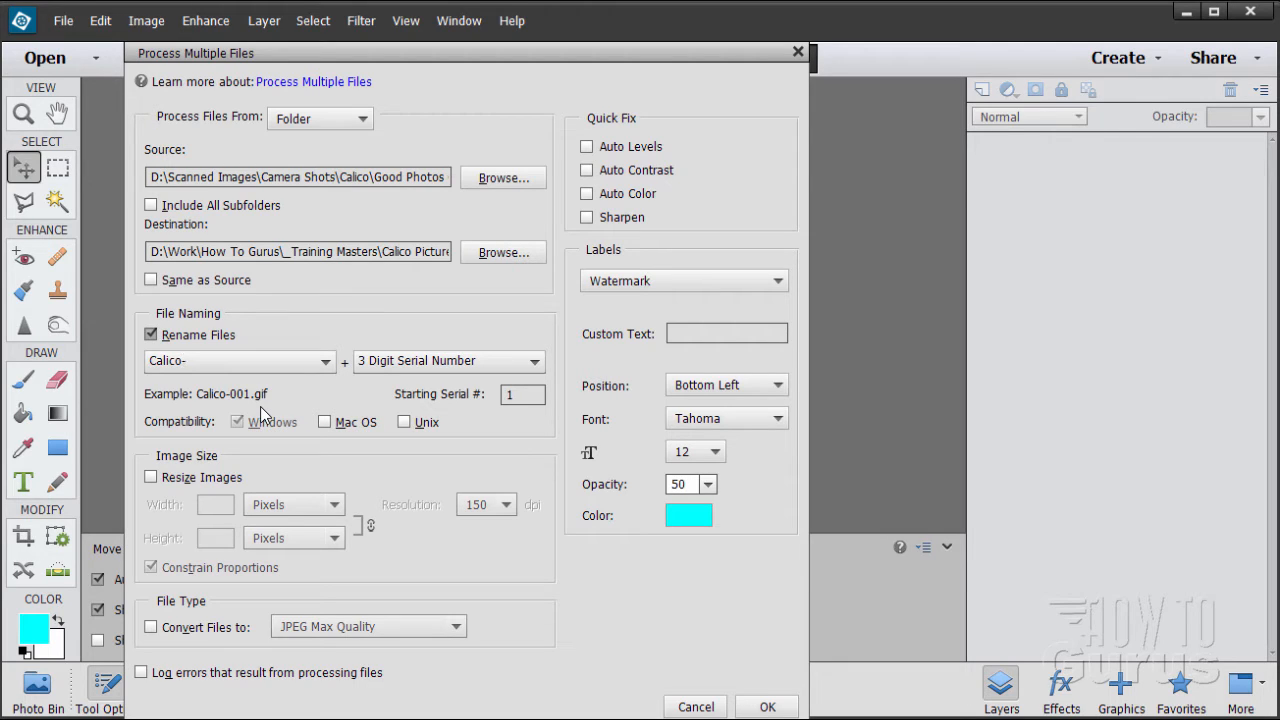
pyautogui.click(230, 360)
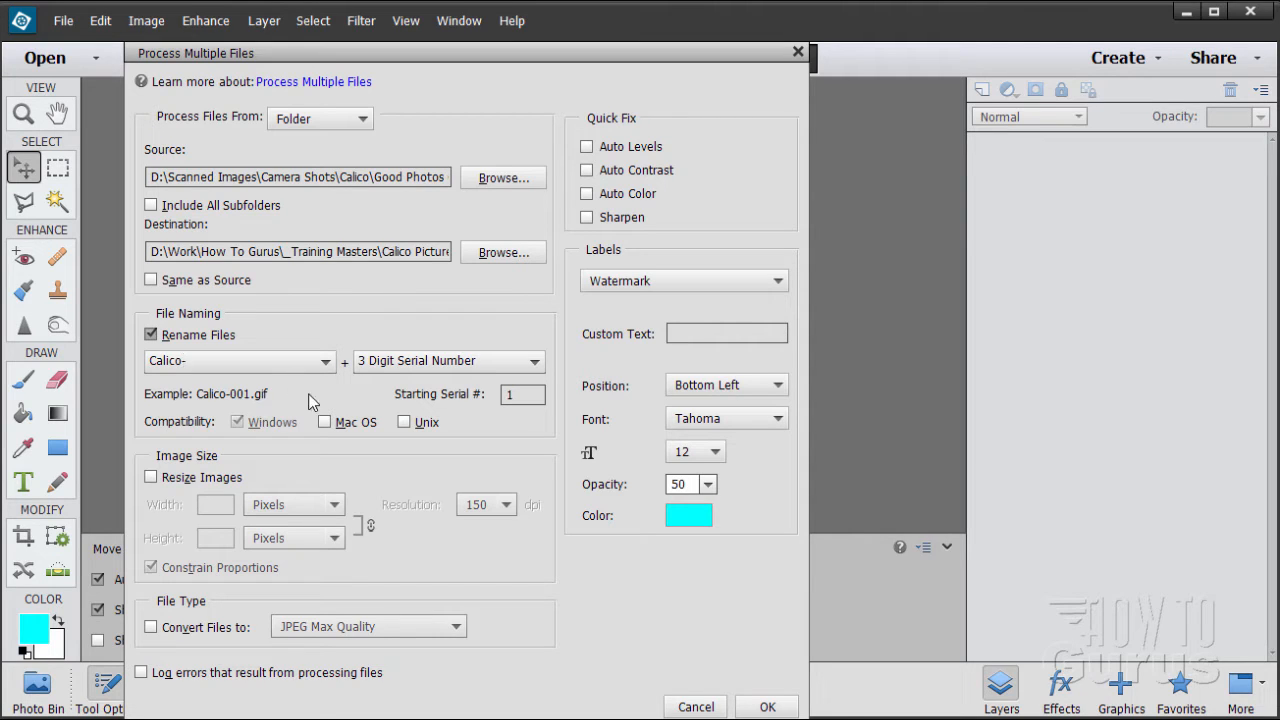
pyautogui.click(524, 394)
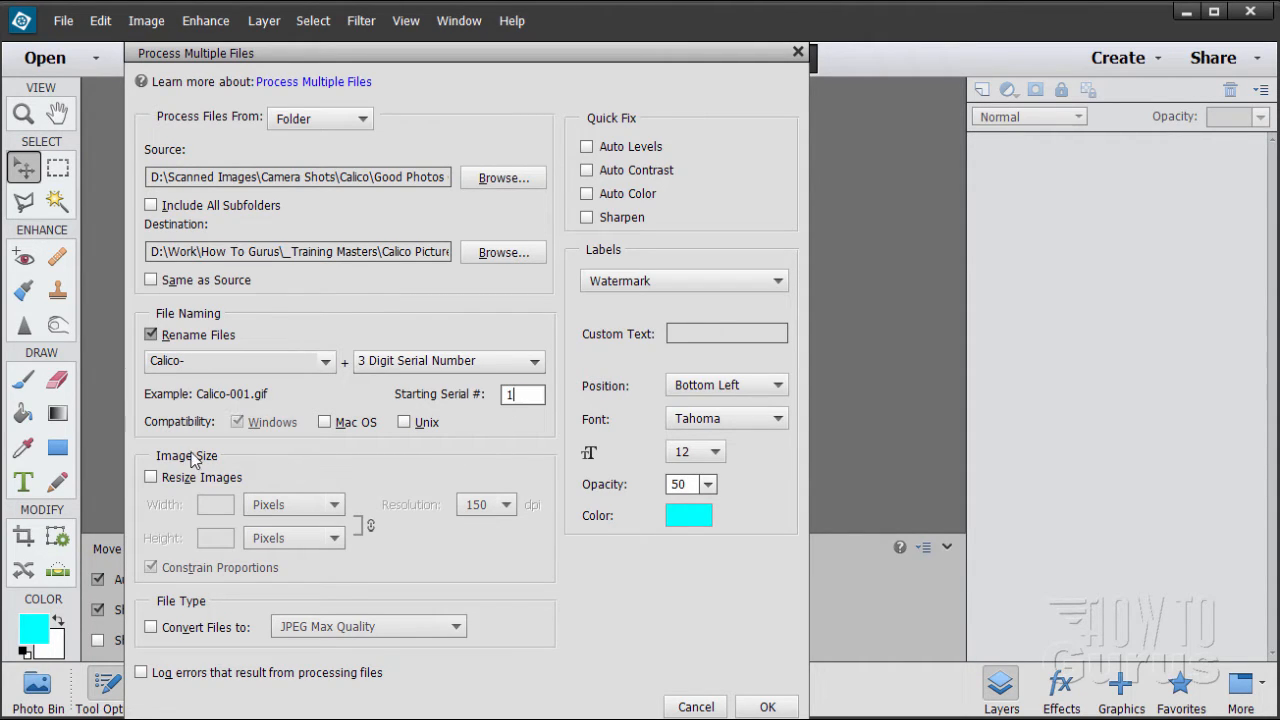
pyautogui.moveTo(238, 422)
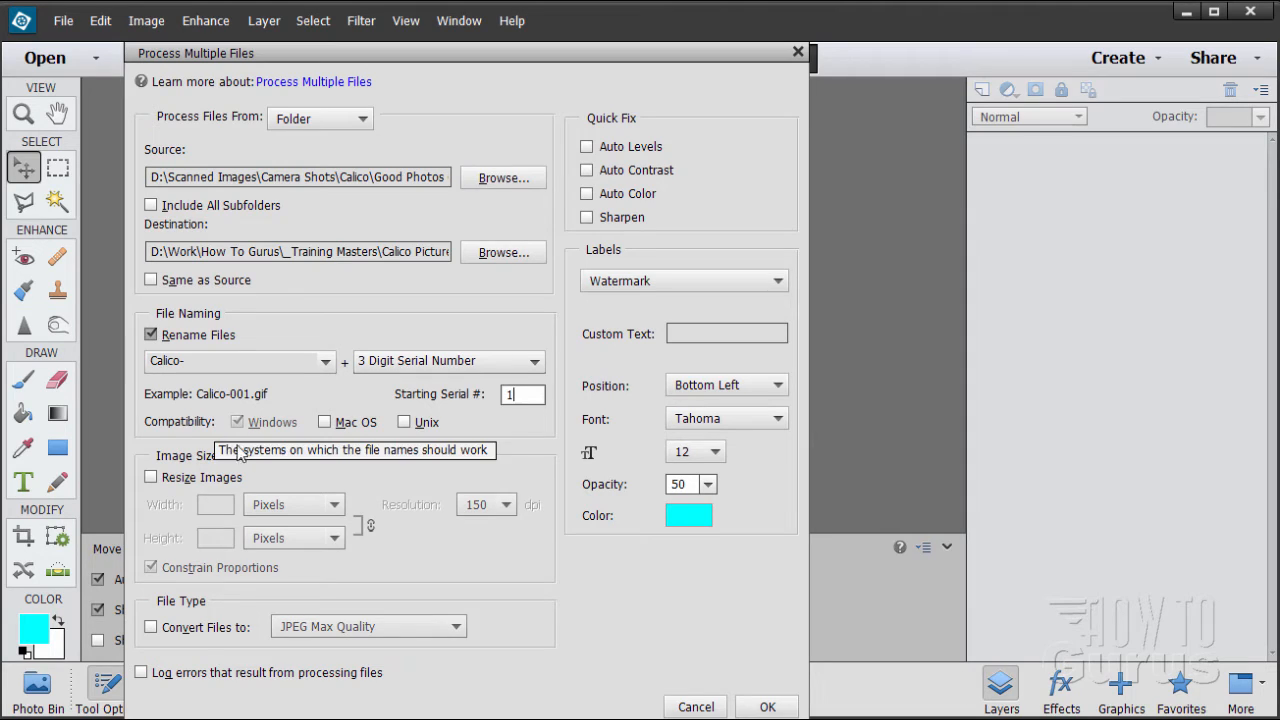
pyautogui.moveTo(242, 442)
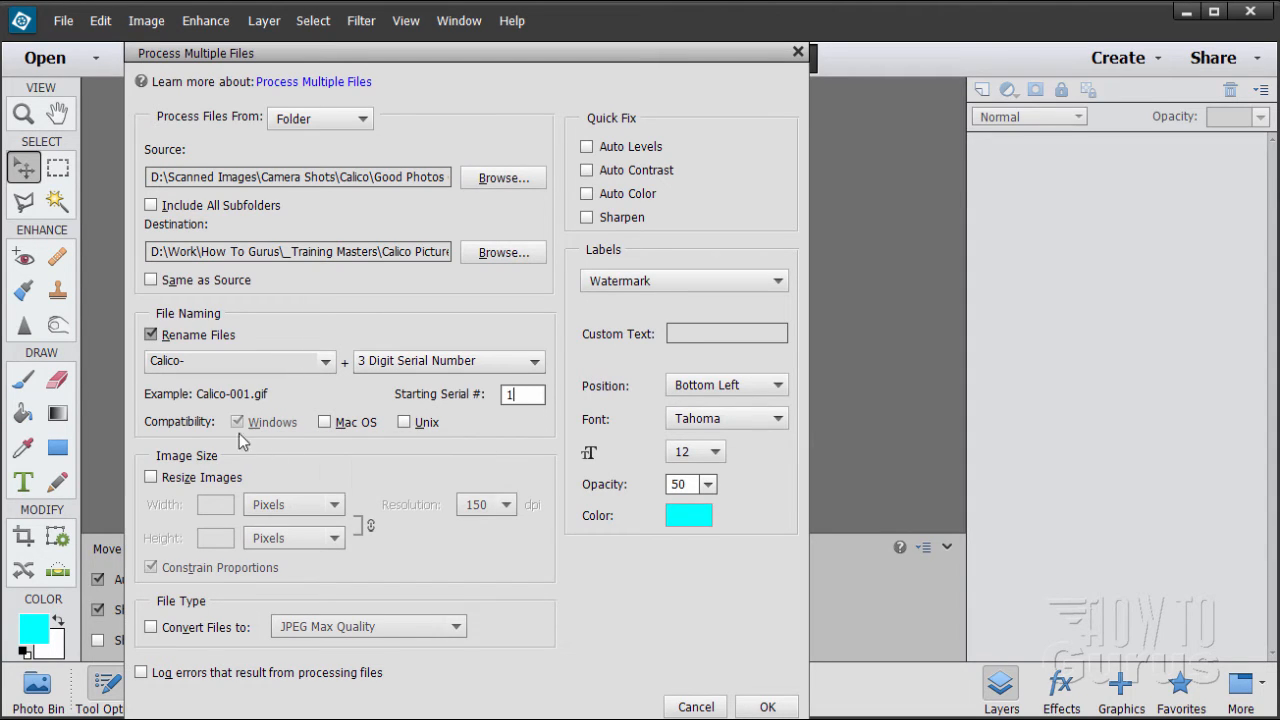
pyautogui.moveTo(350, 450)
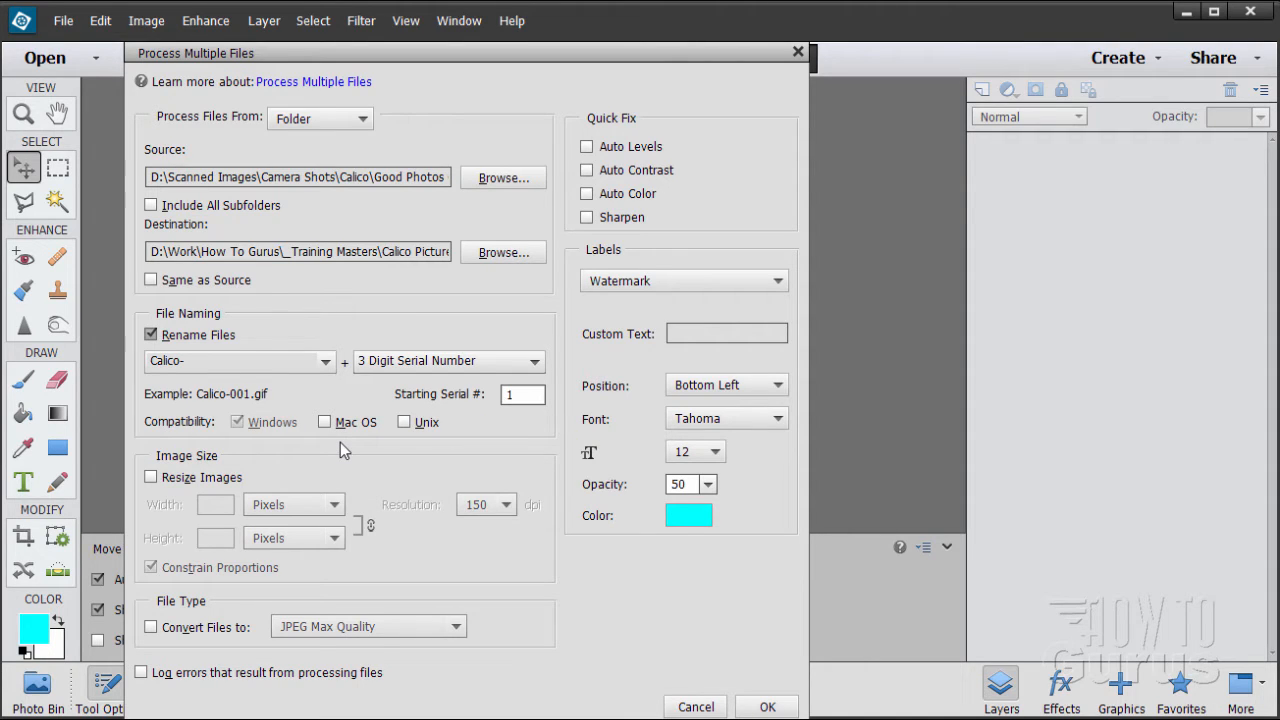
pyautogui.moveTo(392, 450)
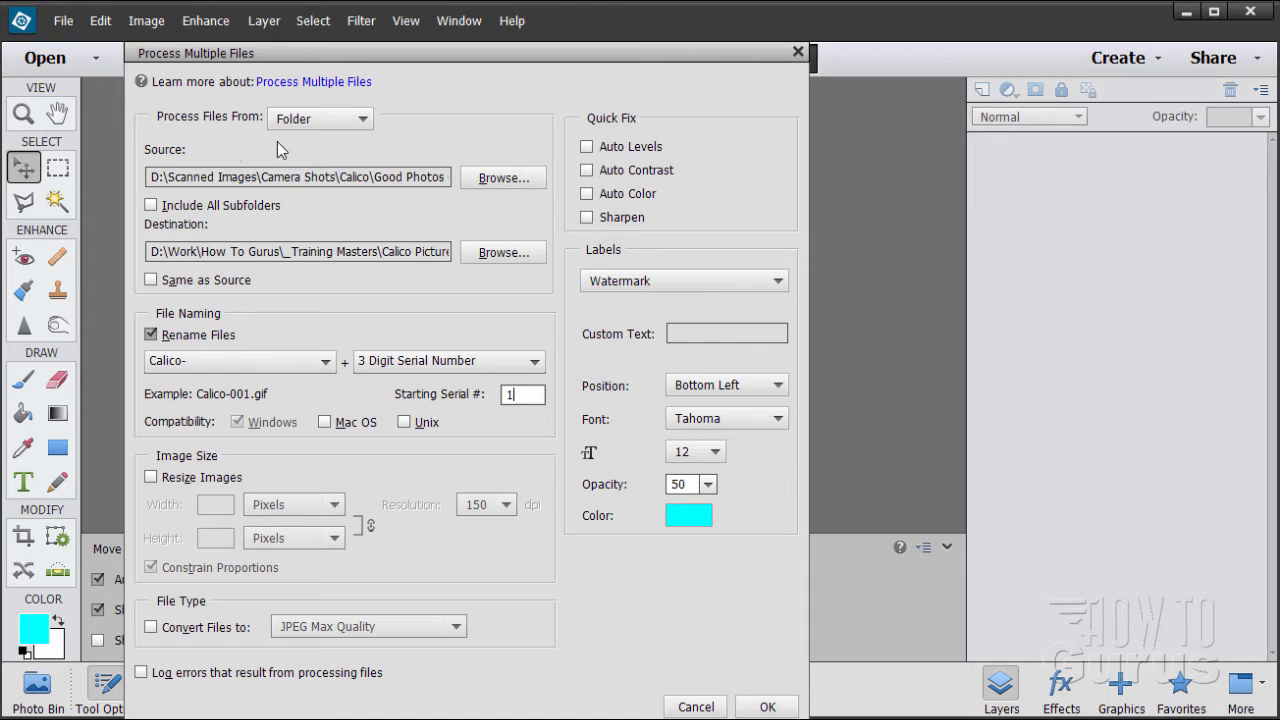
pyautogui.moveTo(336, 324)
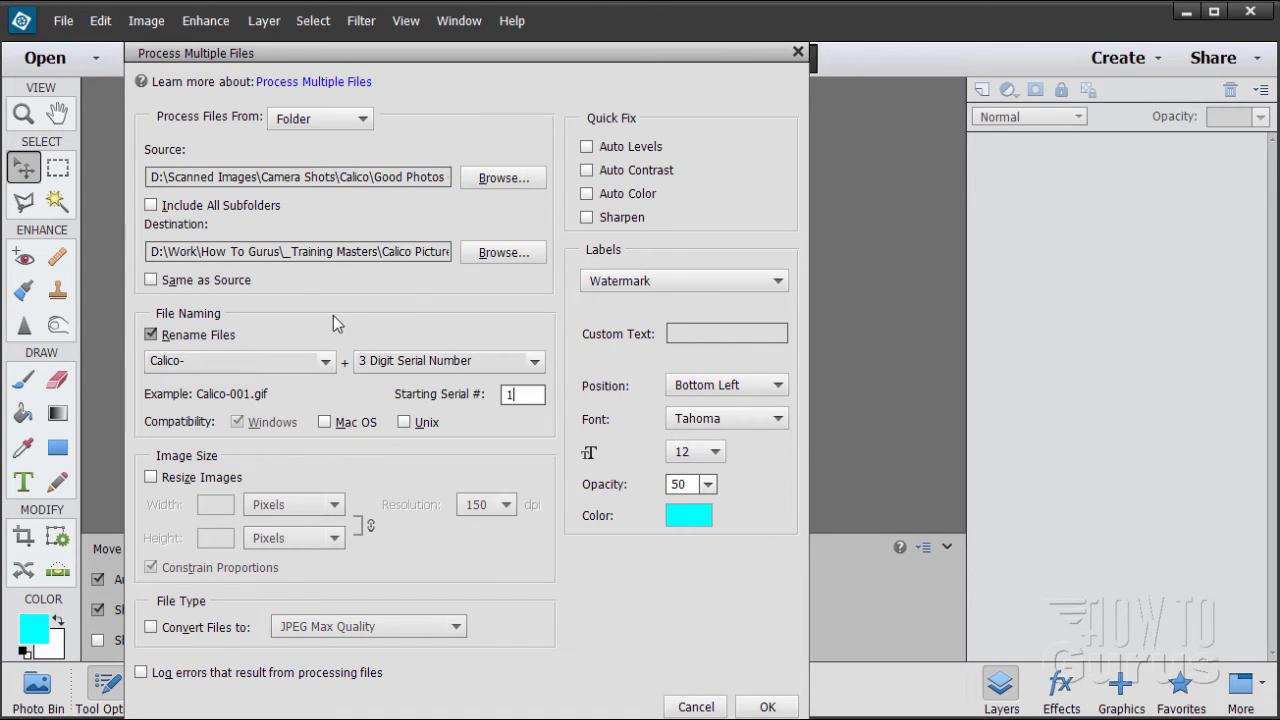
pyautogui.moveTo(494, 376)
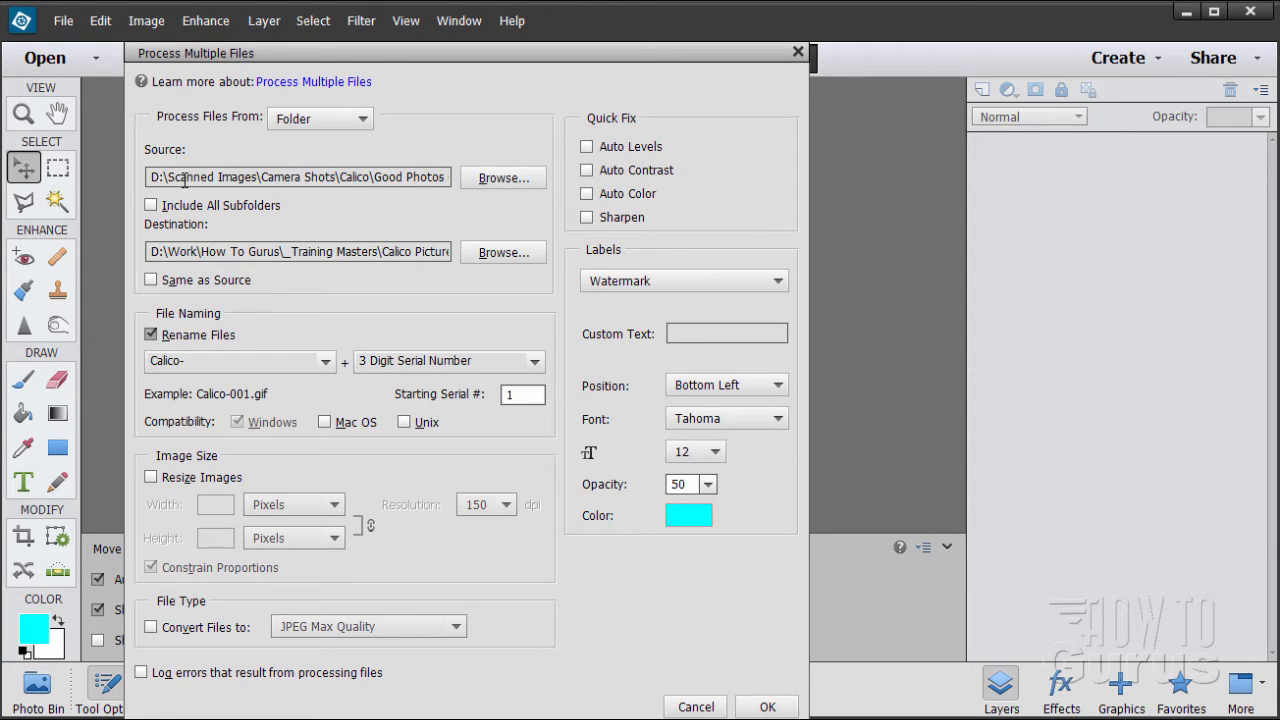
pyautogui.moveTo(408, 202)
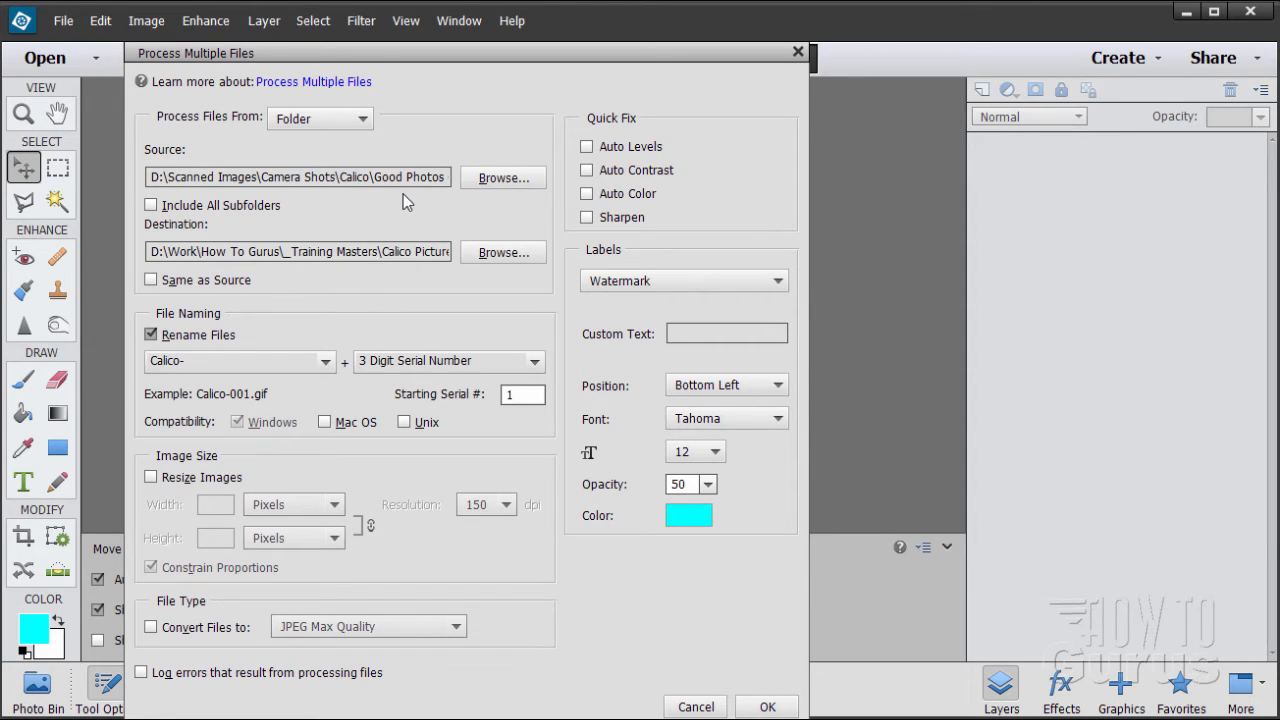
pyautogui.moveTo(190, 224)
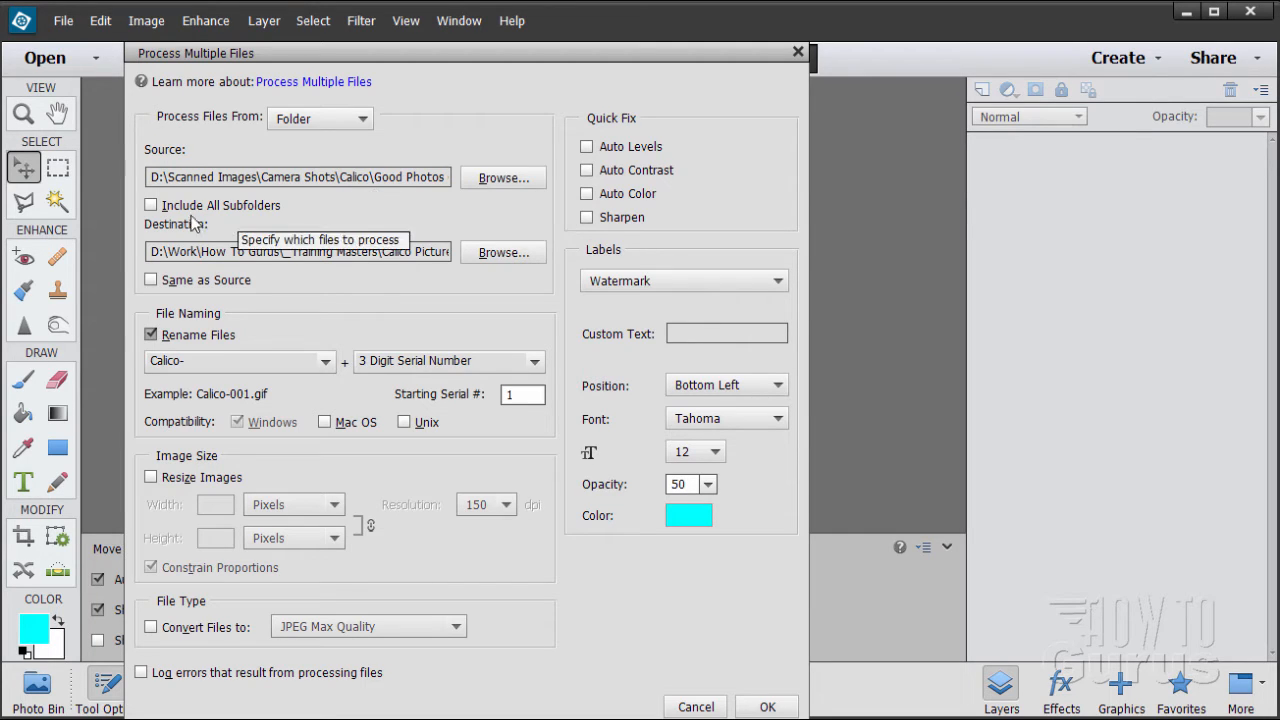
pyautogui.moveTo(294, 276)
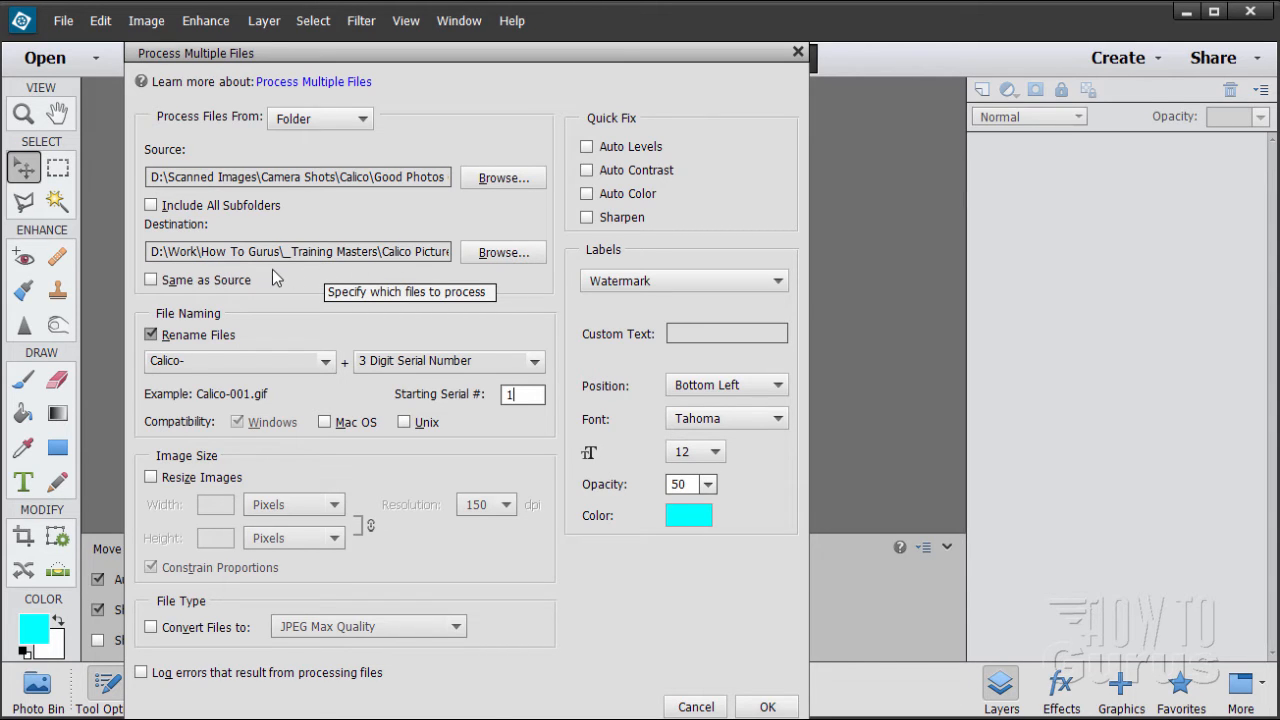
pyautogui.moveTo(298, 260)
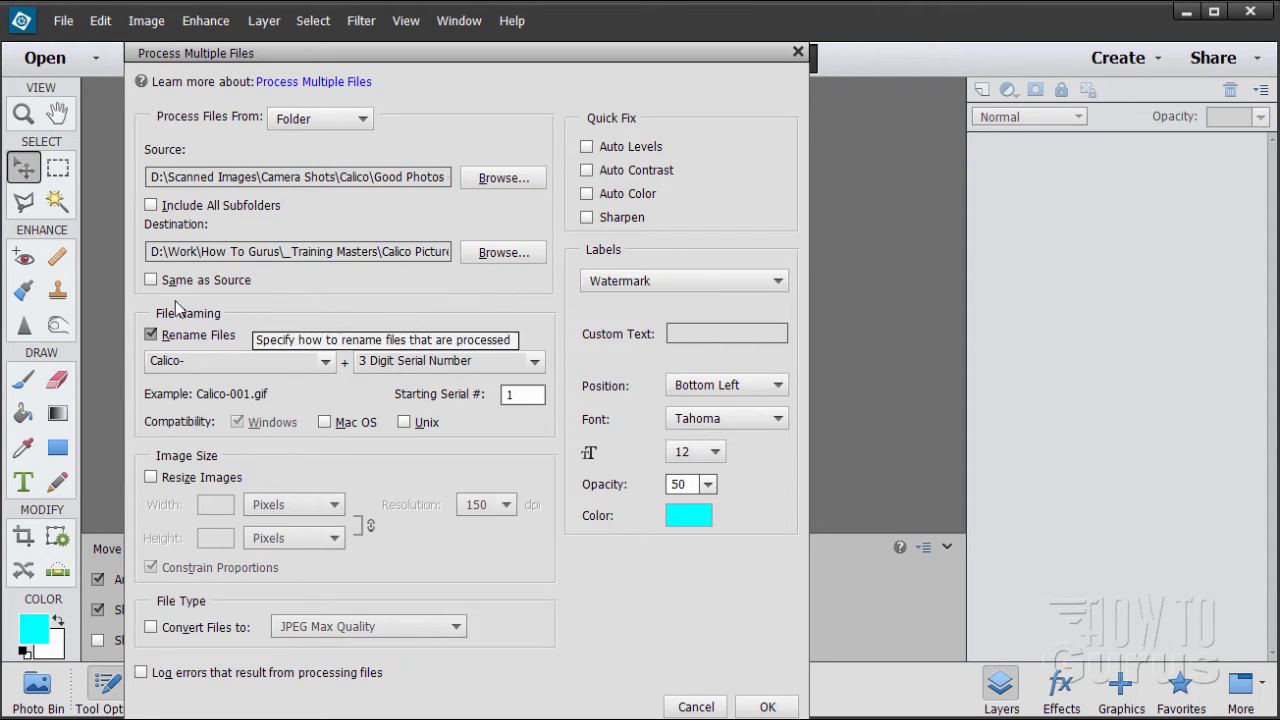
pyautogui.moveTo(248, 304)
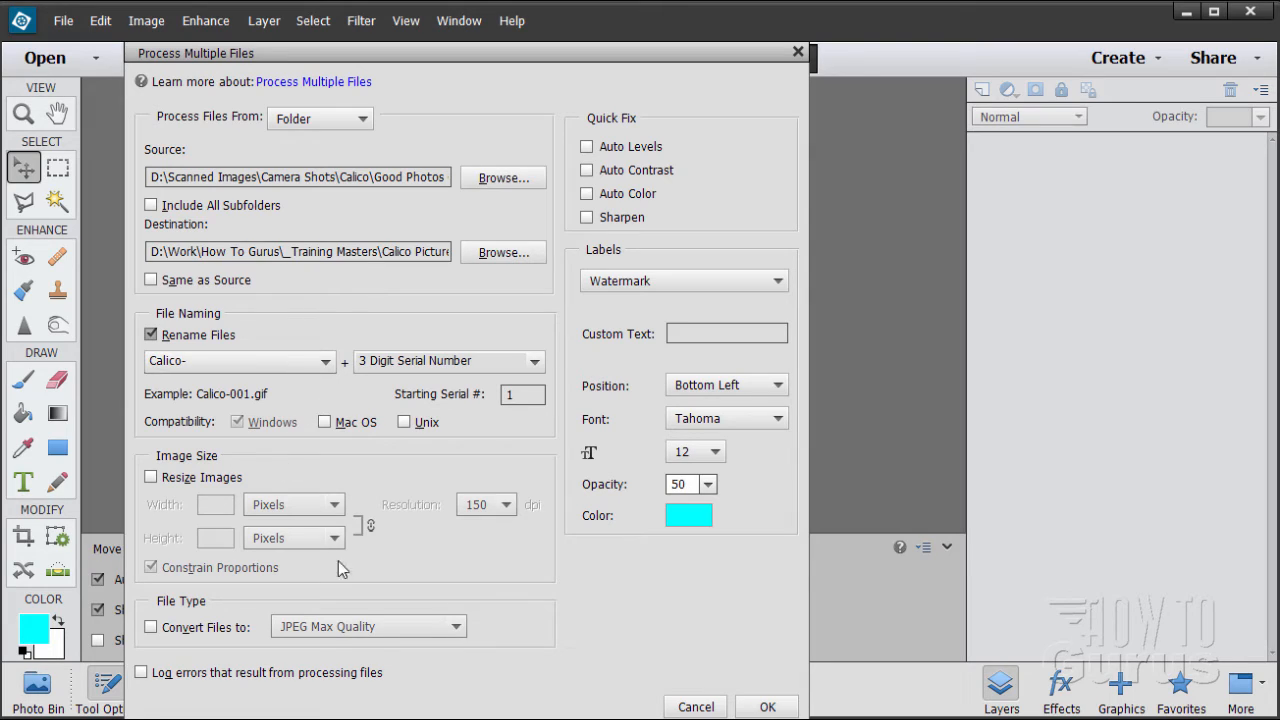
pyautogui.moveTo(364, 496)
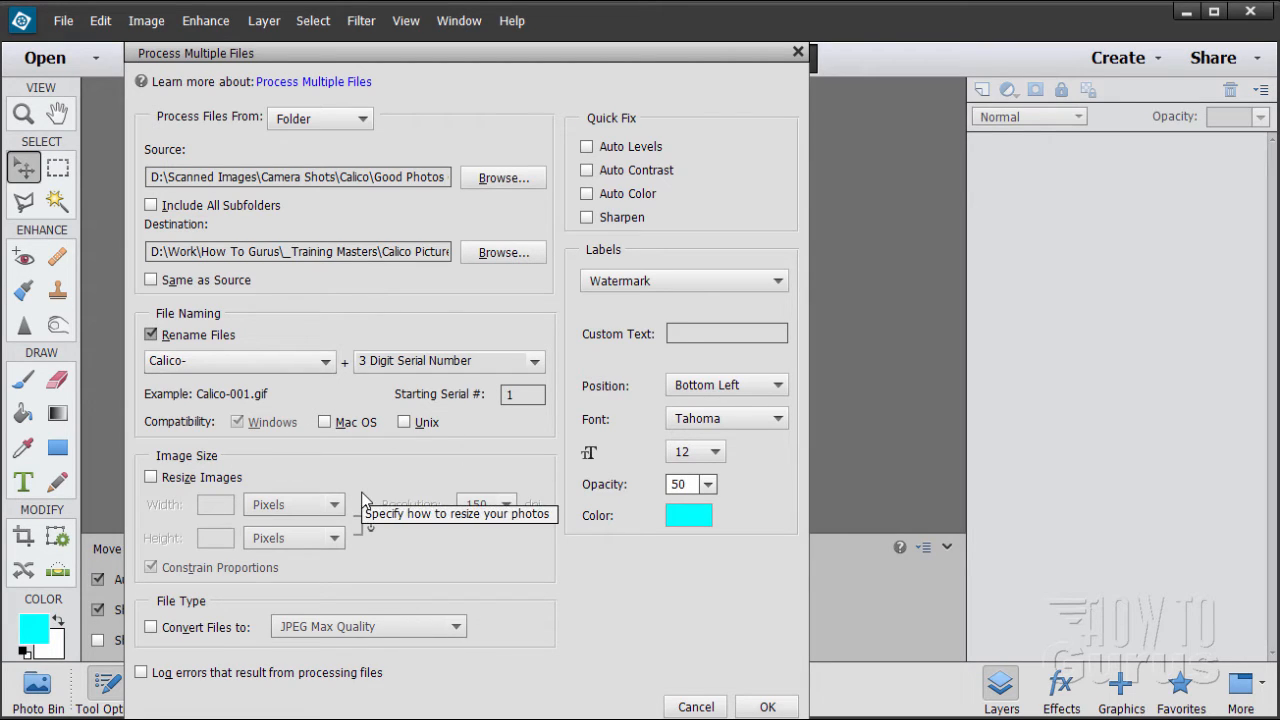
pyautogui.moveTo(424, 288)
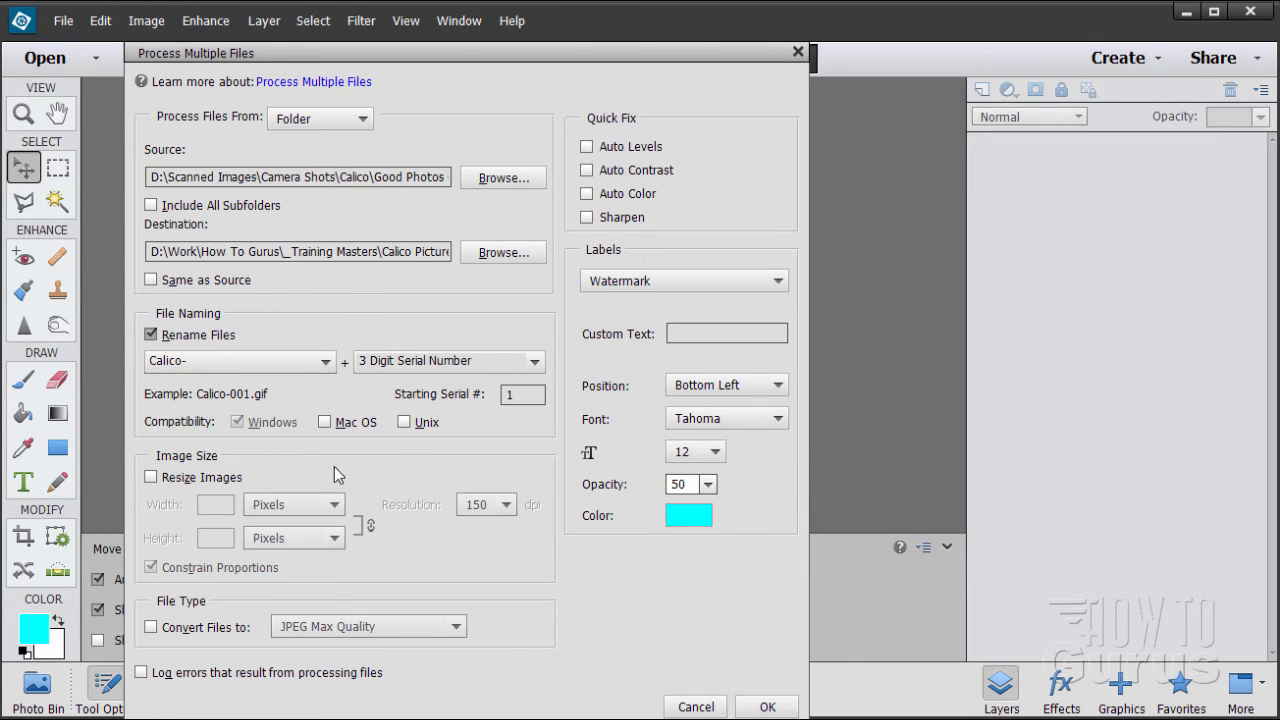
pyautogui.moveTo(394, 556)
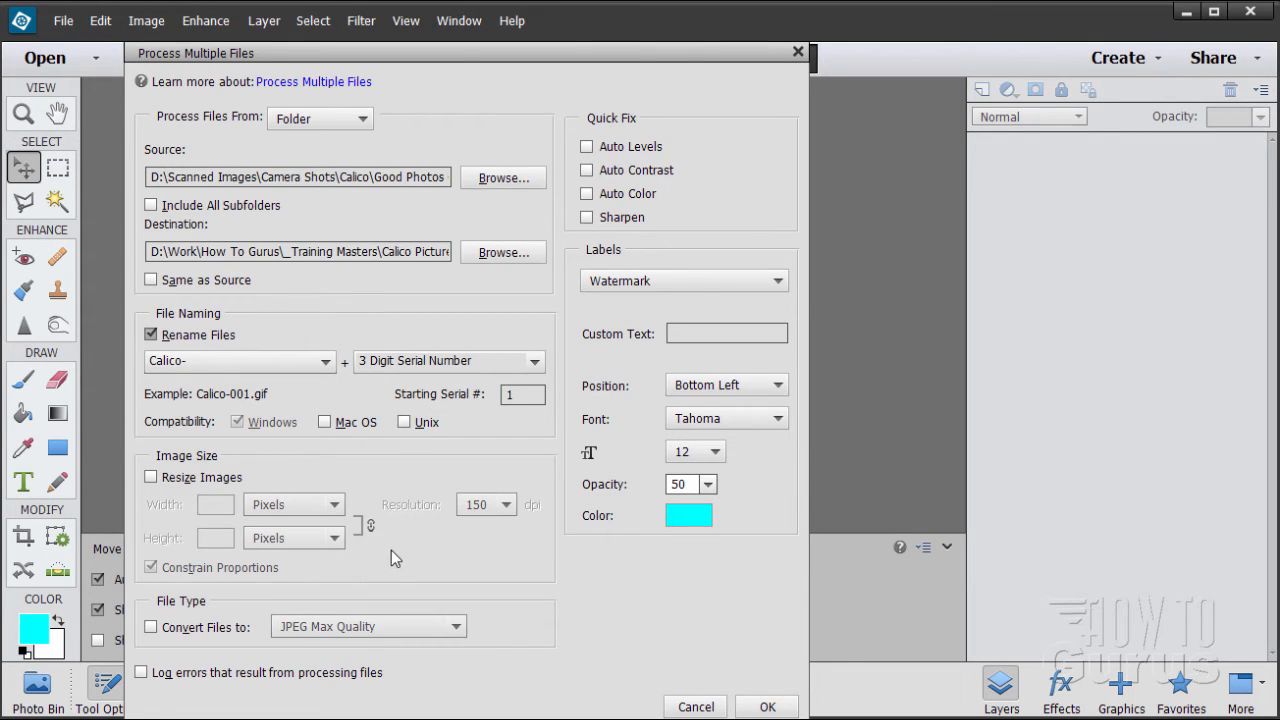
pyautogui.moveTo(392, 556)
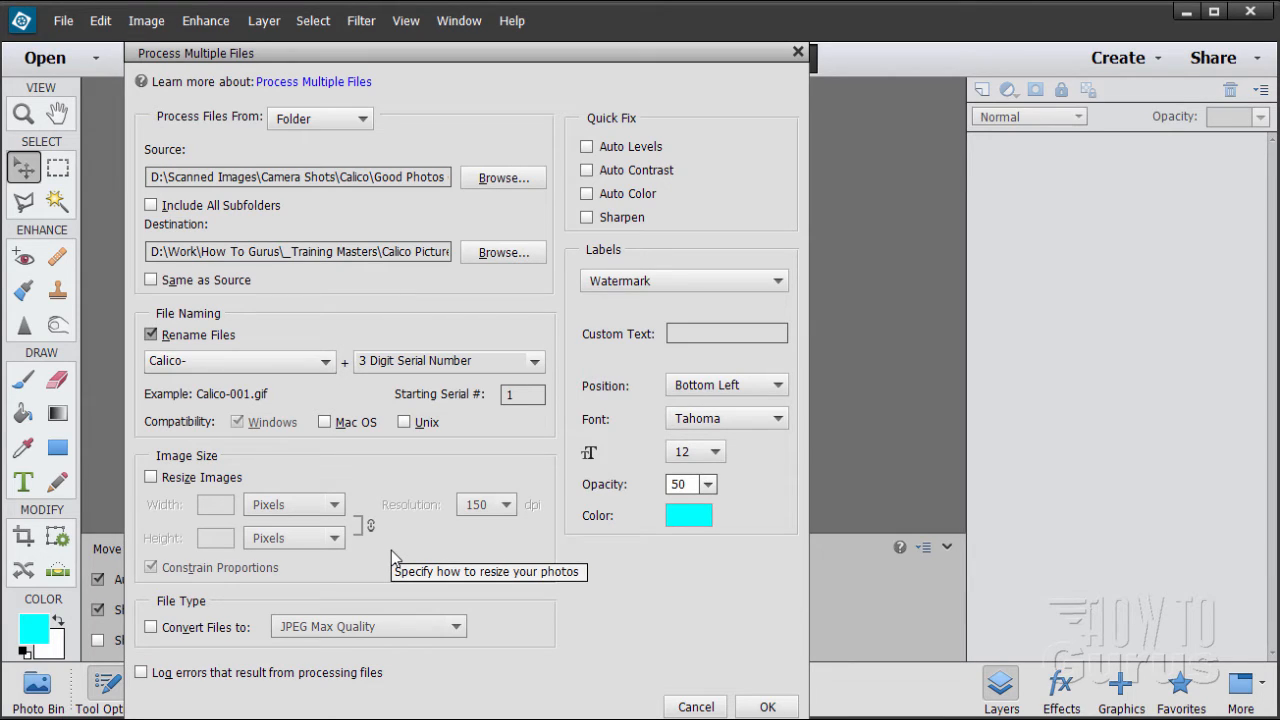
pyautogui.moveTo(394, 556)
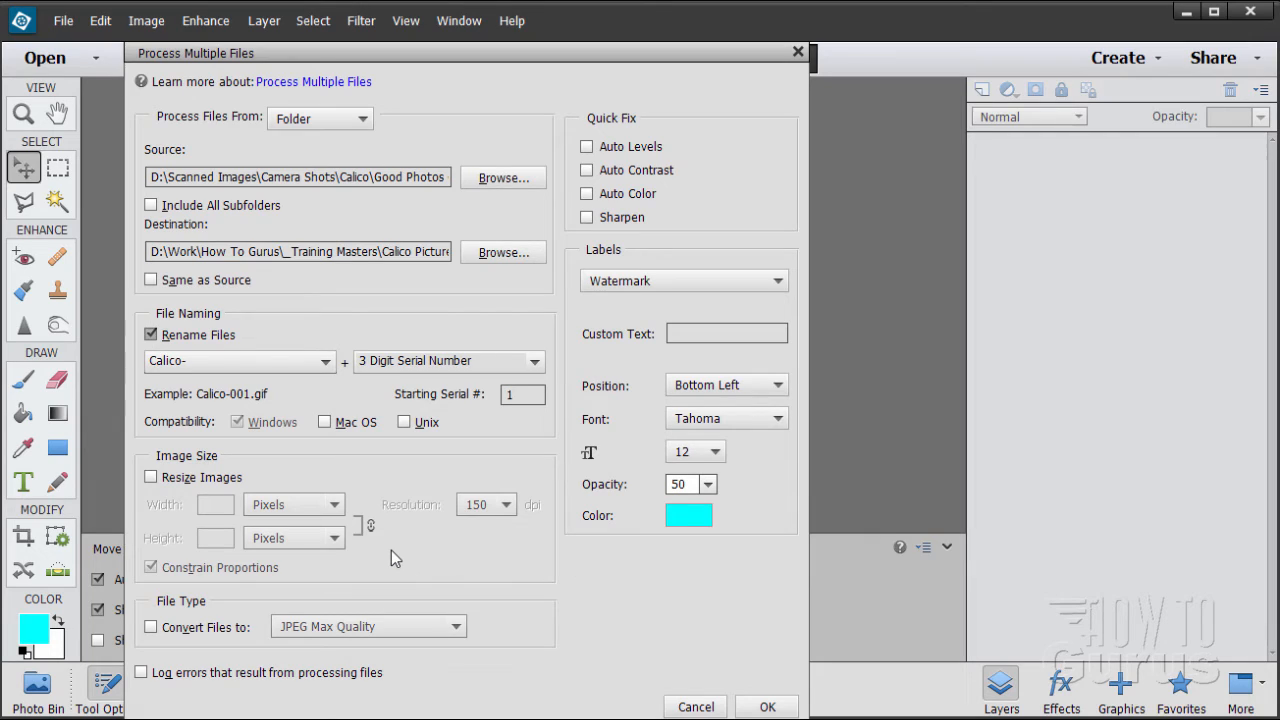
pyautogui.moveTo(200, 608)
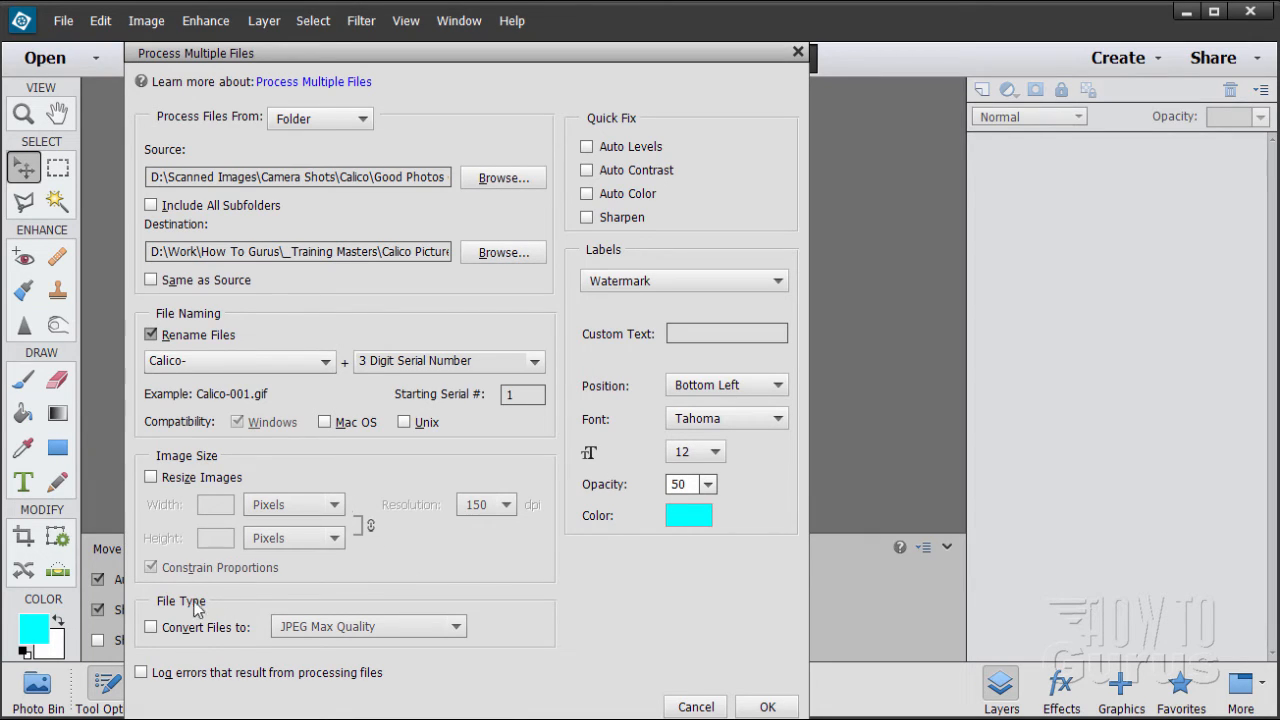
pyautogui.moveTo(324, 632)
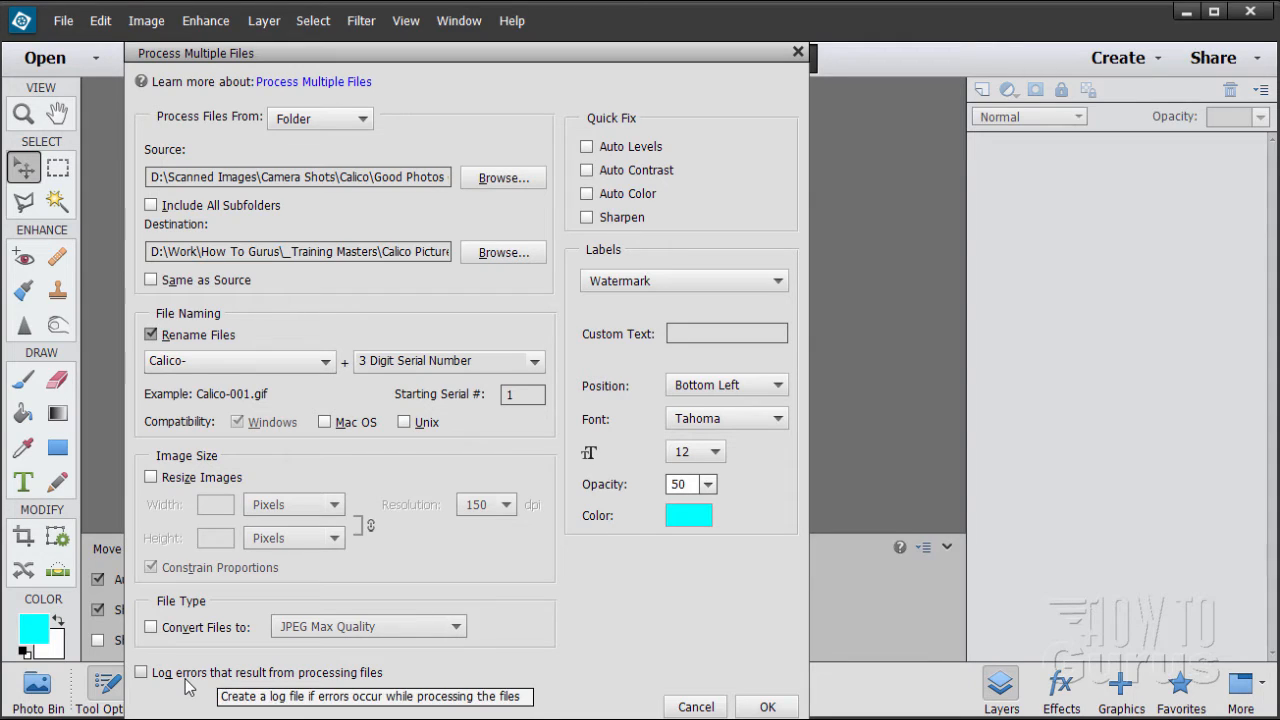
pyautogui.moveTo(280, 682)
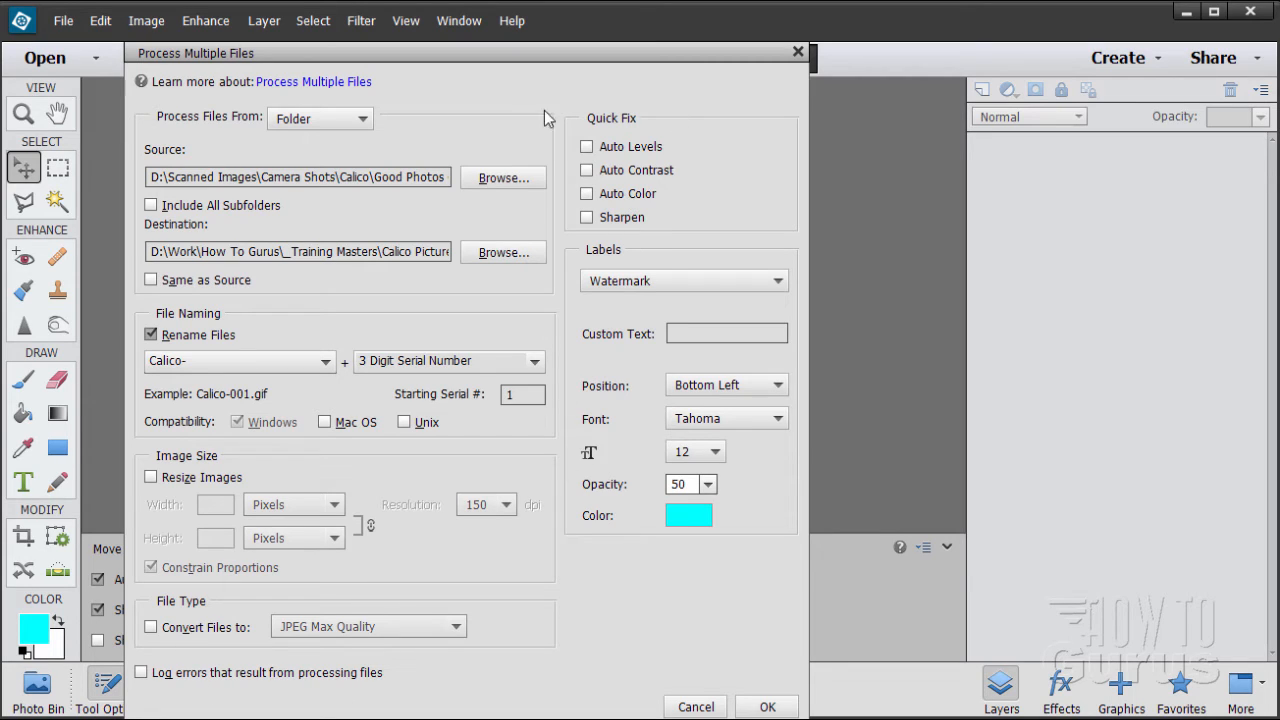
pyautogui.moveTo(736, 156)
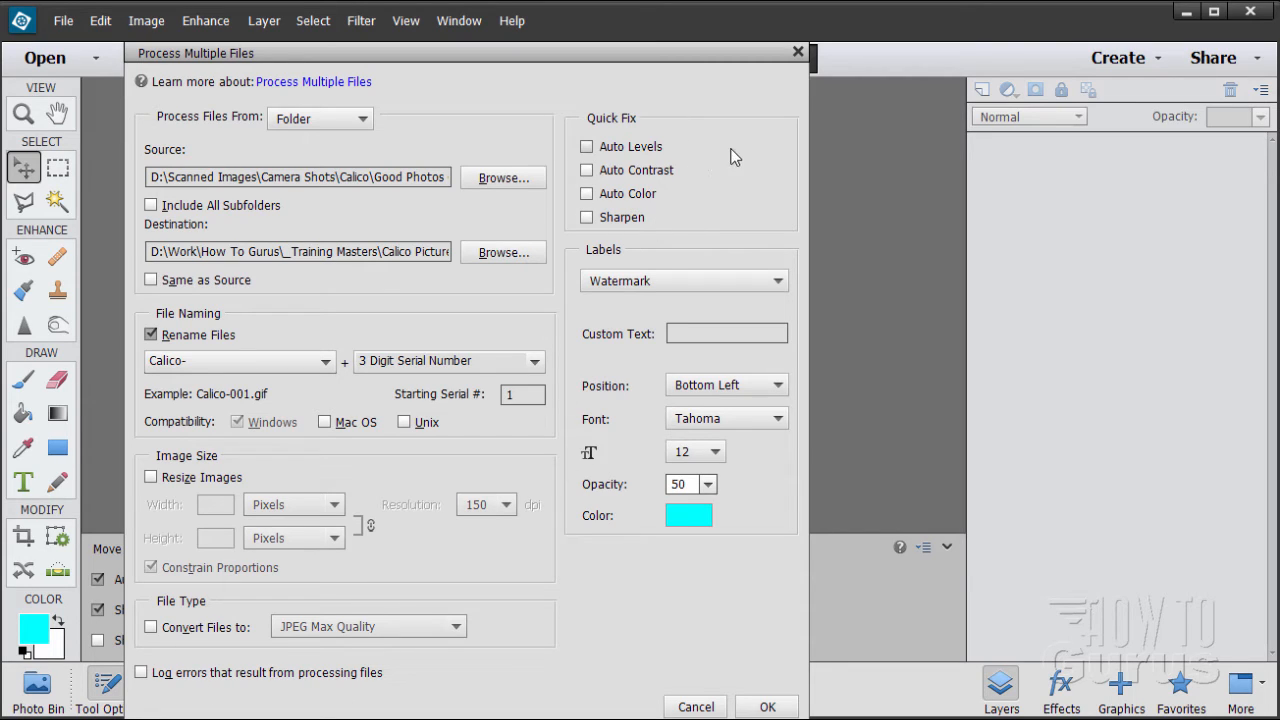
pyautogui.moveTo(652, 228)
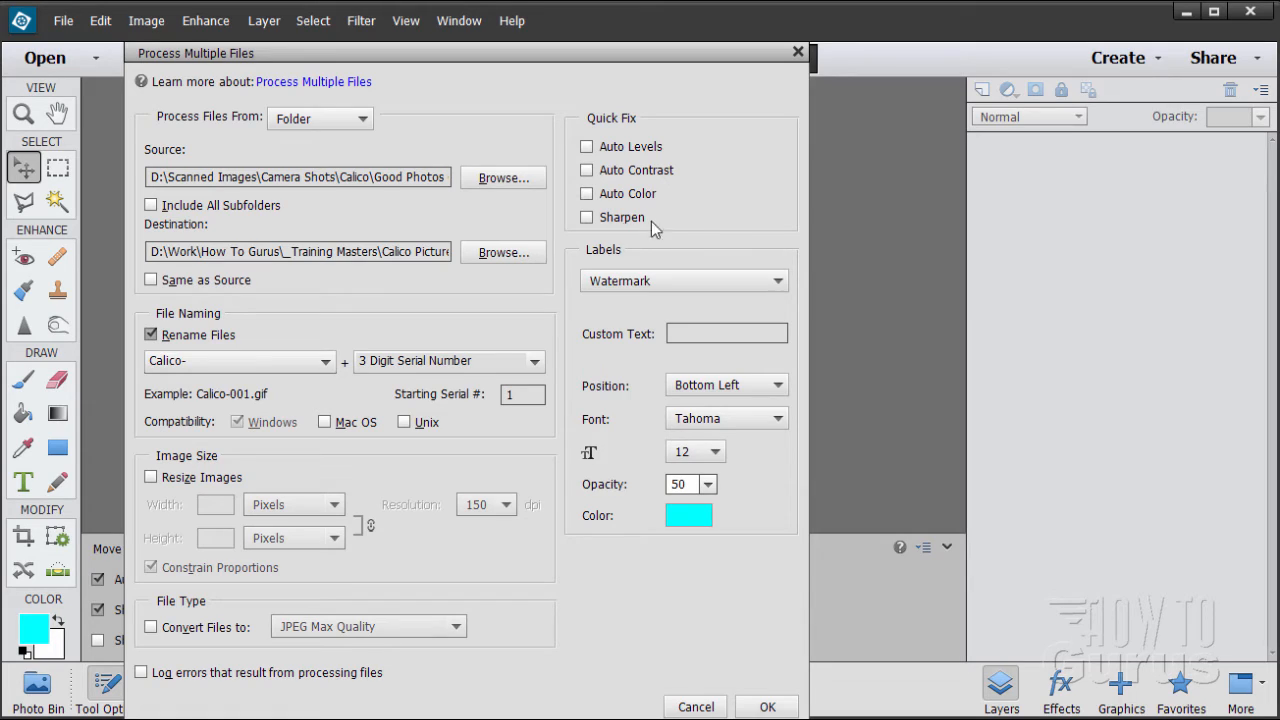
pyautogui.moveTo(656, 228)
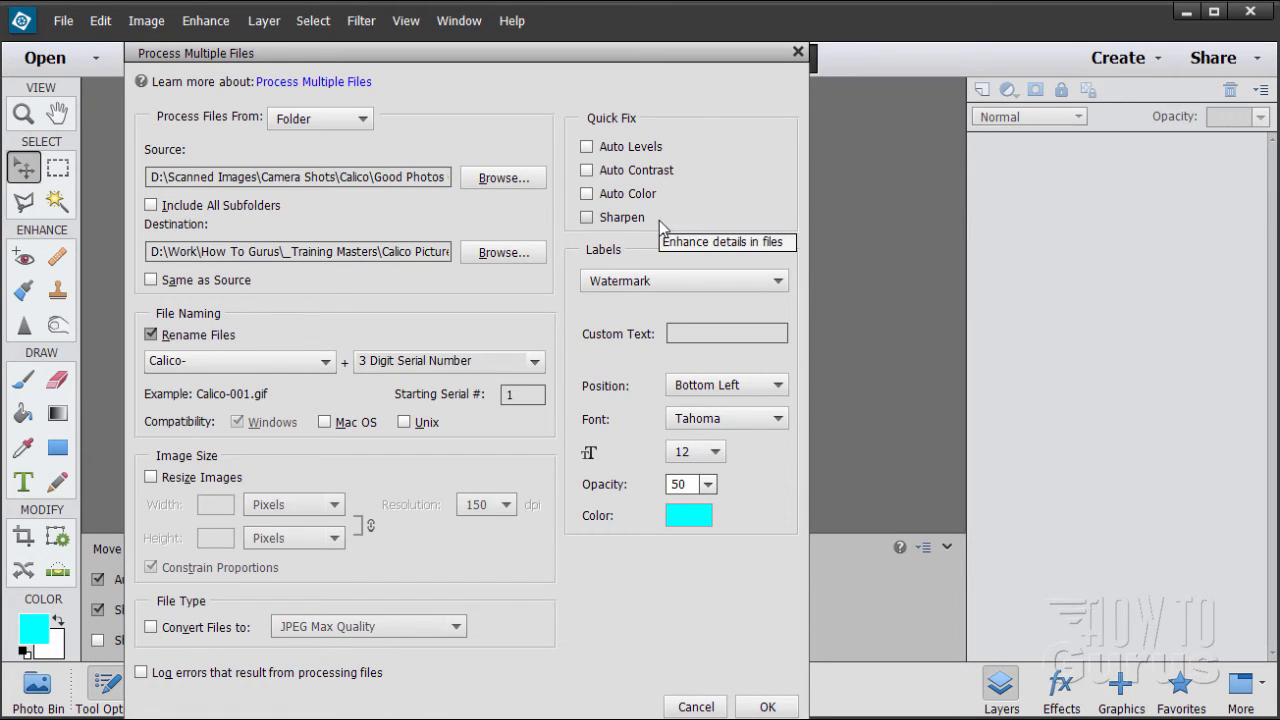
pyautogui.moveTo(690, 136)
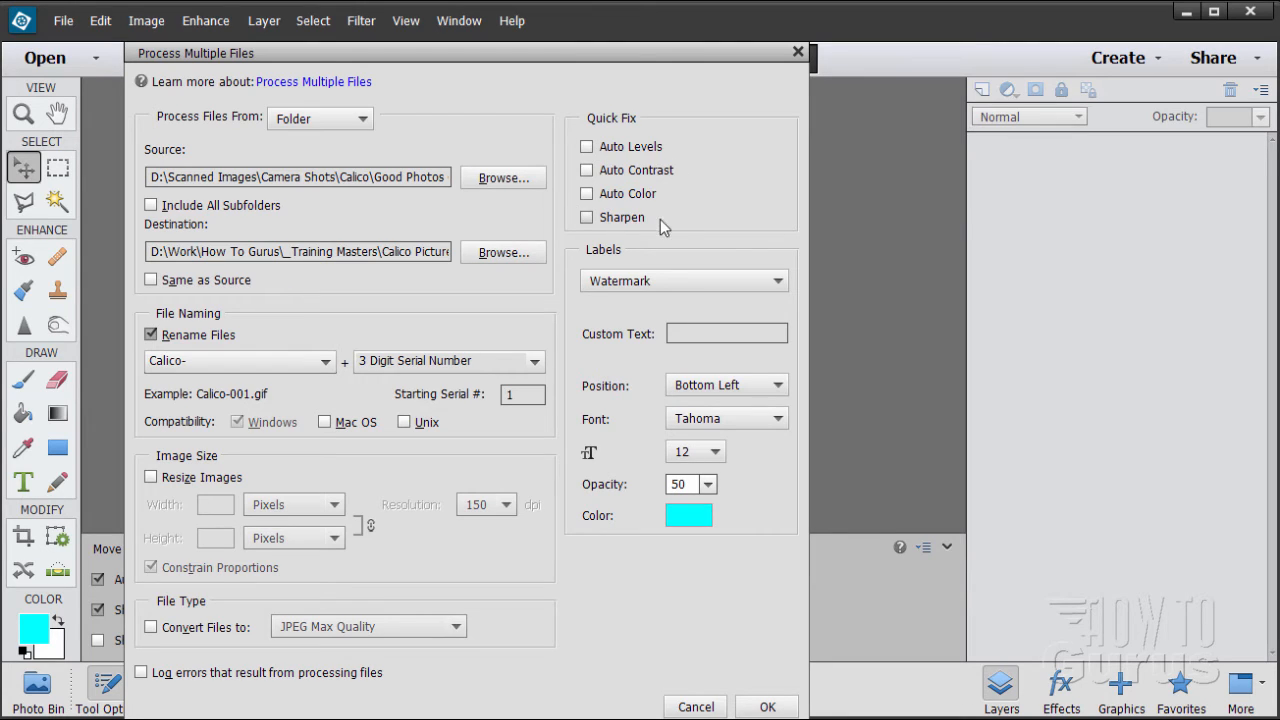
pyautogui.moveTo(672, 220)
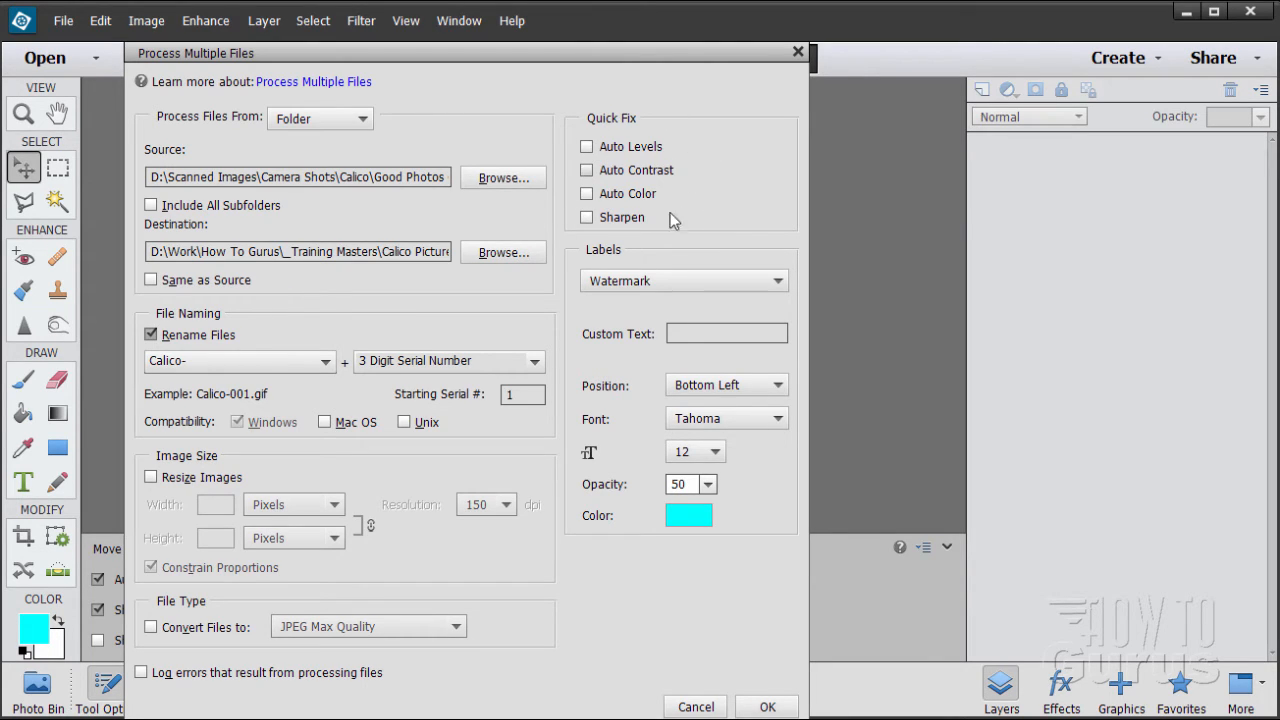
pyautogui.moveTo(682, 216)
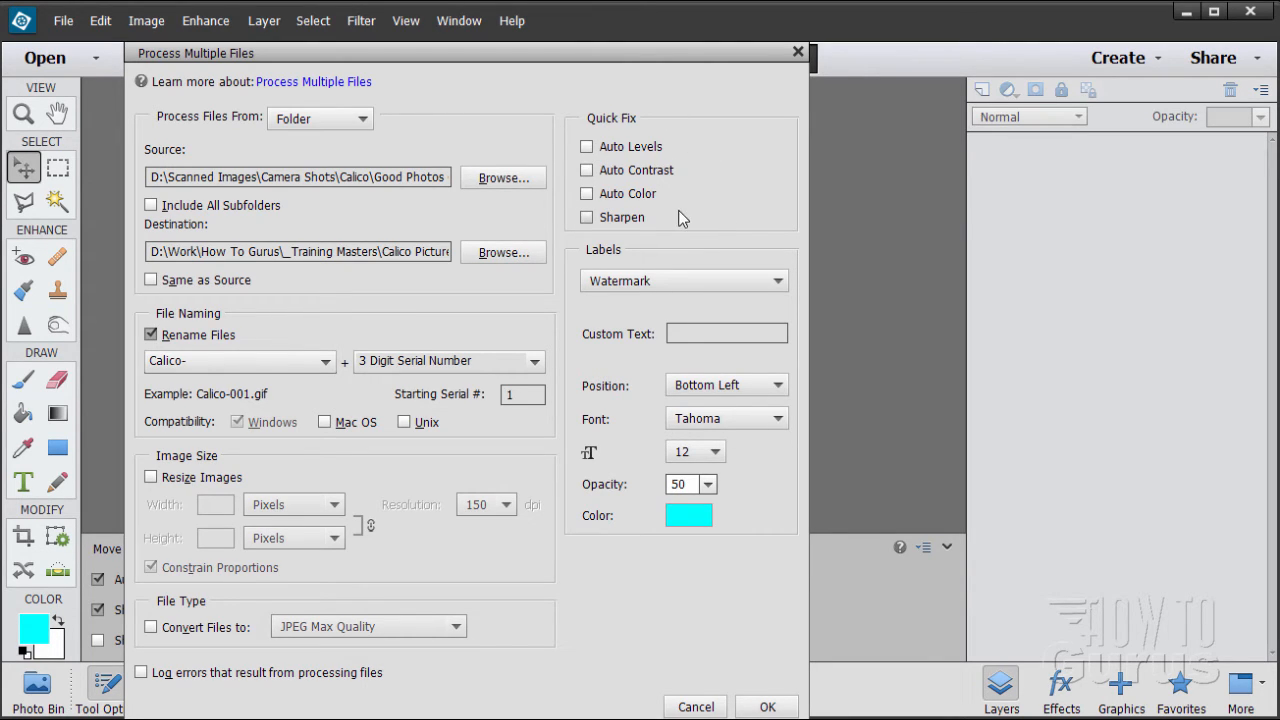
pyautogui.moveTo(576, 192)
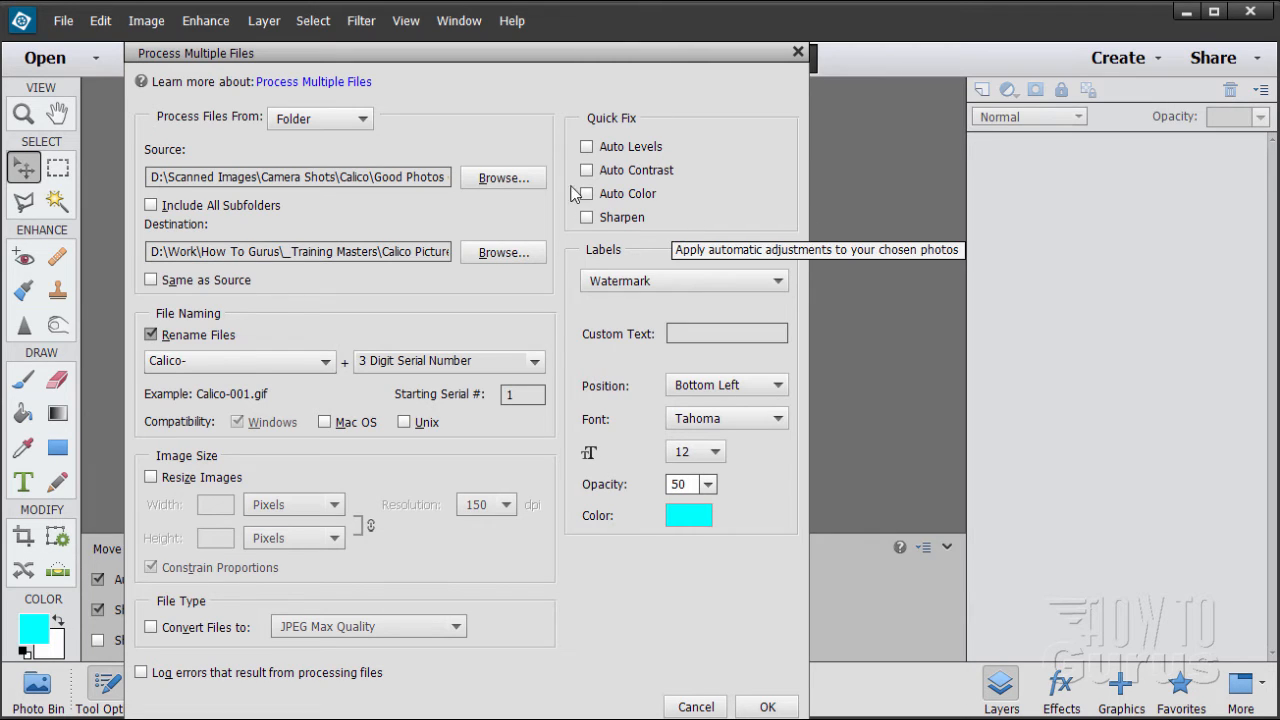
pyautogui.moveTo(590, 288)
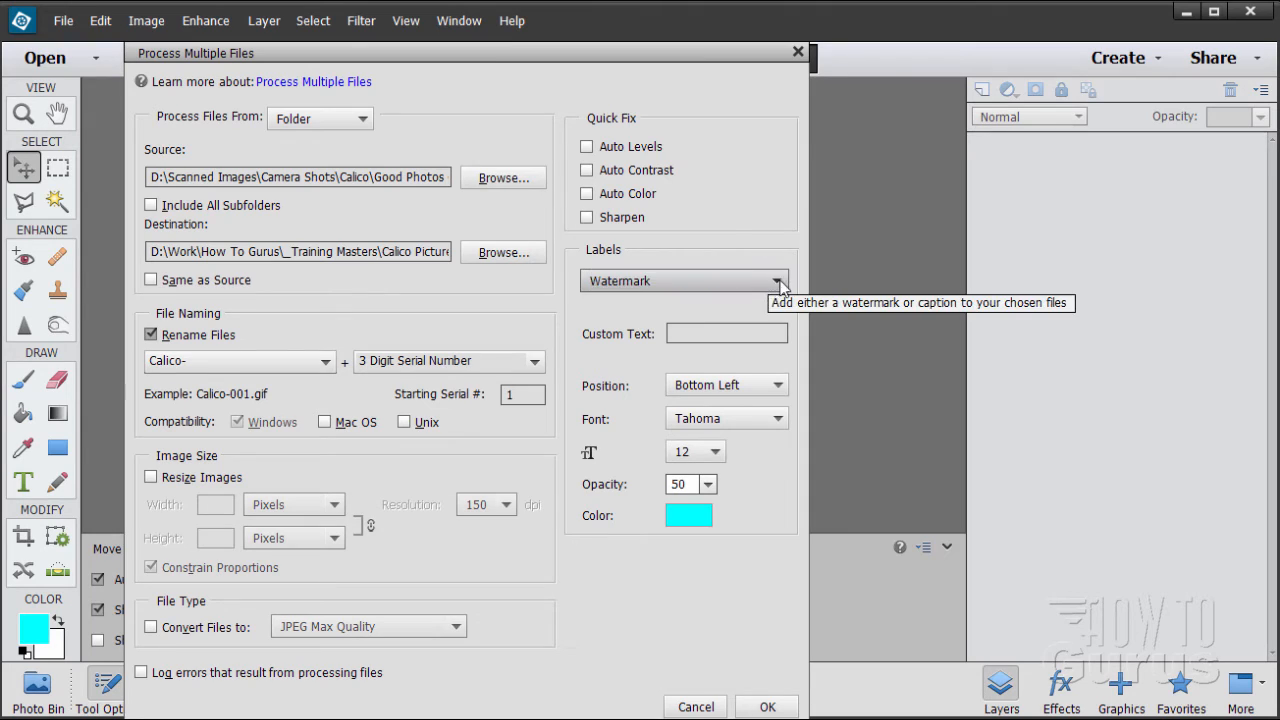
pyautogui.moveTo(782, 288)
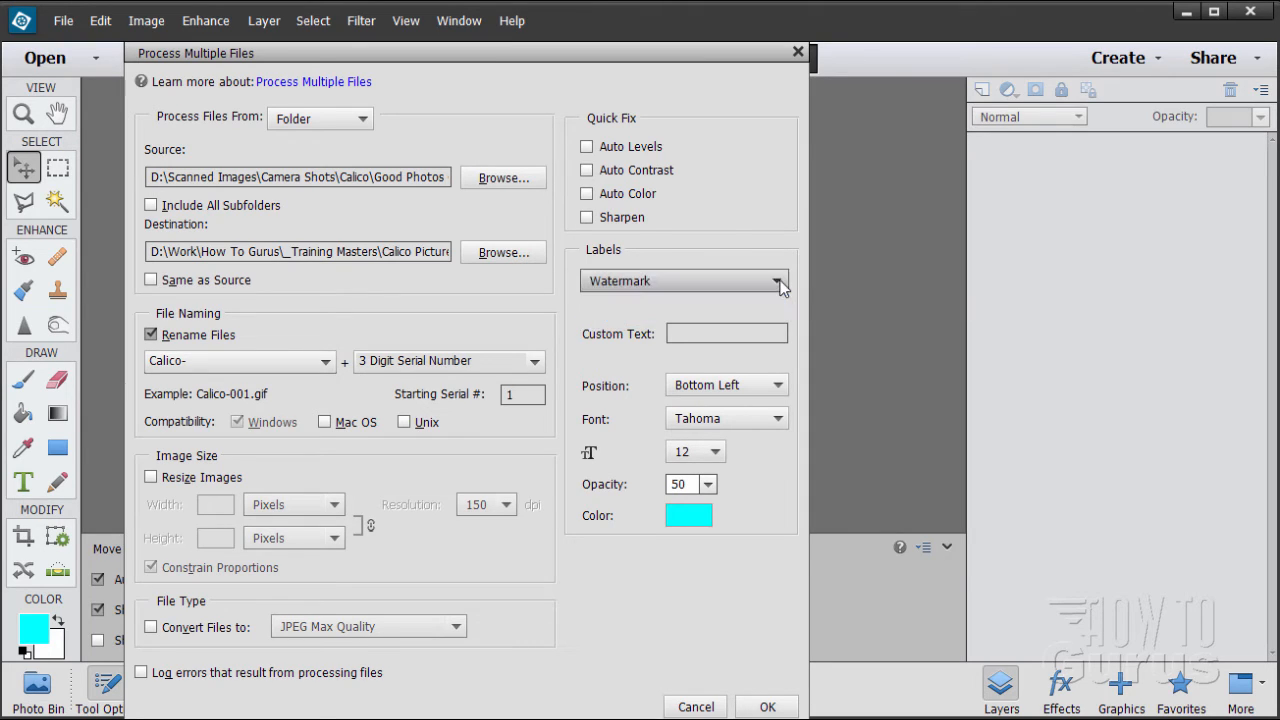
pyautogui.click(724, 332)
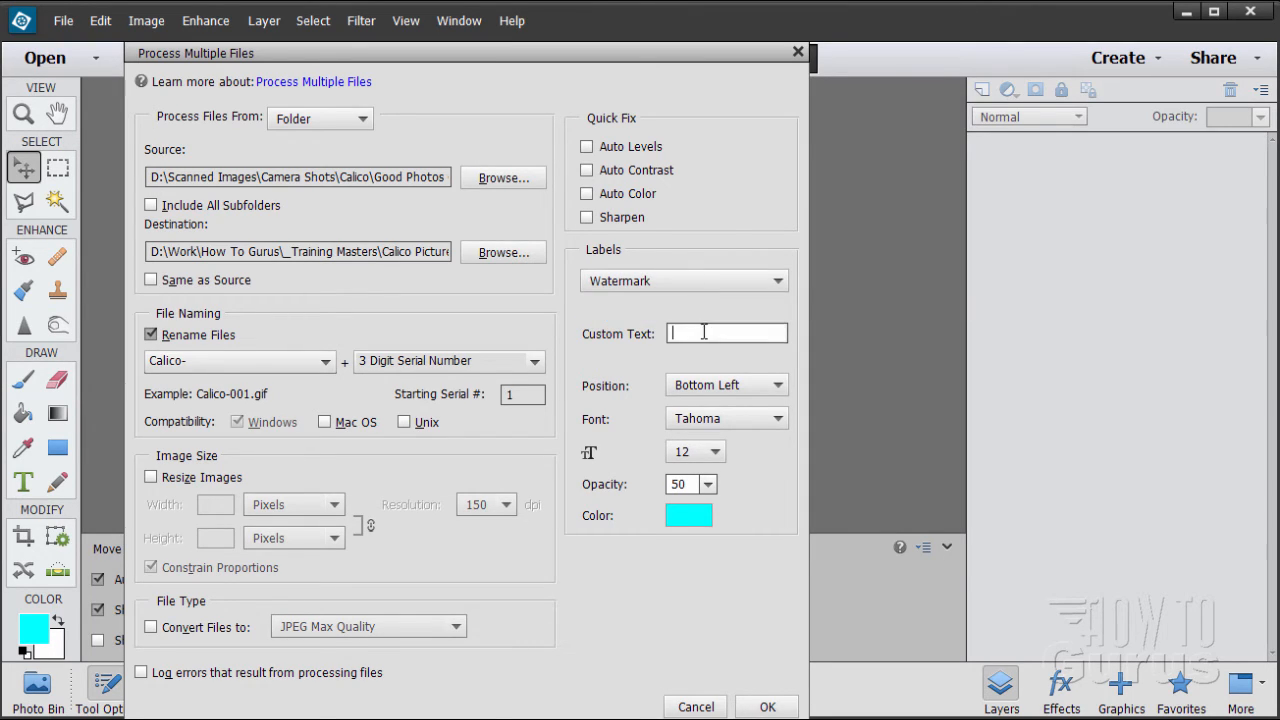
pyautogui.moveTo(570, 348)
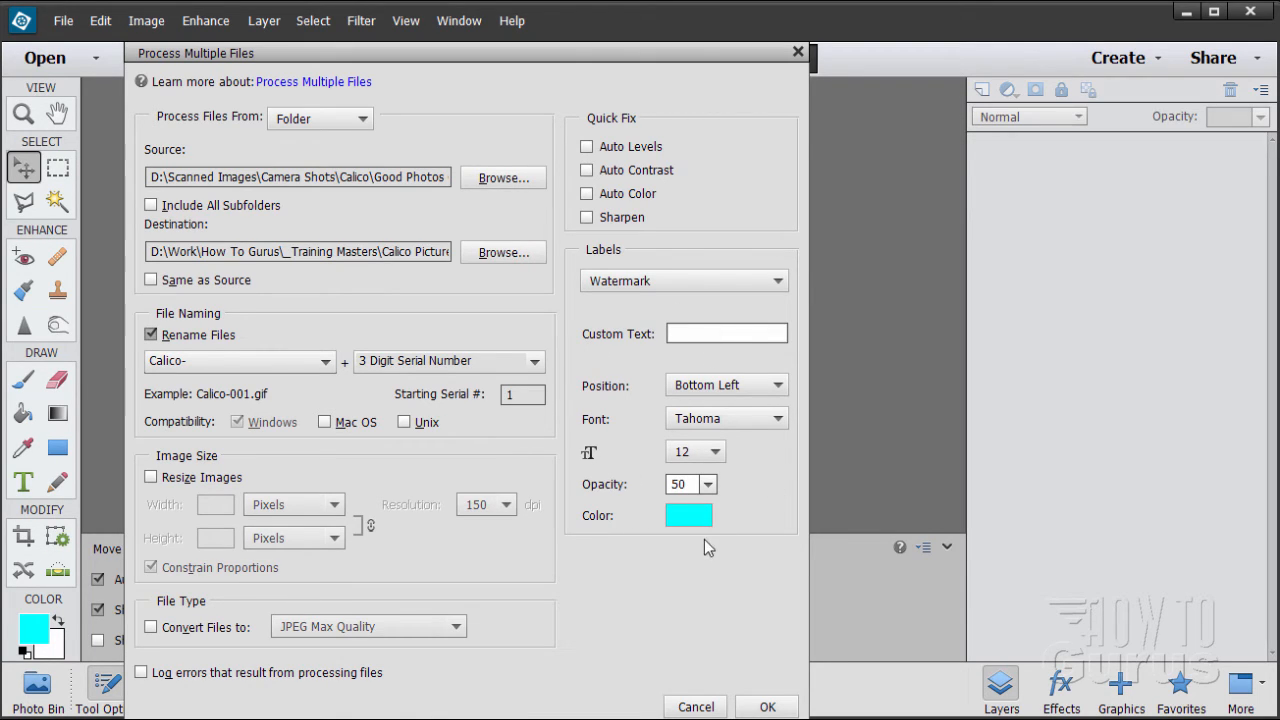
pyautogui.moveTo(644, 300)
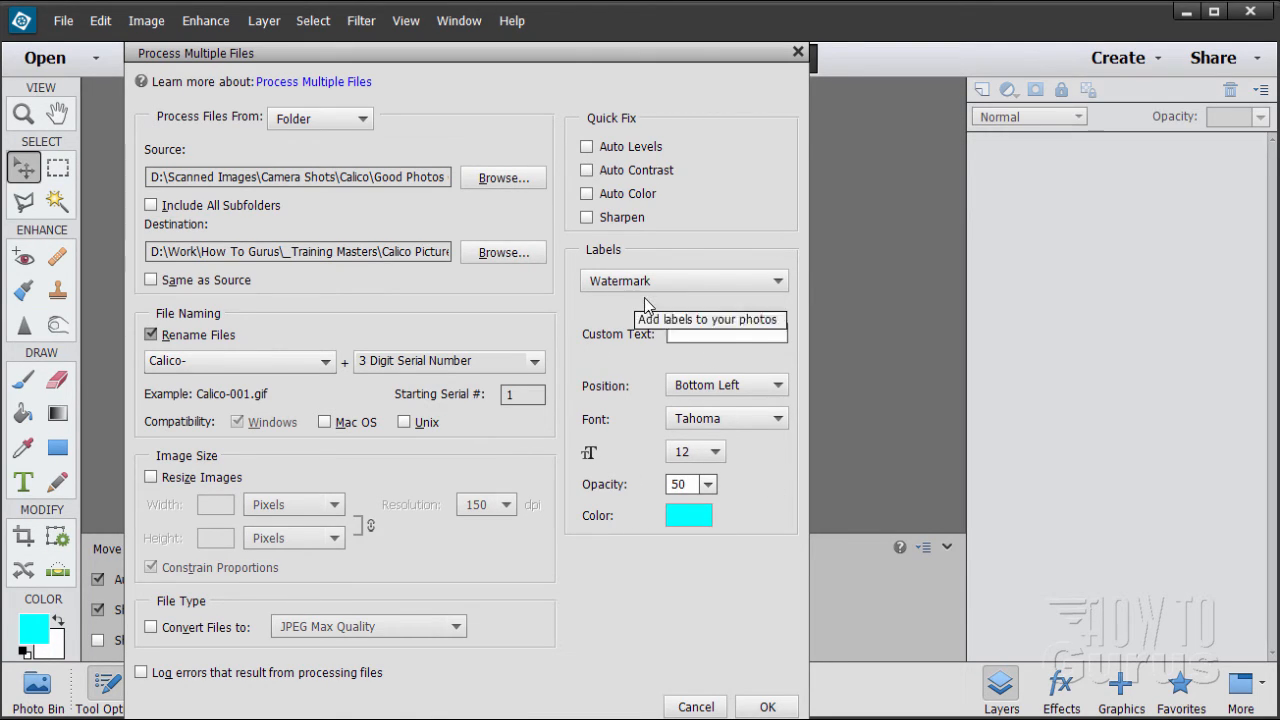
pyautogui.moveTo(564, 392)
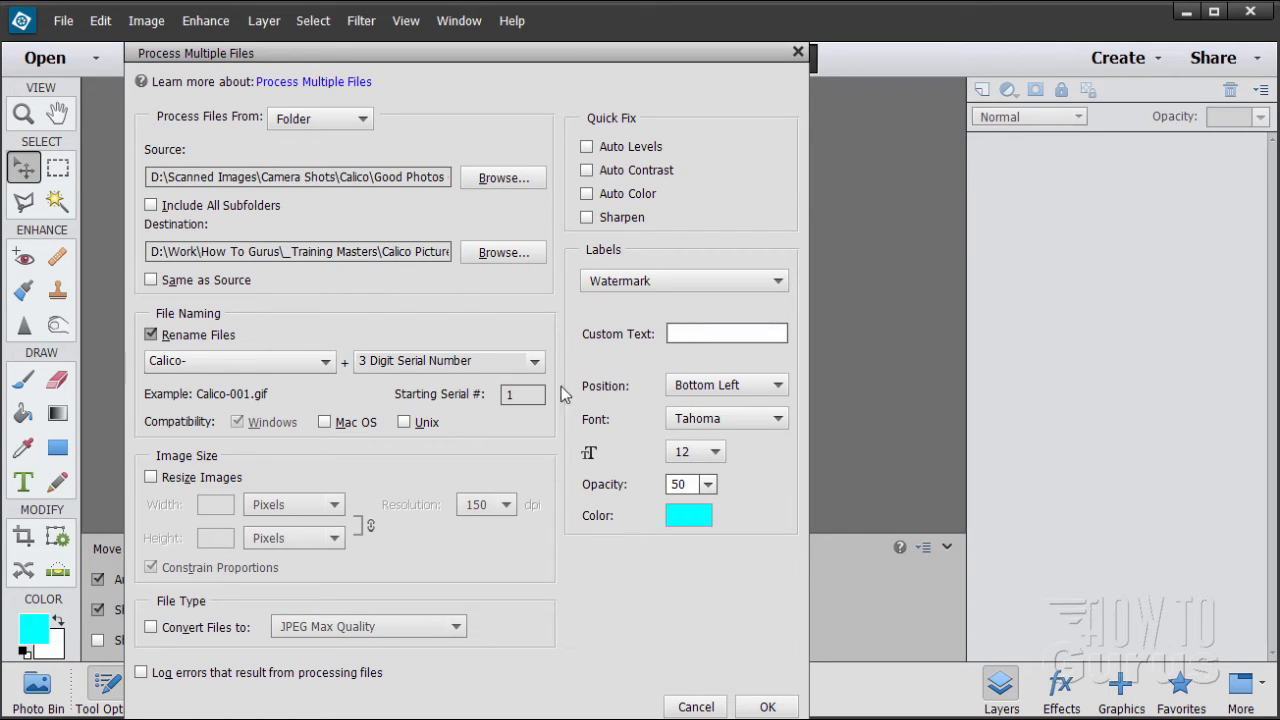
pyautogui.moveTo(266, 328)
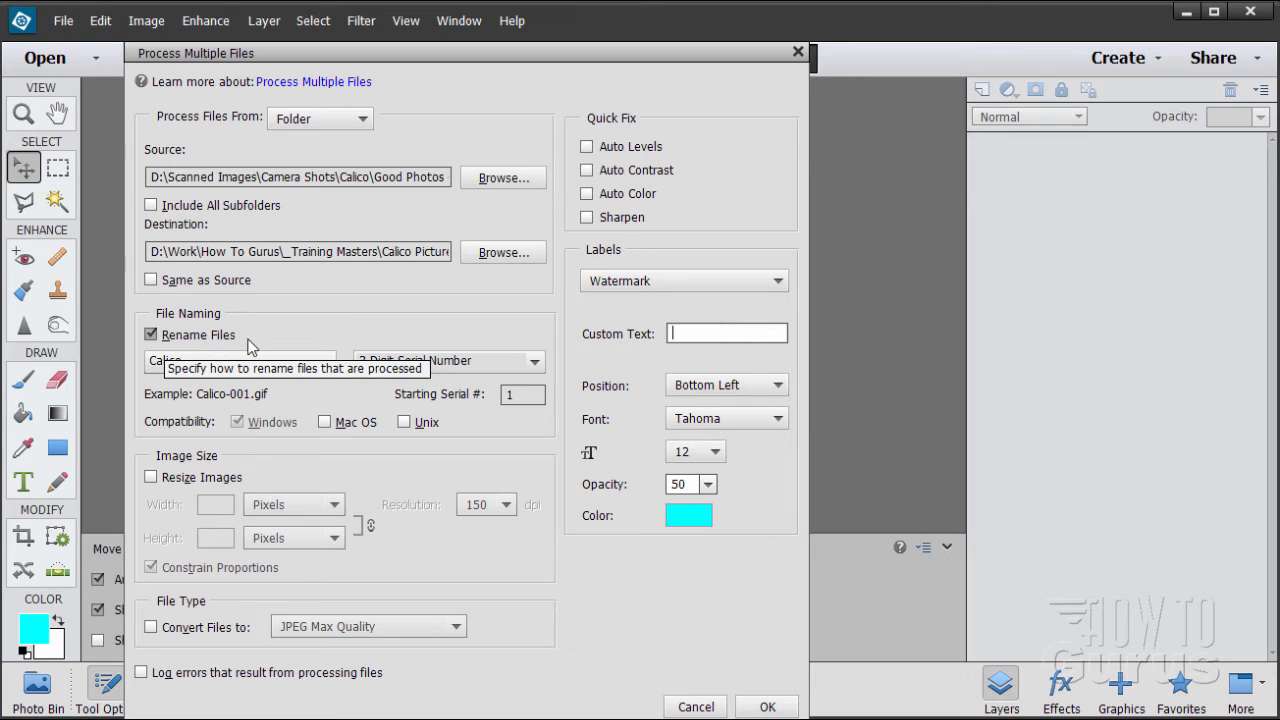
pyautogui.moveTo(268, 394)
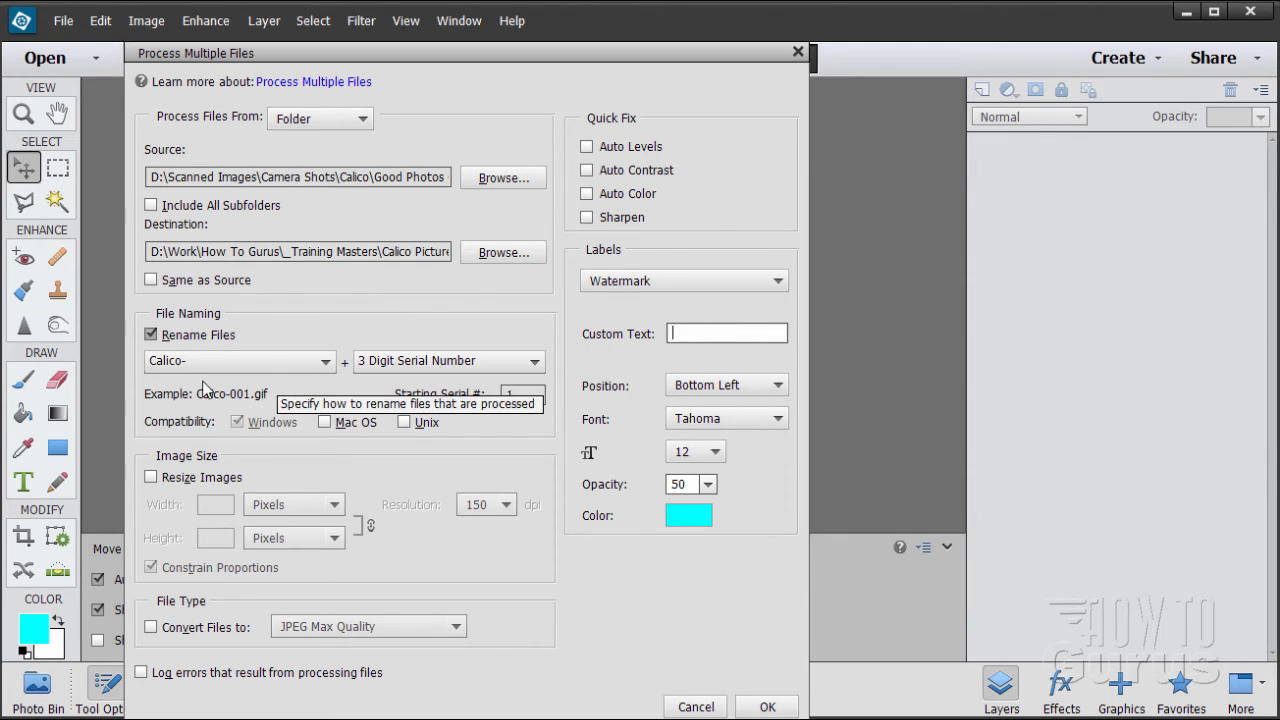
pyautogui.moveTo(376, 408)
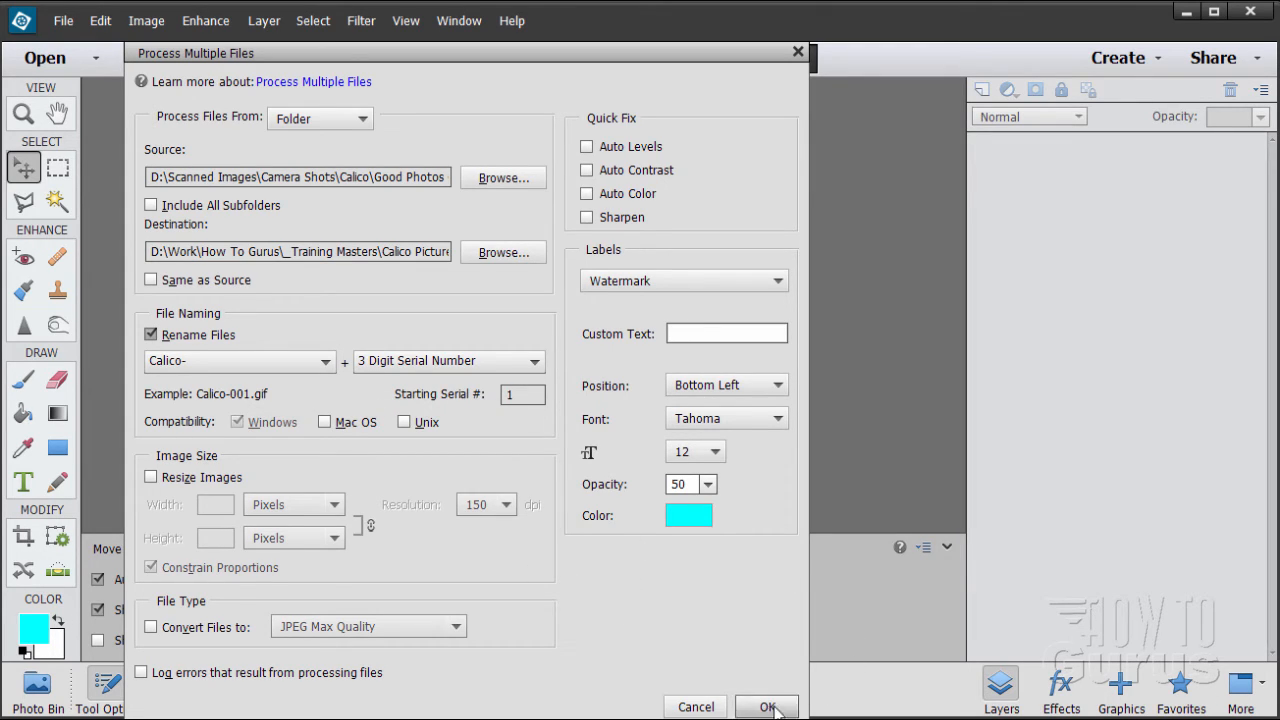
# Step: Run the batch job so the Calico photos are processed into the destination folder
pyautogui.click(768, 706)
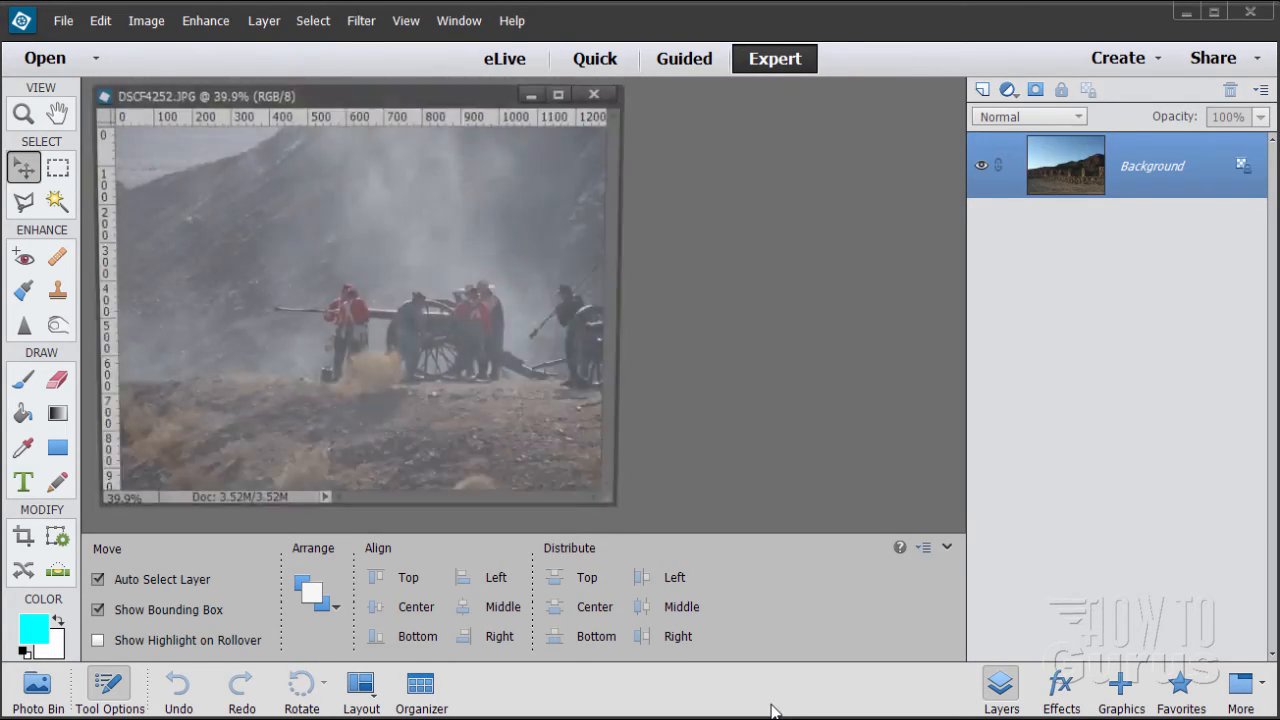
pyautogui.click(594, 94)
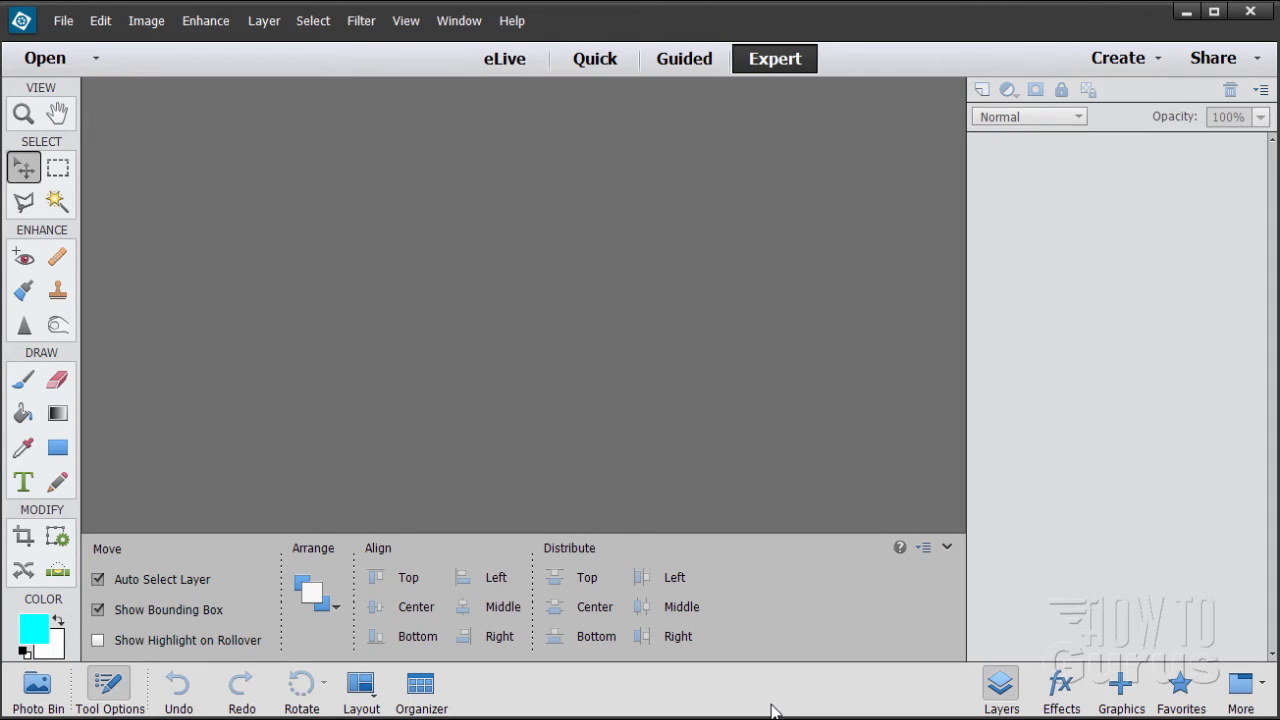
pyautogui.moveTo(780, 712)
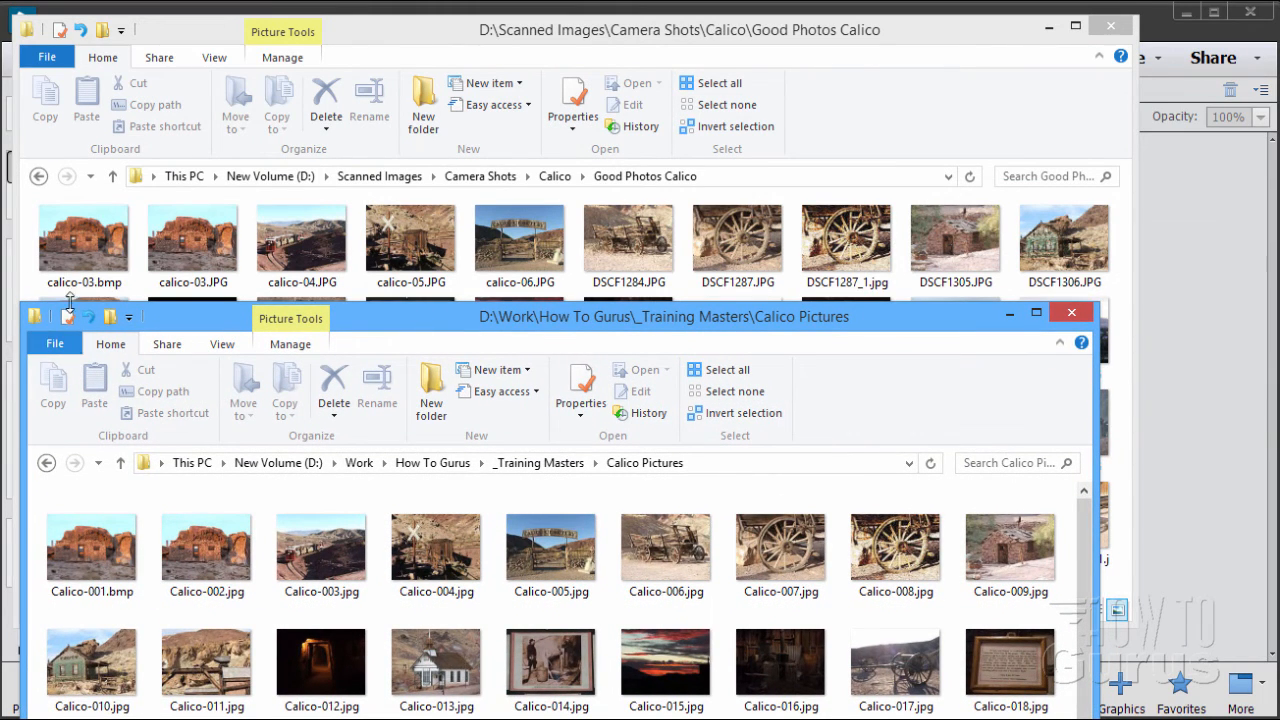
# Step: Inspect originals calico-03.bmp and calico-03.JPG against renamed Calico-001.bmp and Calico-002.jpg
pyautogui.click(84, 240)
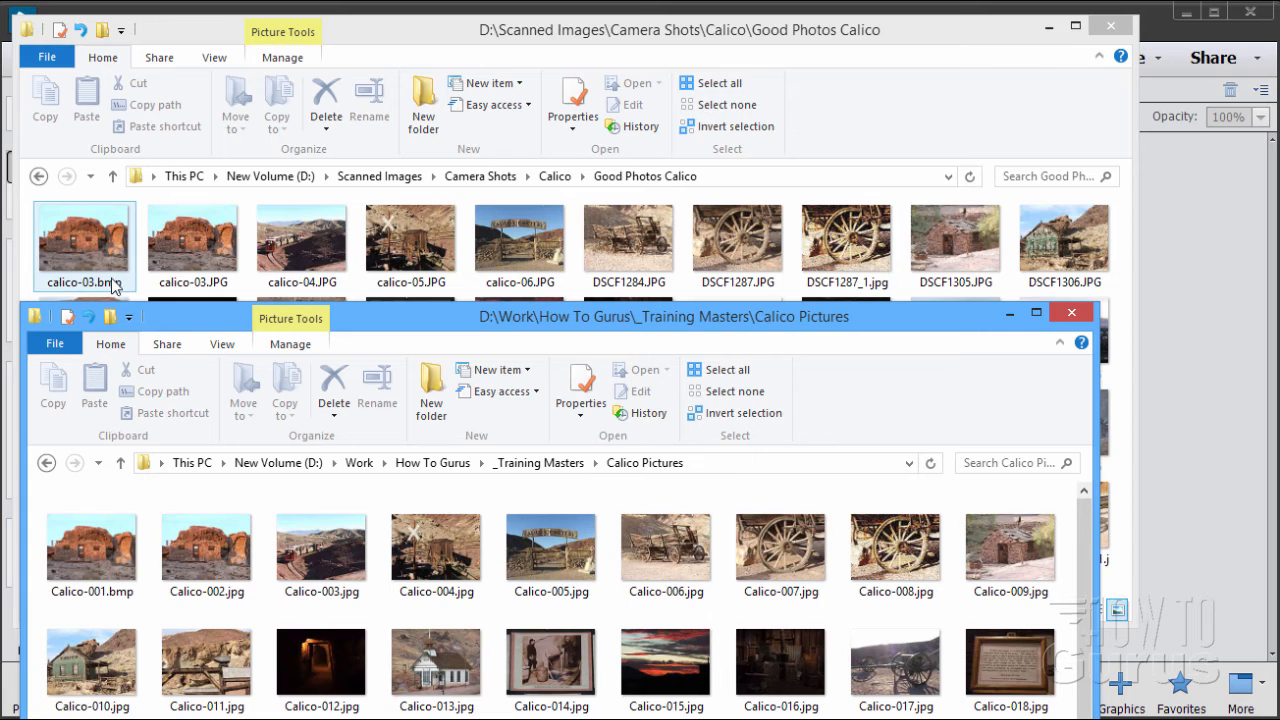
pyautogui.click(192, 236)
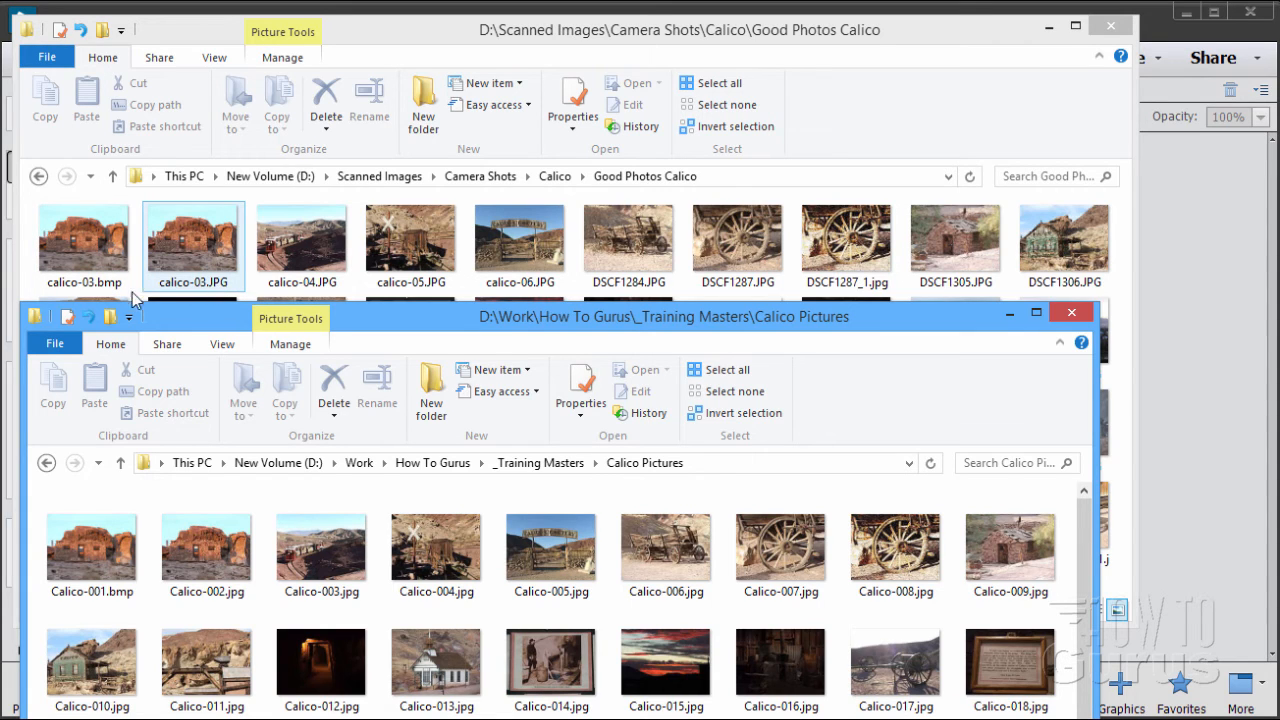
pyautogui.moveTo(204, 288)
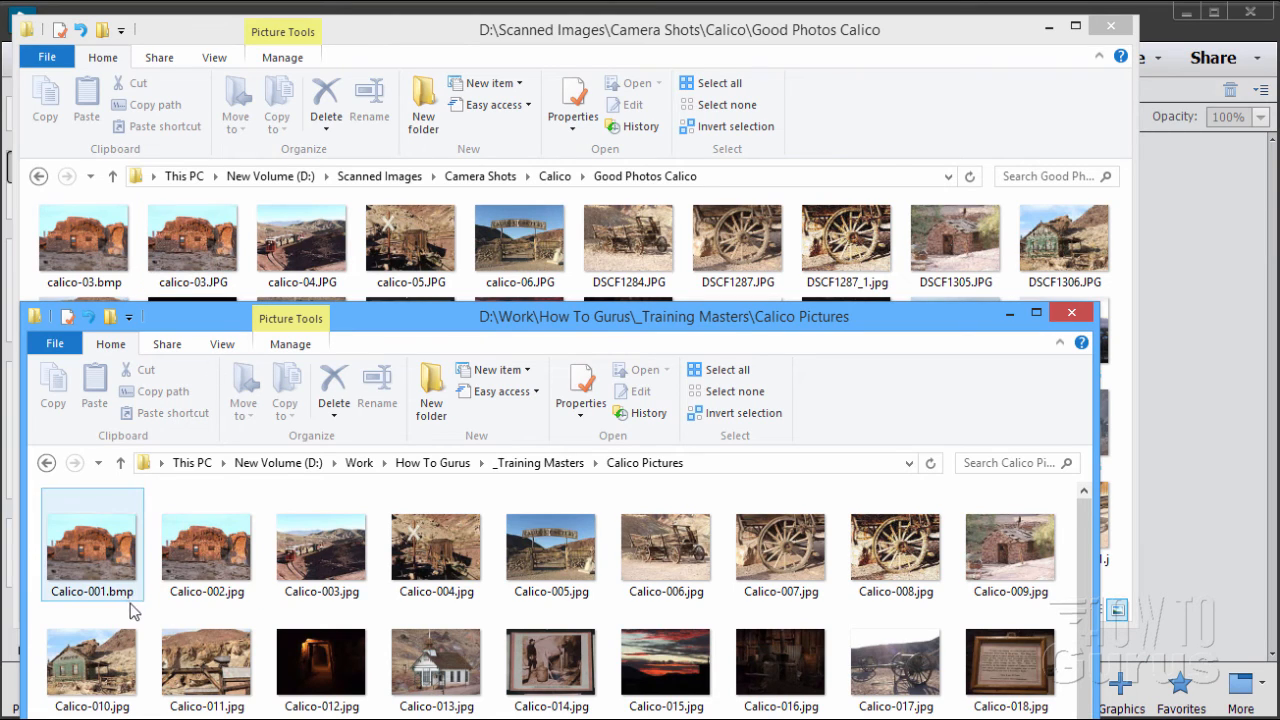
pyautogui.moveTo(130, 612)
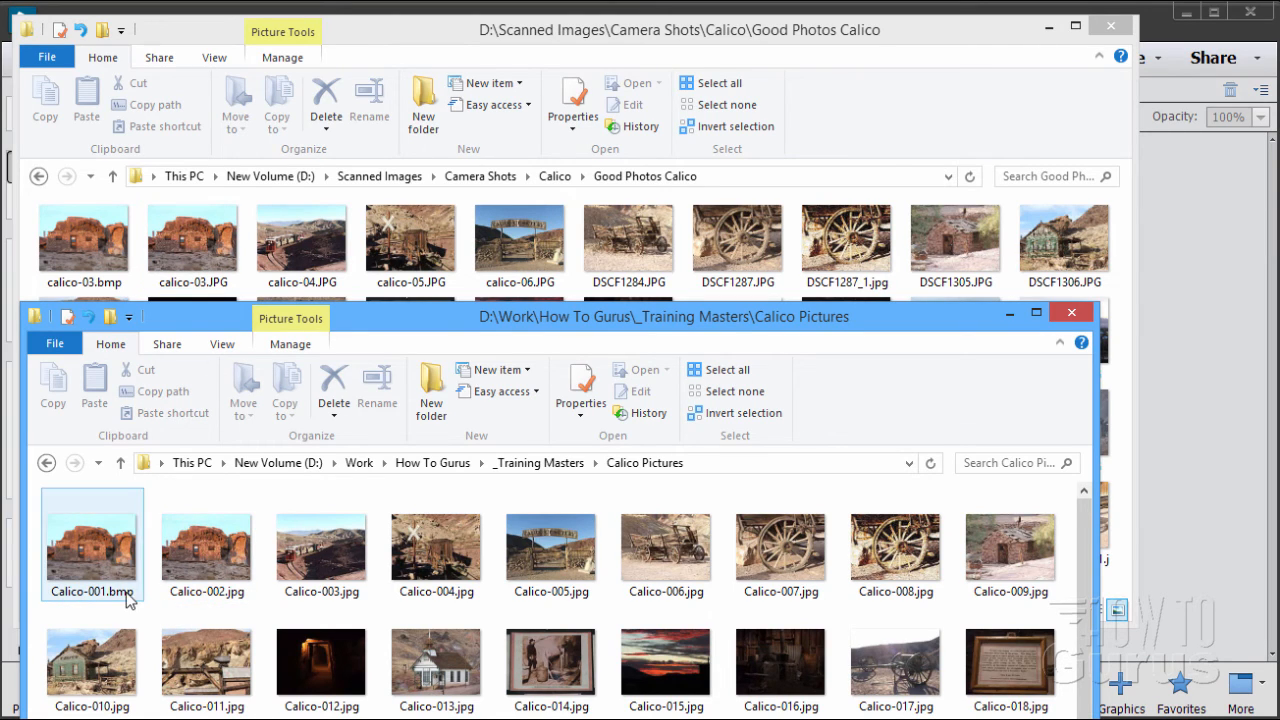
pyautogui.click(206, 550)
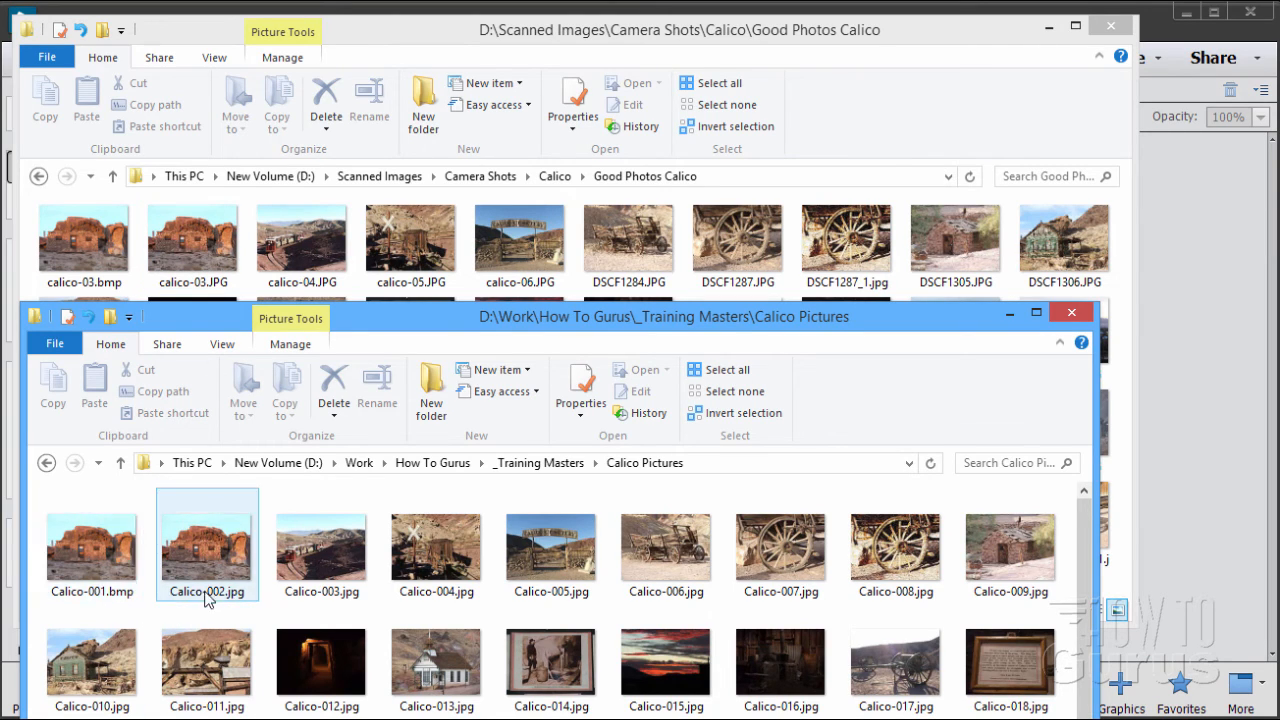
pyautogui.click(92, 544)
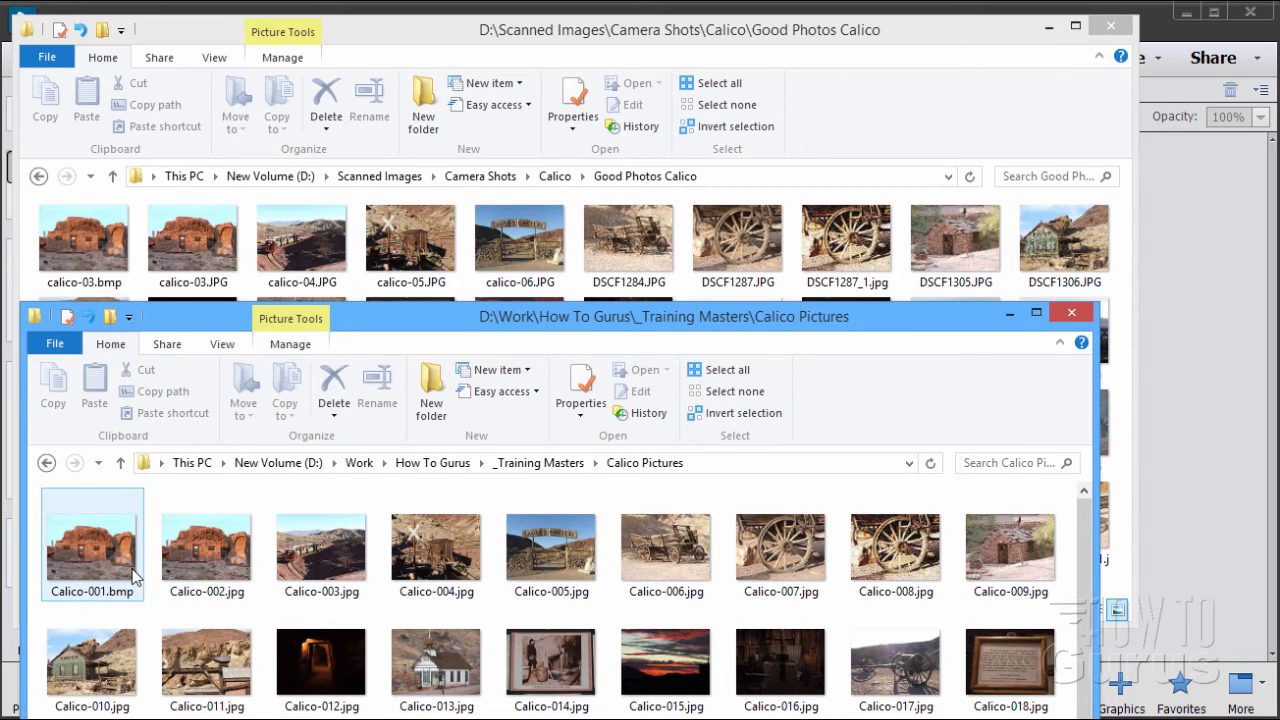
pyautogui.click(436, 668)
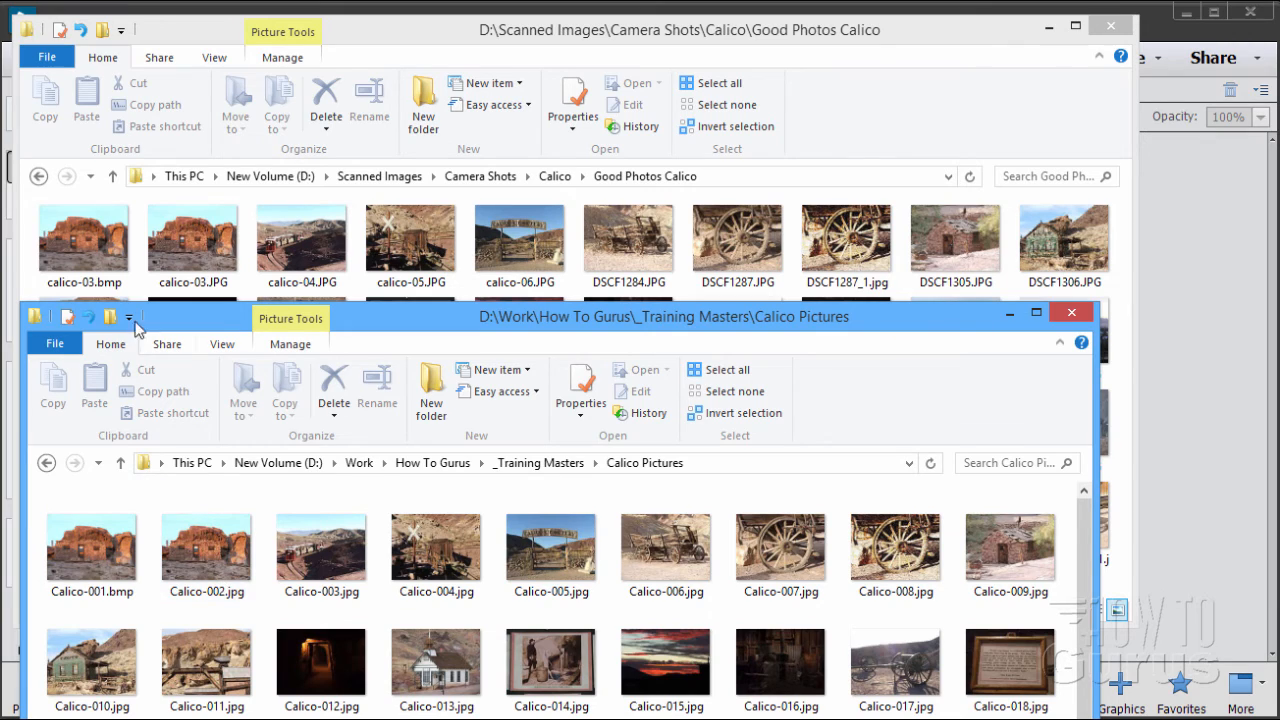
# Step: Compare further renamed Calico pictures with originals and bring the Good Photos Calico folder forward
pyautogui.click(192, 238)
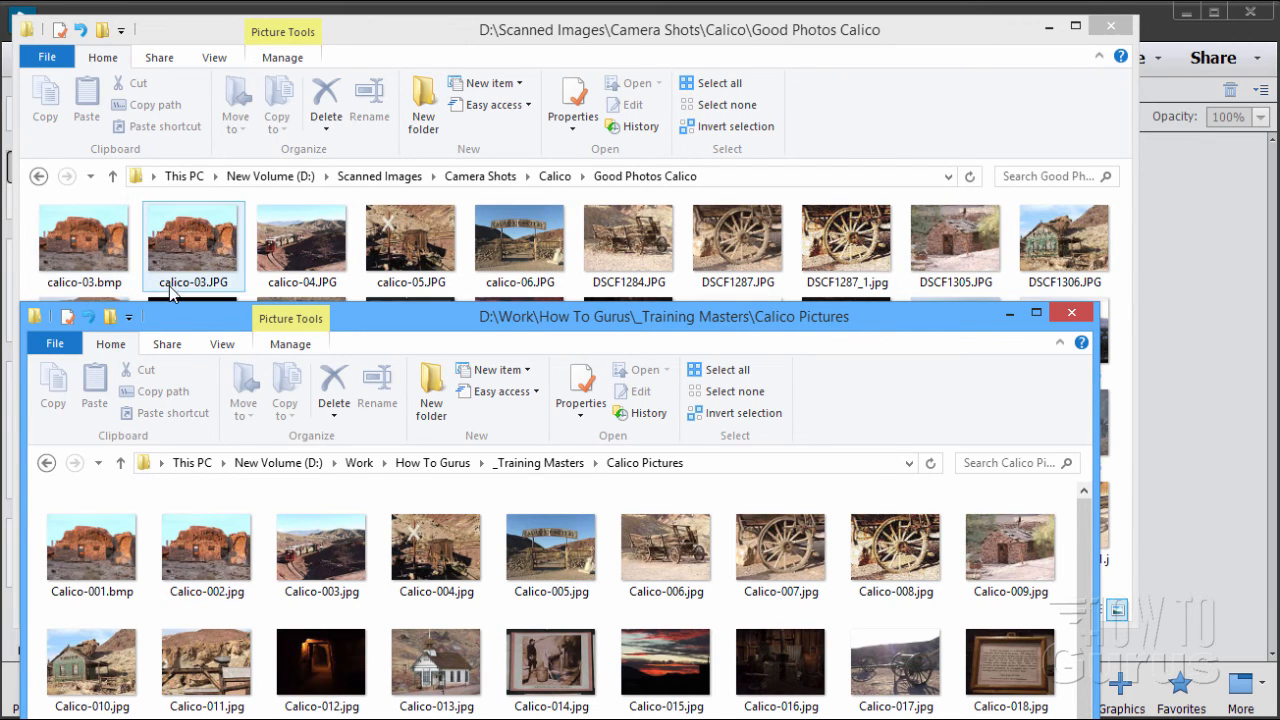
pyautogui.moveTo(162, 228)
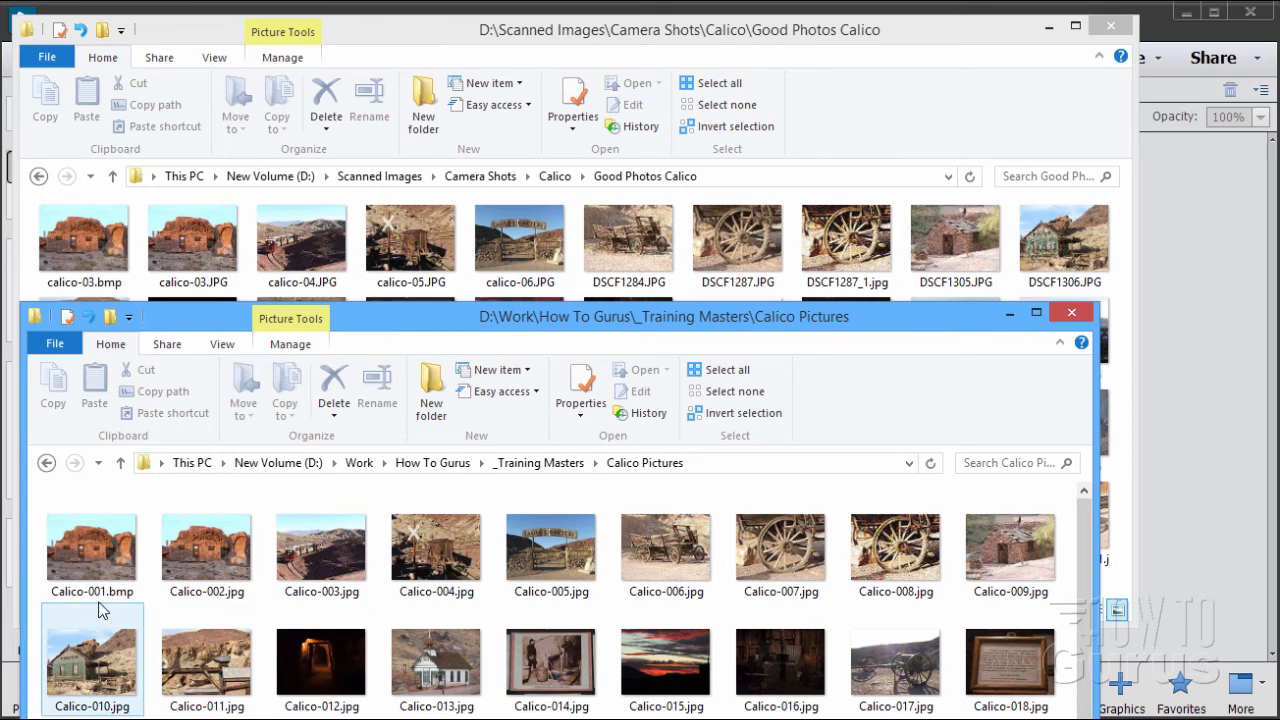
pyautogui.click(436, 660)
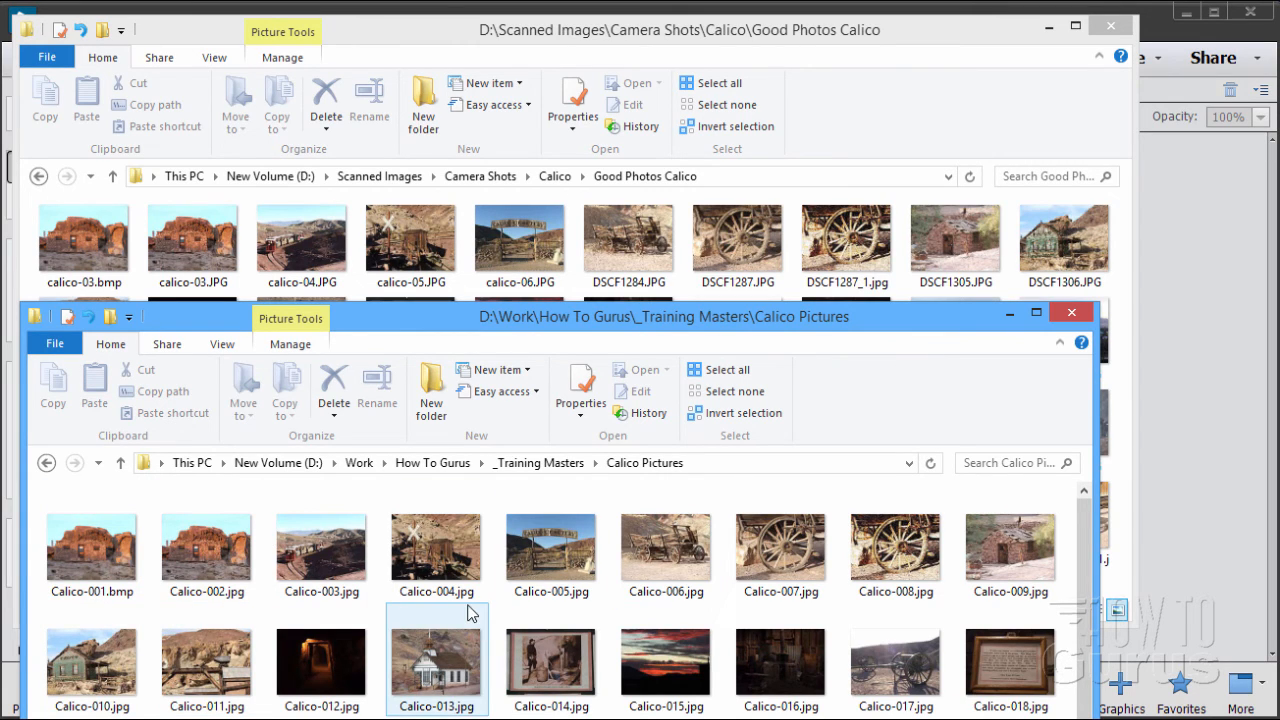
pyautogui.click(192, 236)
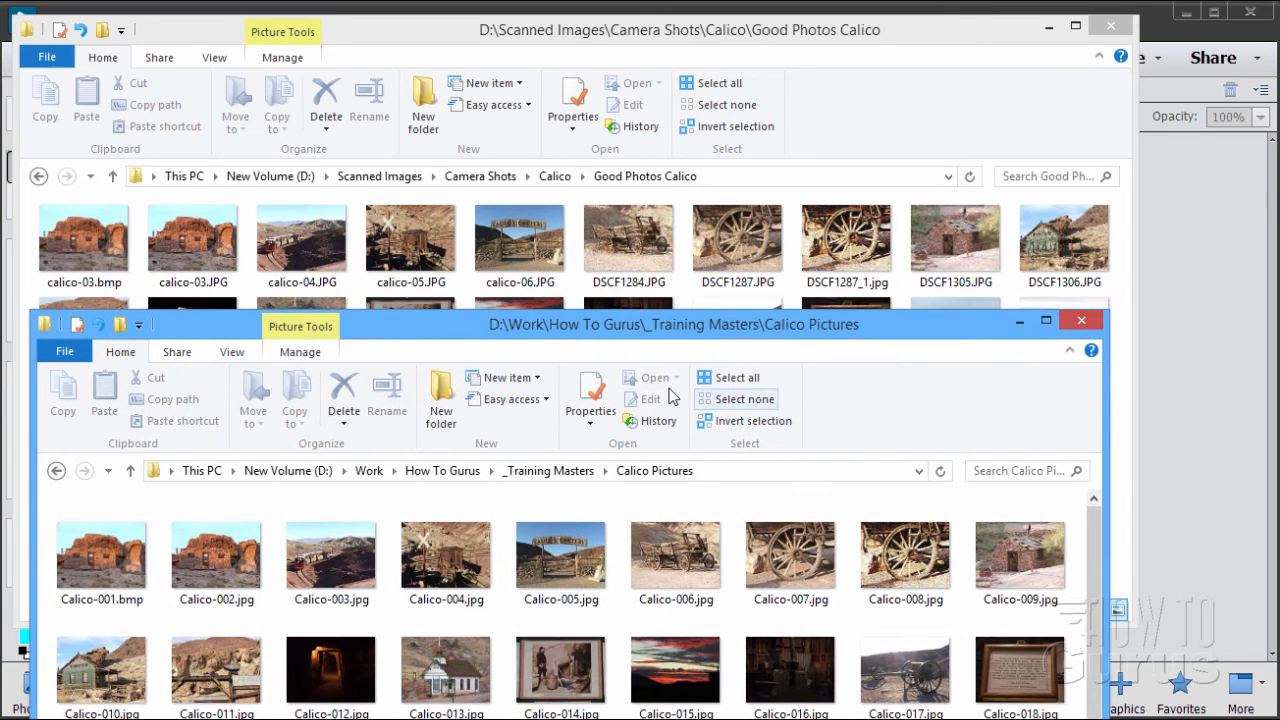
pyautogui.click(846, 240)
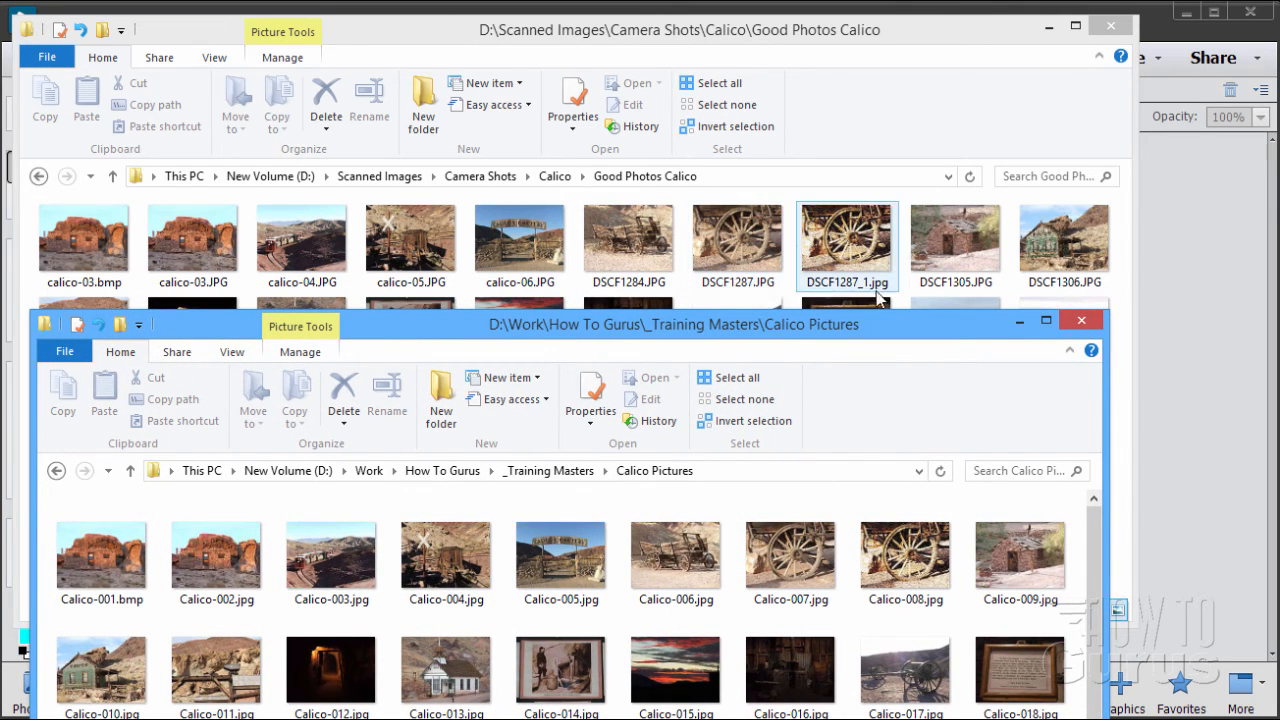
pyautogui.moveTo(816, 288)
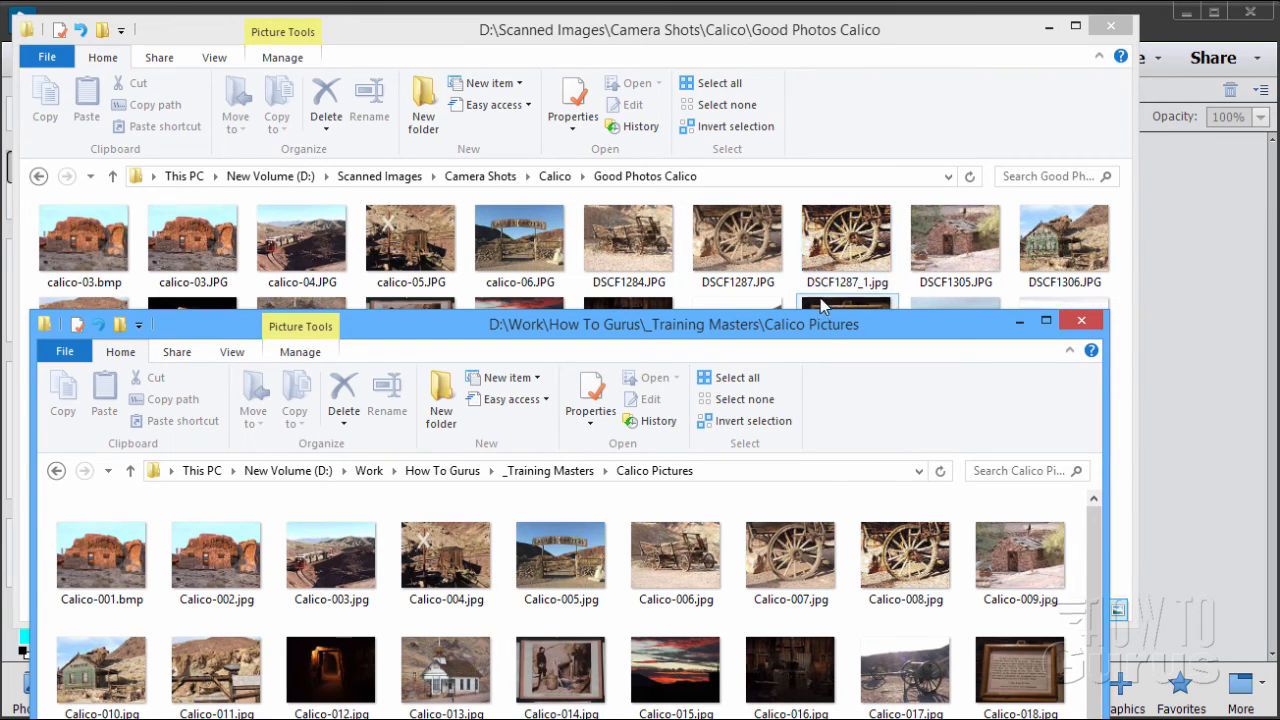
pyautogui.click(904, 556)
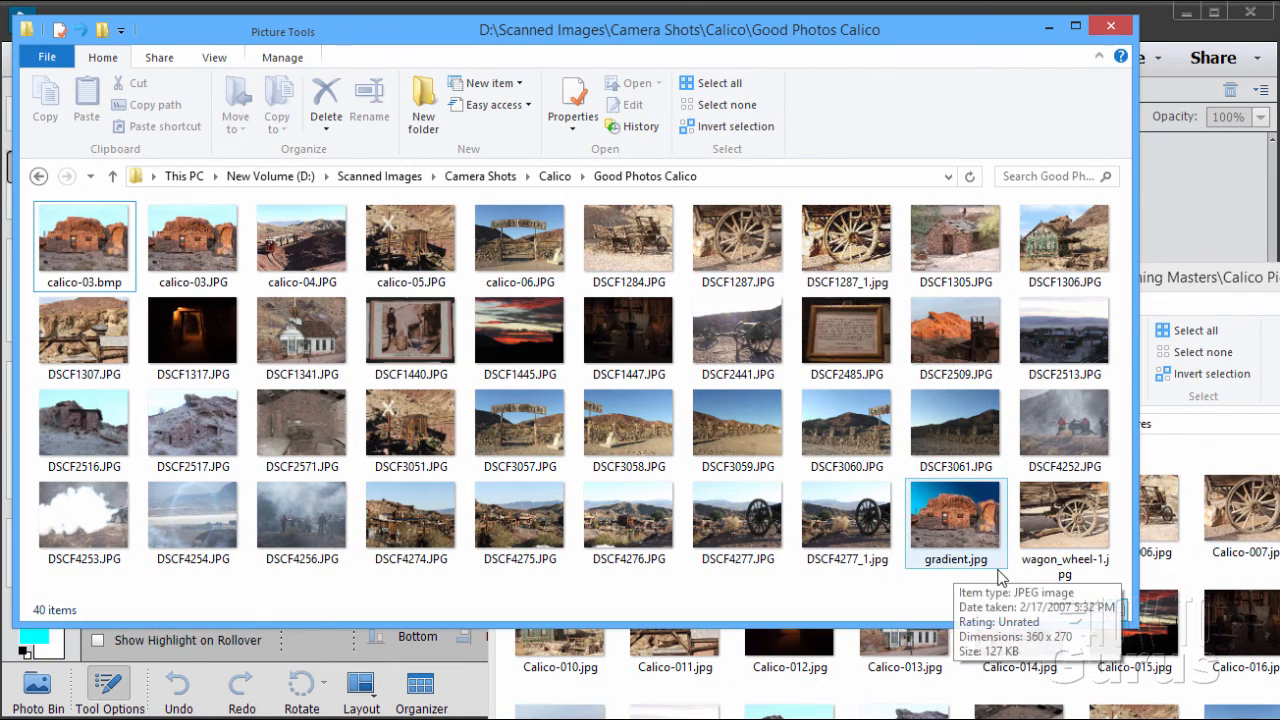
# Step: Review the renamed Calico Pictures folder, scrolling to Calico-040 and inspecting Calico-002
pyautogui.click(1064, 520)
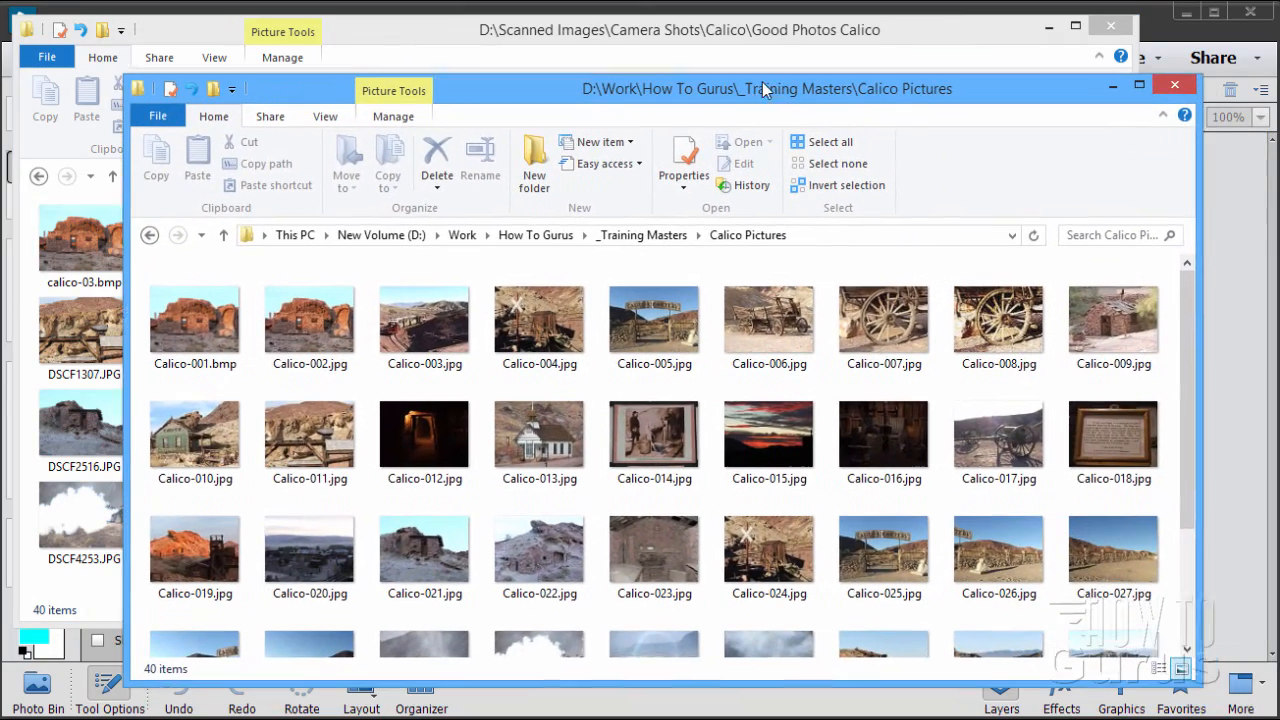
pyautogui.scroll(-3)
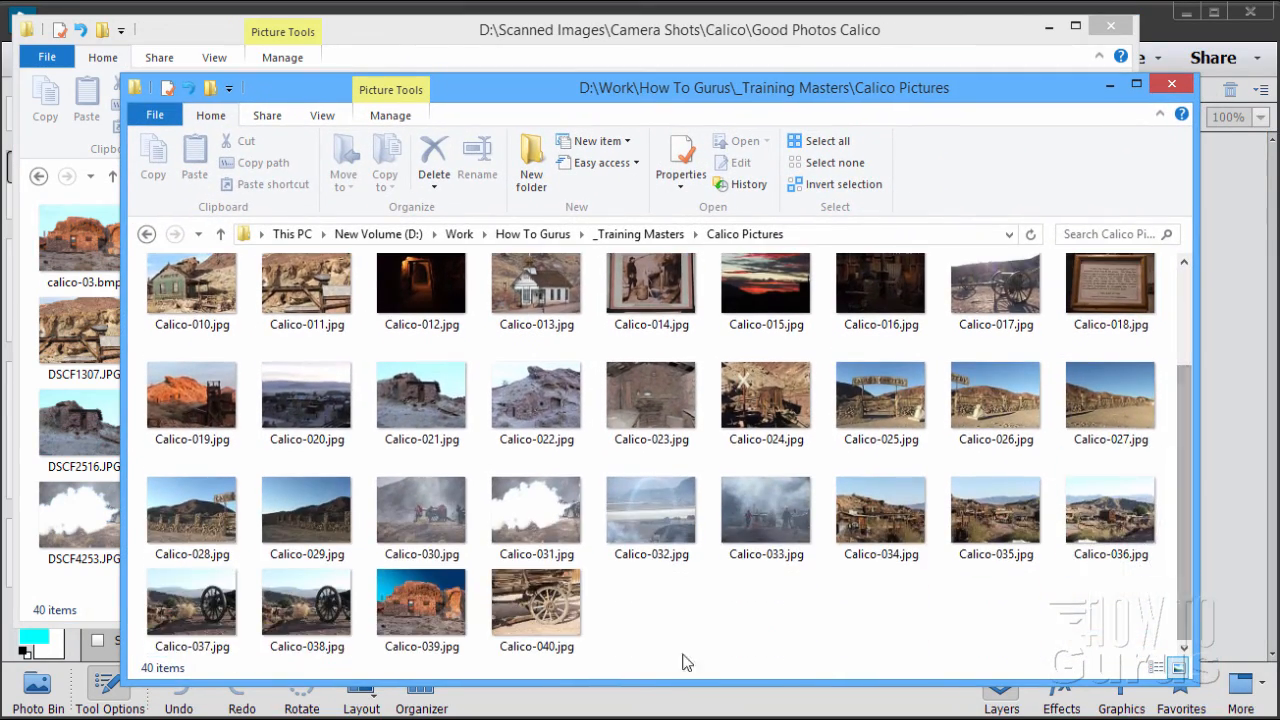
pyautogui.moveTo(810, 640)
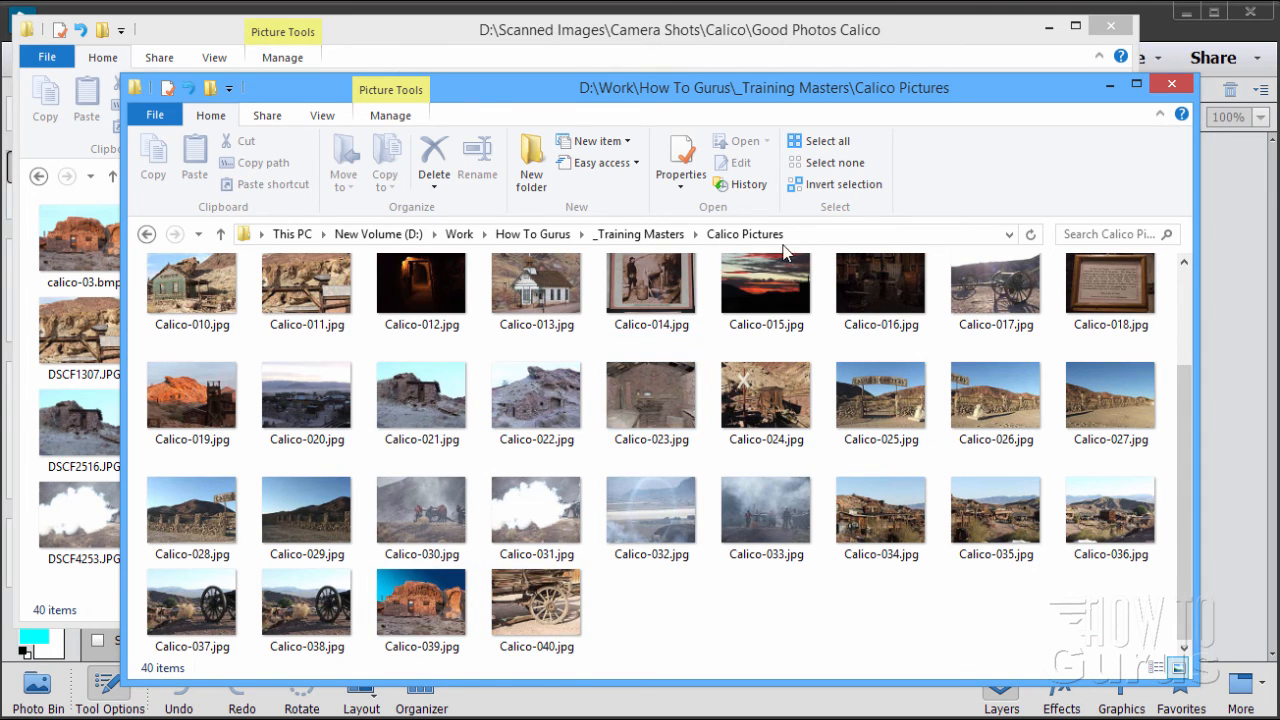
pyautogui.click(192, 392)
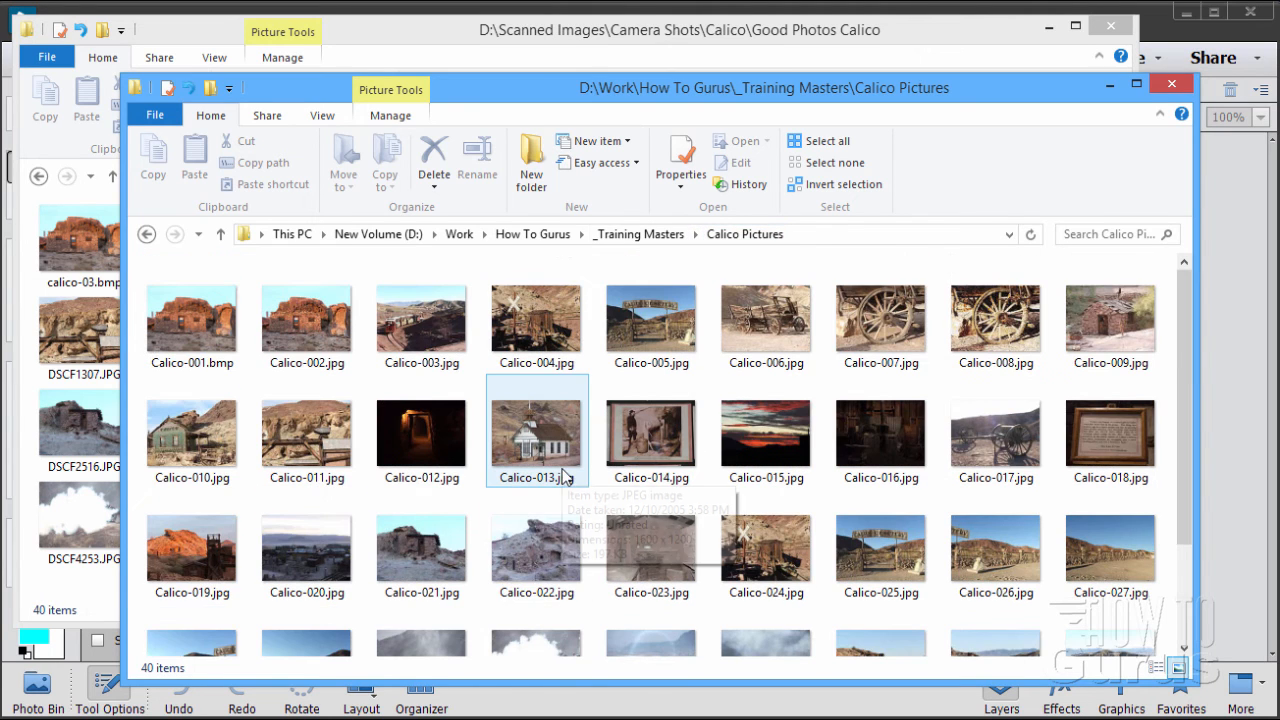
pyautogui.click(306, 316)
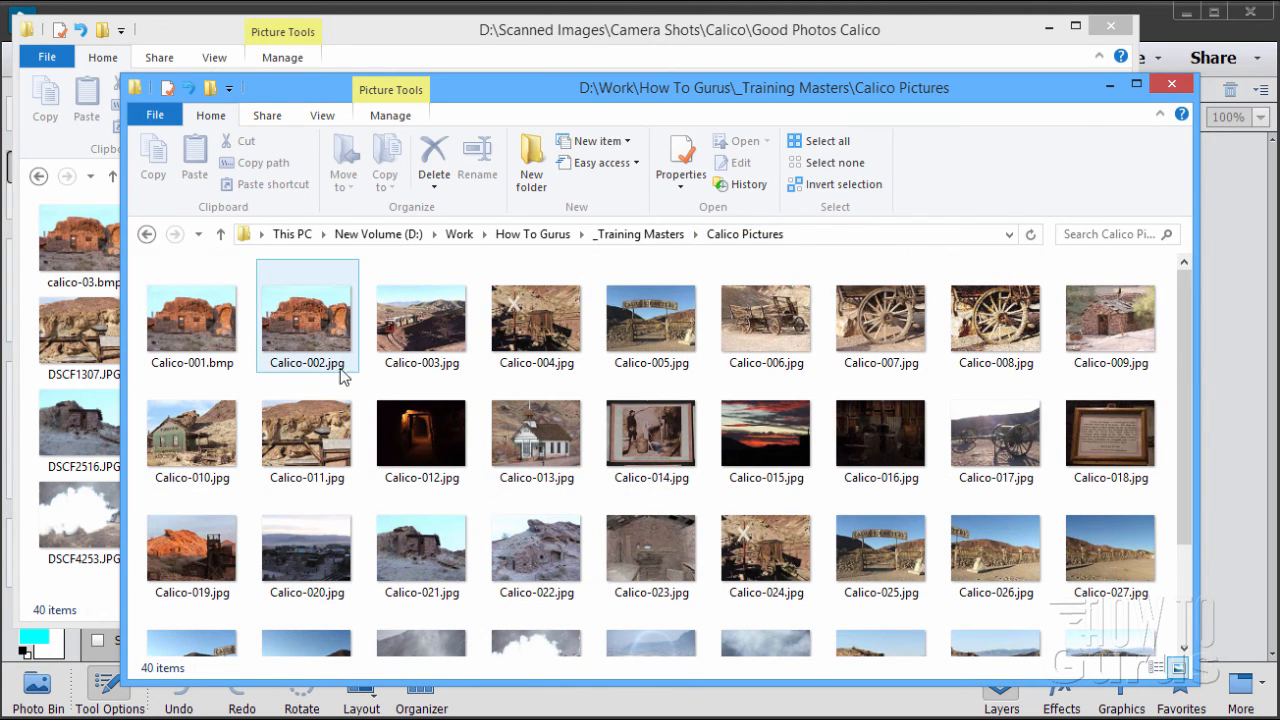
# Step: Check Calico-006 and another renamed photo, then minimize the Explorer windows
pyautogui.click(764, 316)
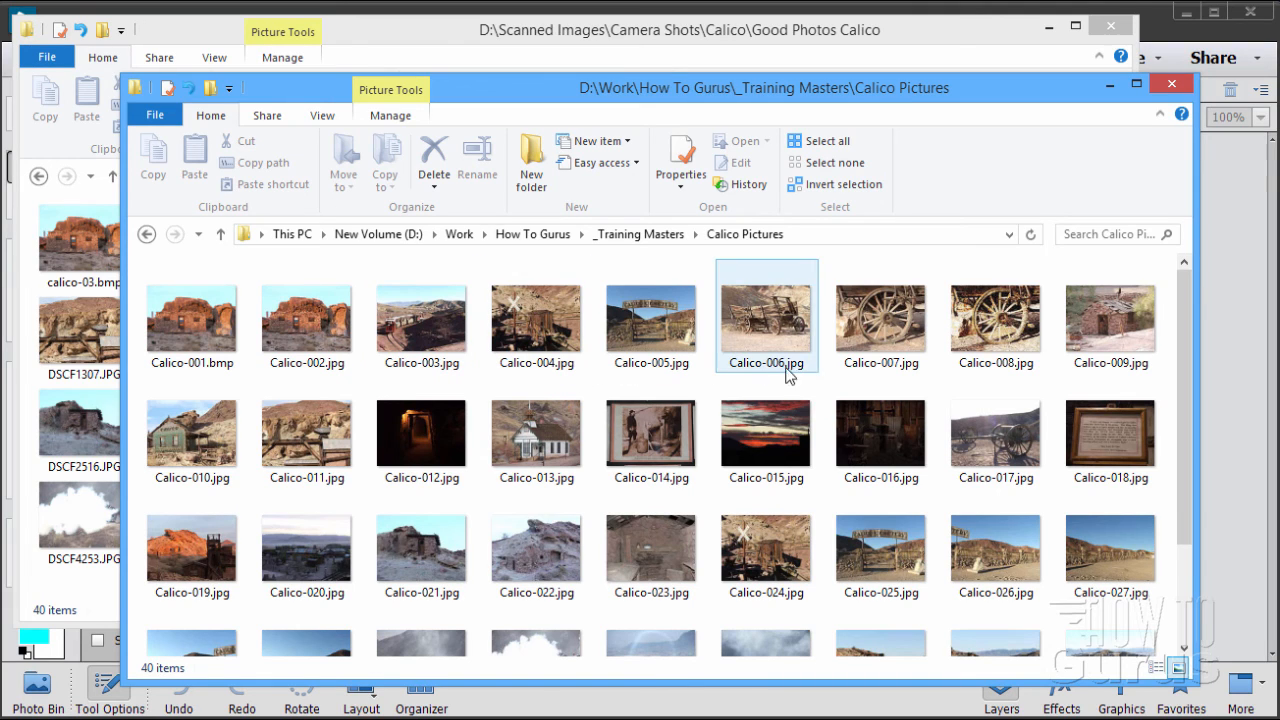
pyautogui.click(420, 550)
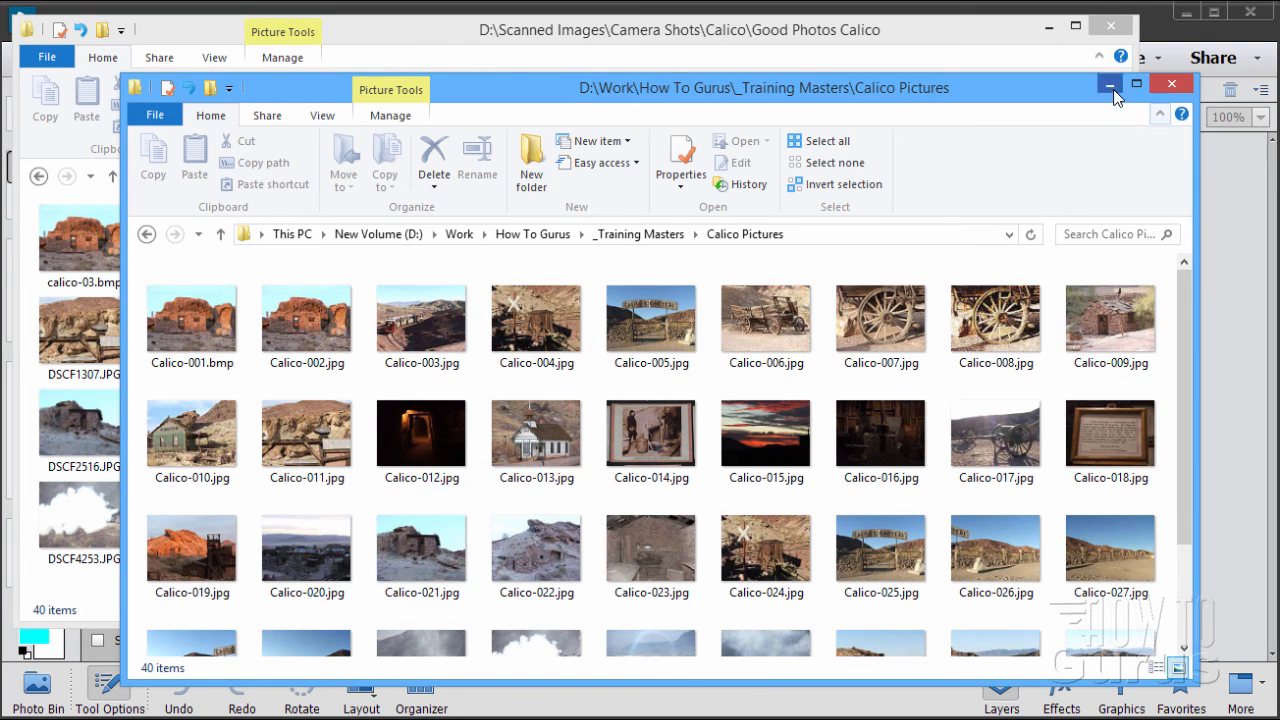
pyautogui.click(1108, 84)
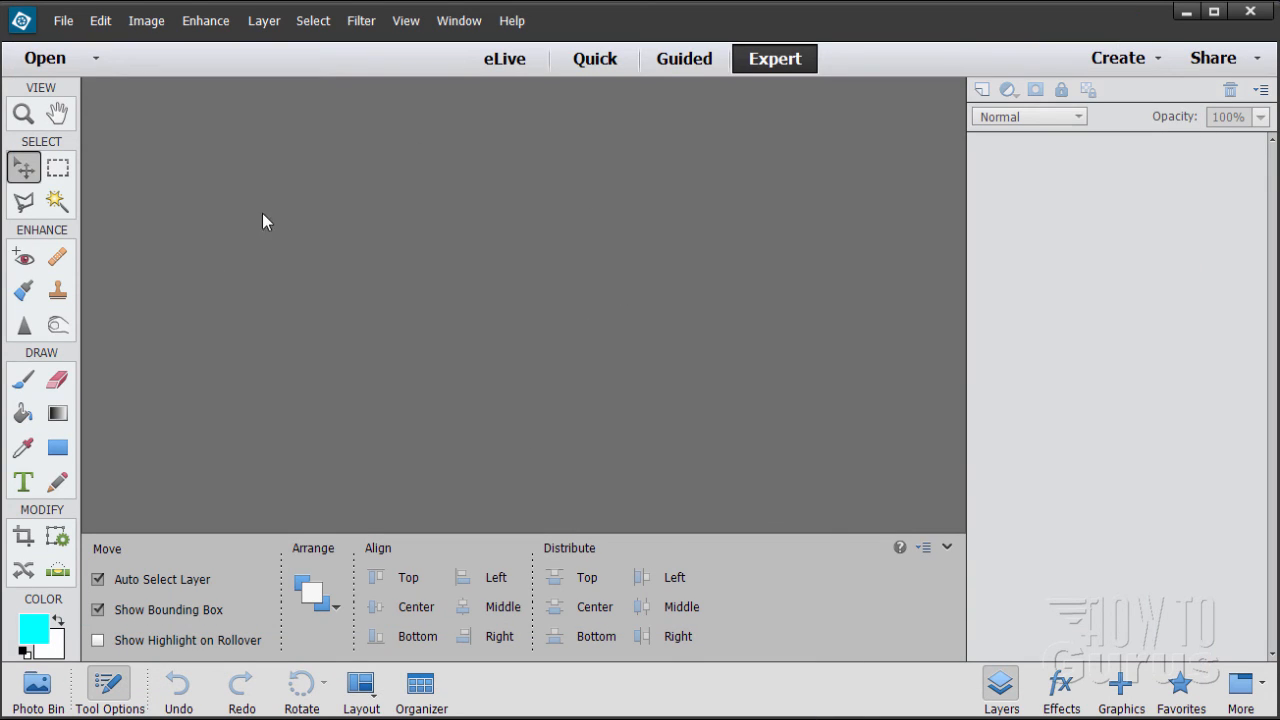
pyautogui.moveTo(298, 264)
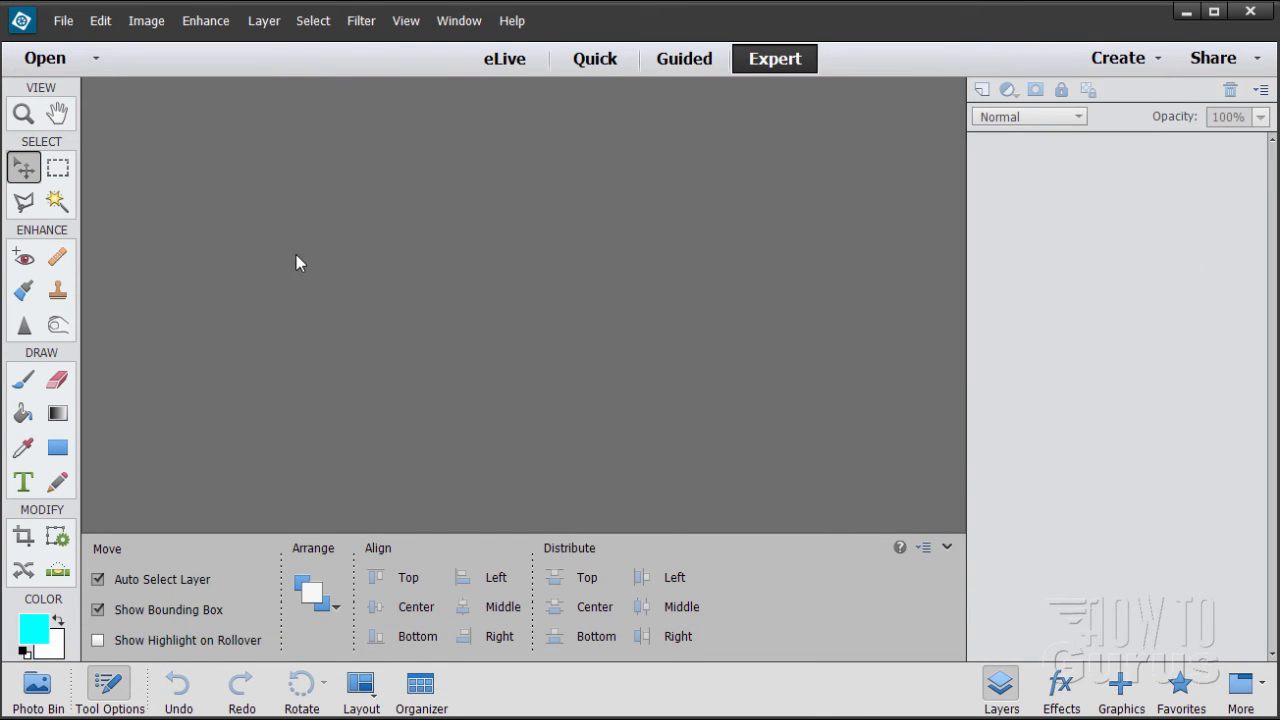
pyautogui.moveTo(170, 132)
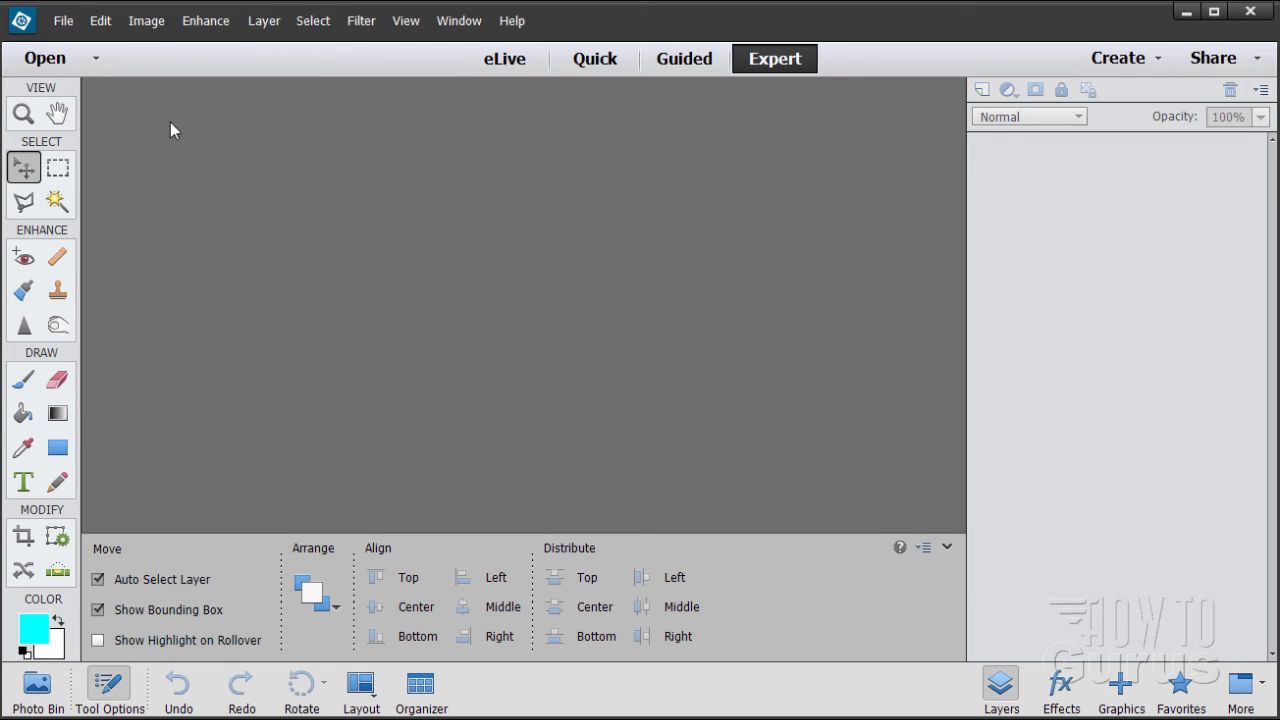
# Step: Reopen Process Multiple Files showing the Good Photos source and Calico-001 renaming
pyautogui.click(64, 20)
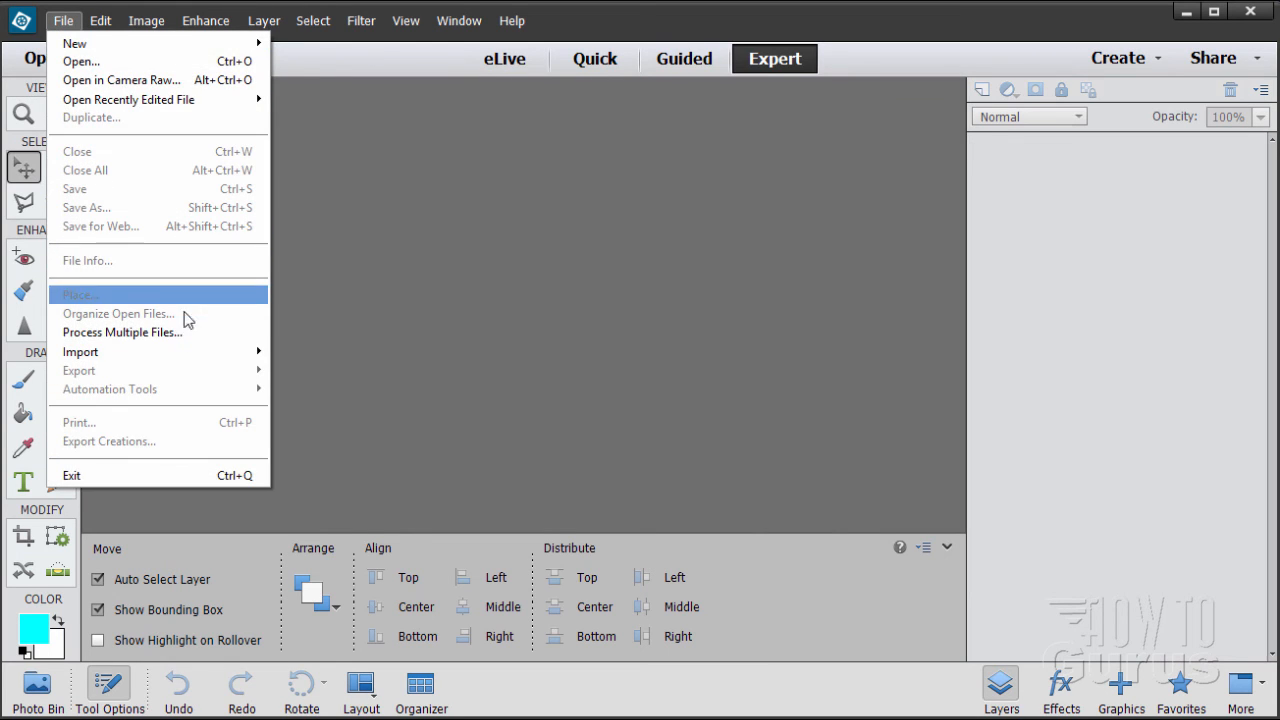
pyautogui.click(122, 332)
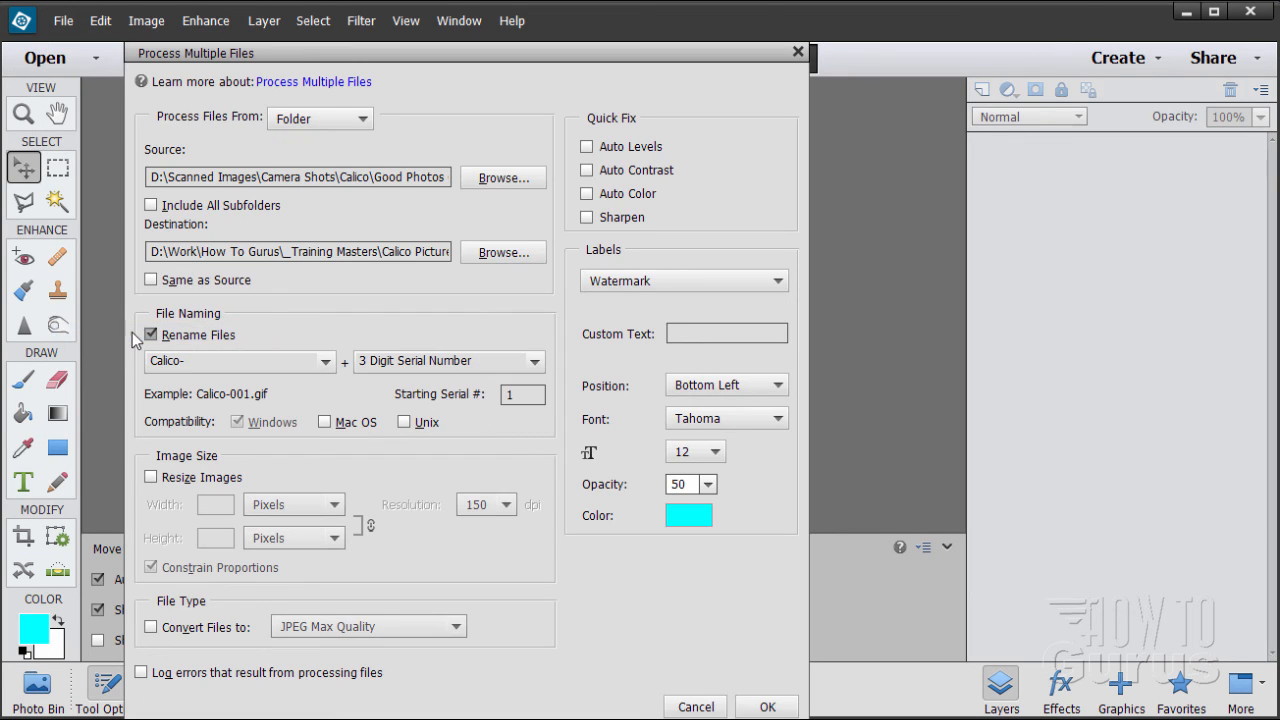
pyautogui.moveTo(210, 314)
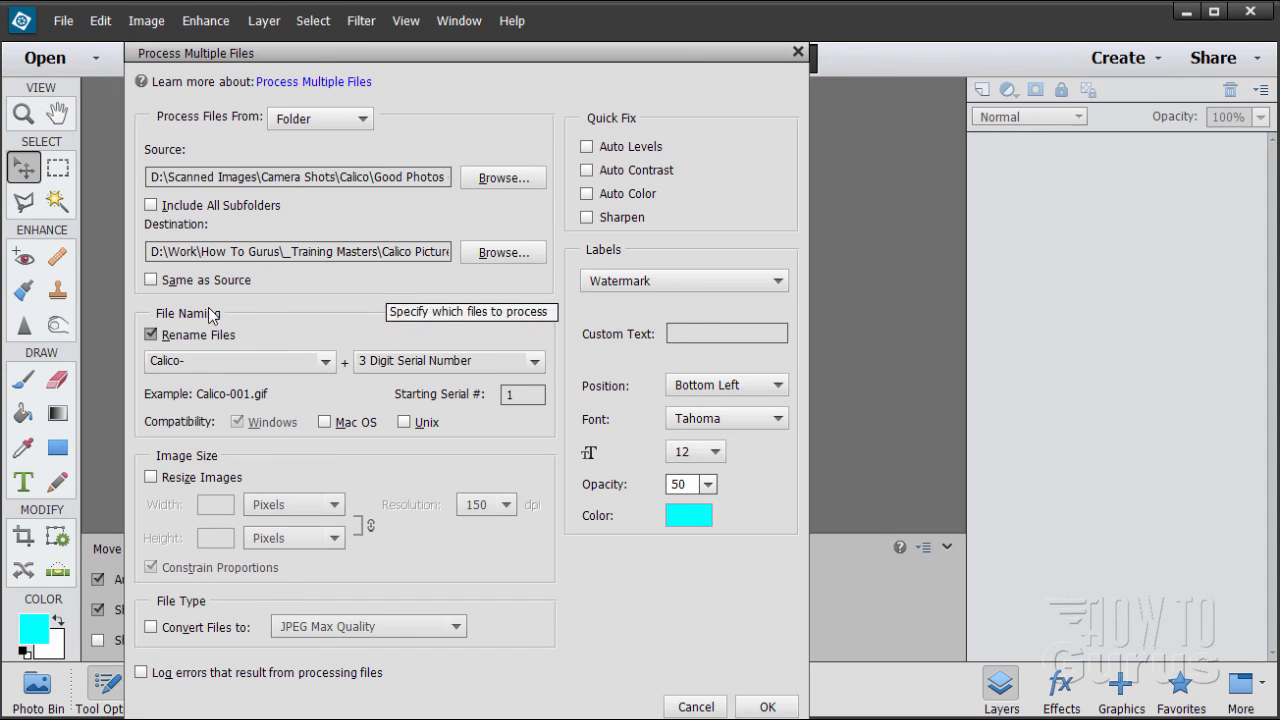
pyautogui.moveTo(252, 298)
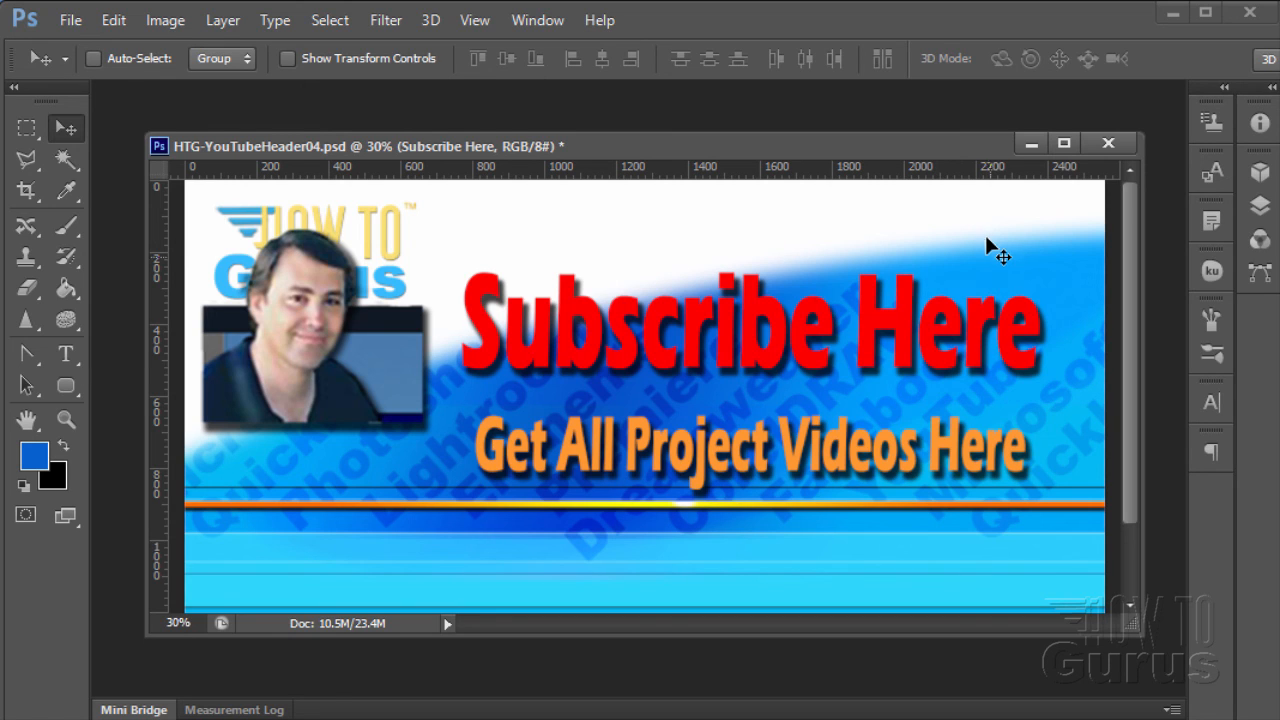
pyautogui.moveTo(946, 344)
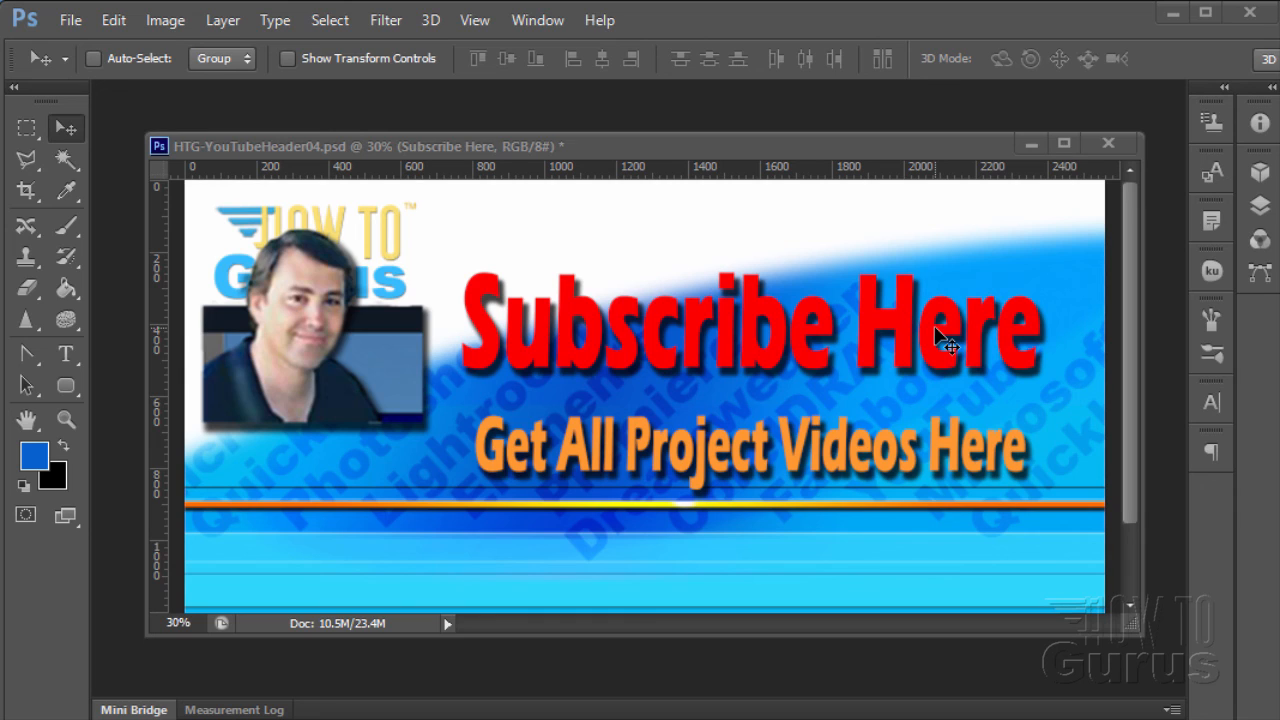
pyautogui.moveTo(740, 530)
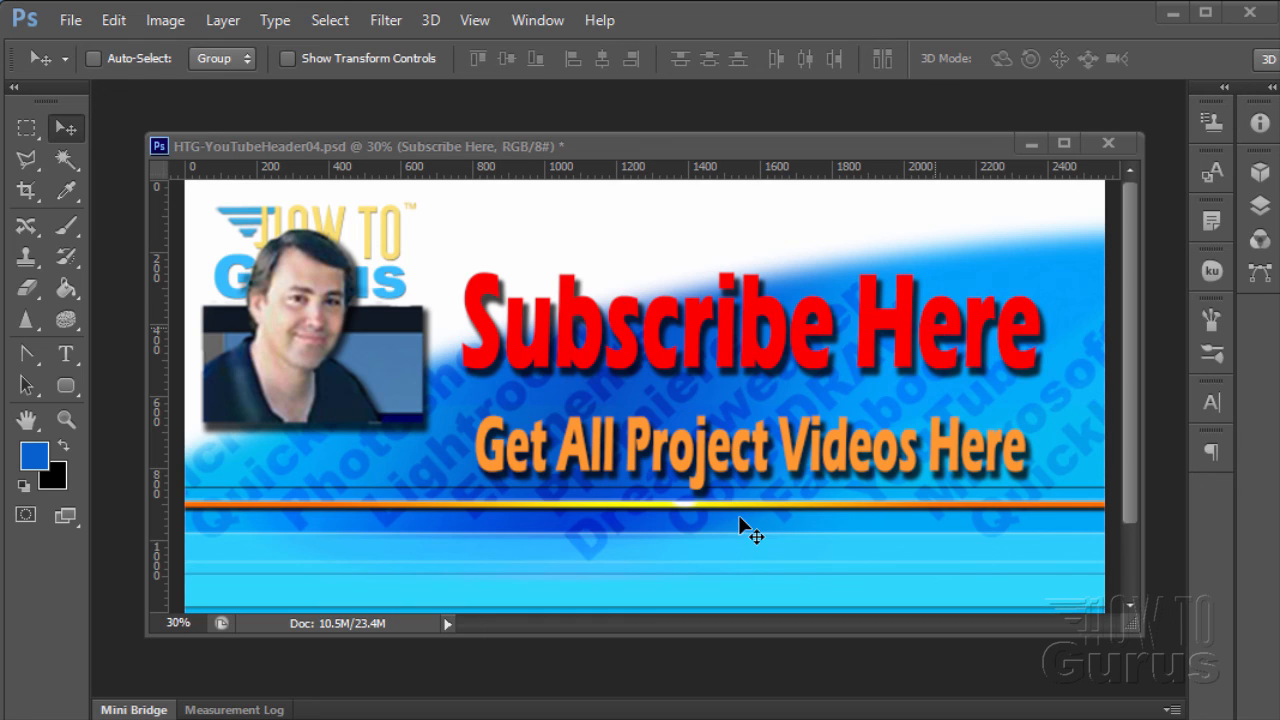
pyautogui.moveTo(568, 524)
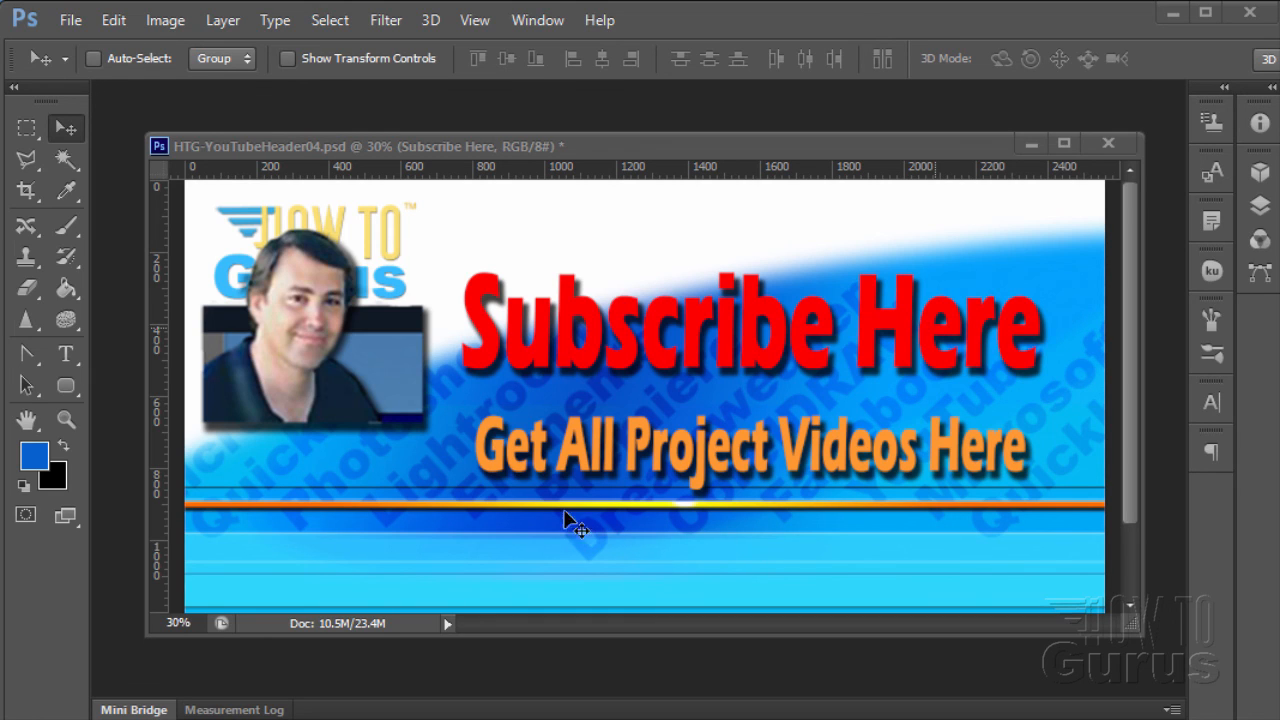
pyautogui.moveTo(696, 486)
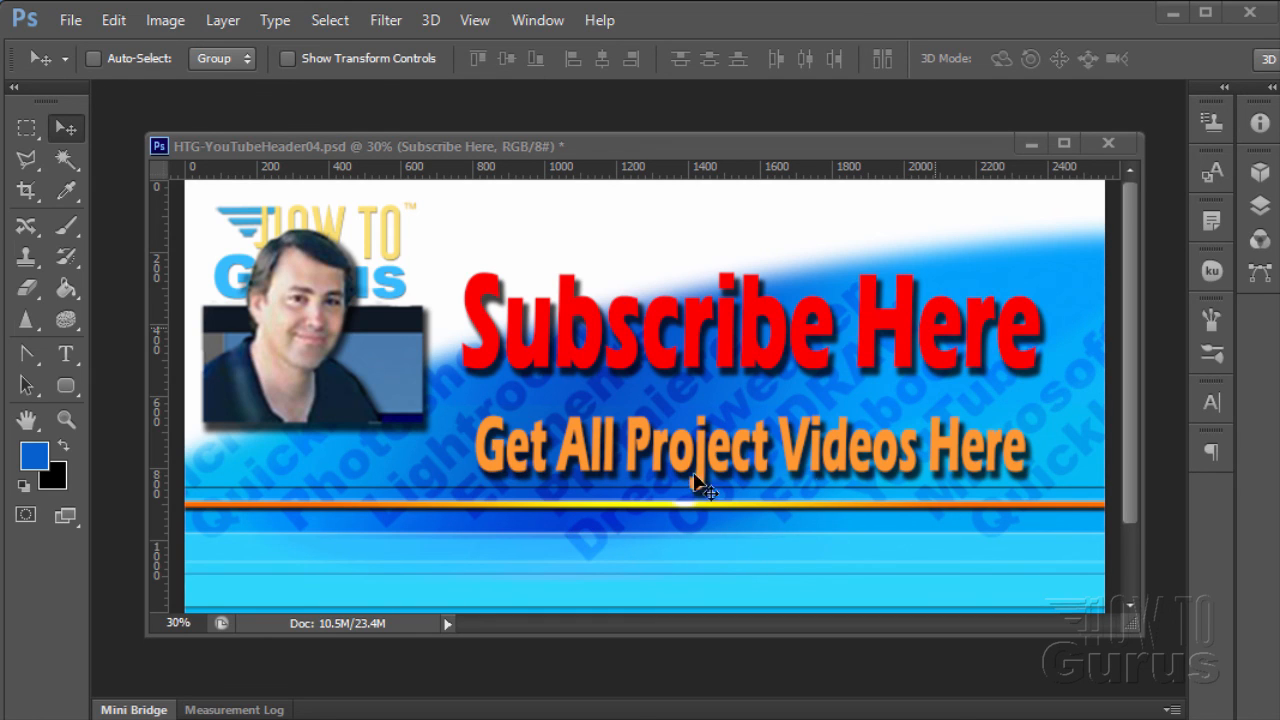
pyautogui.moveTo(696, 580)
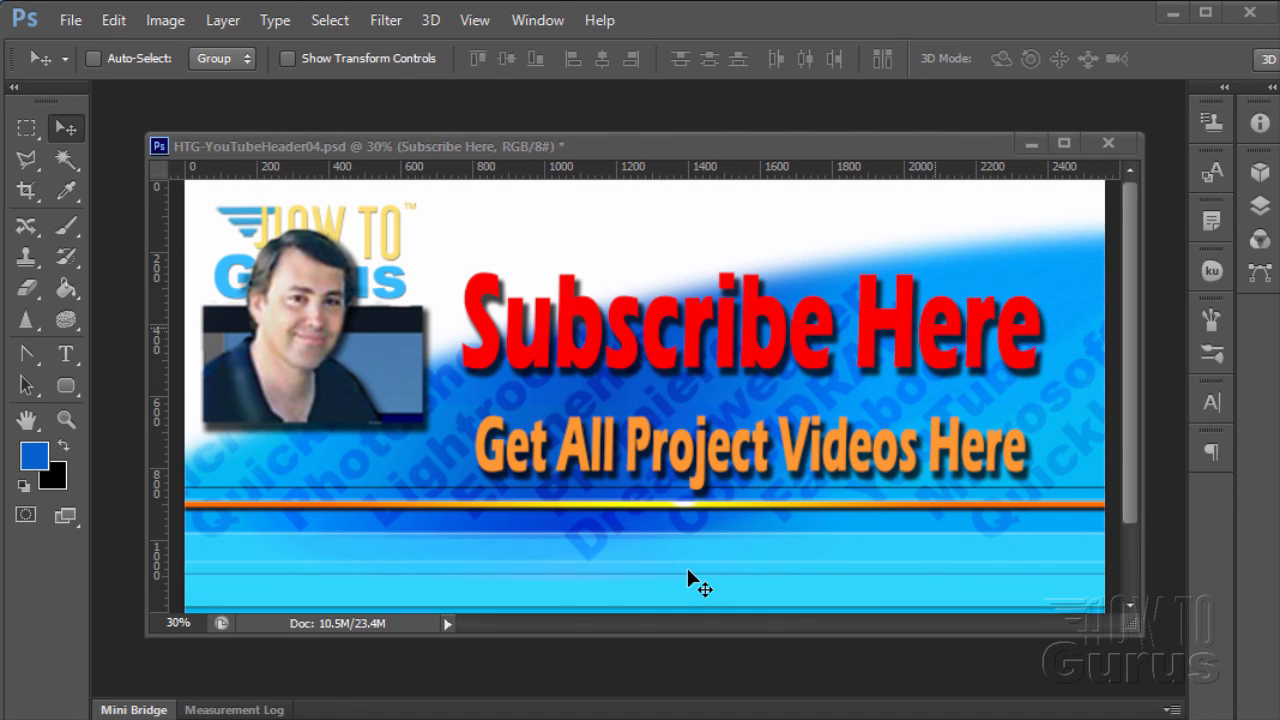